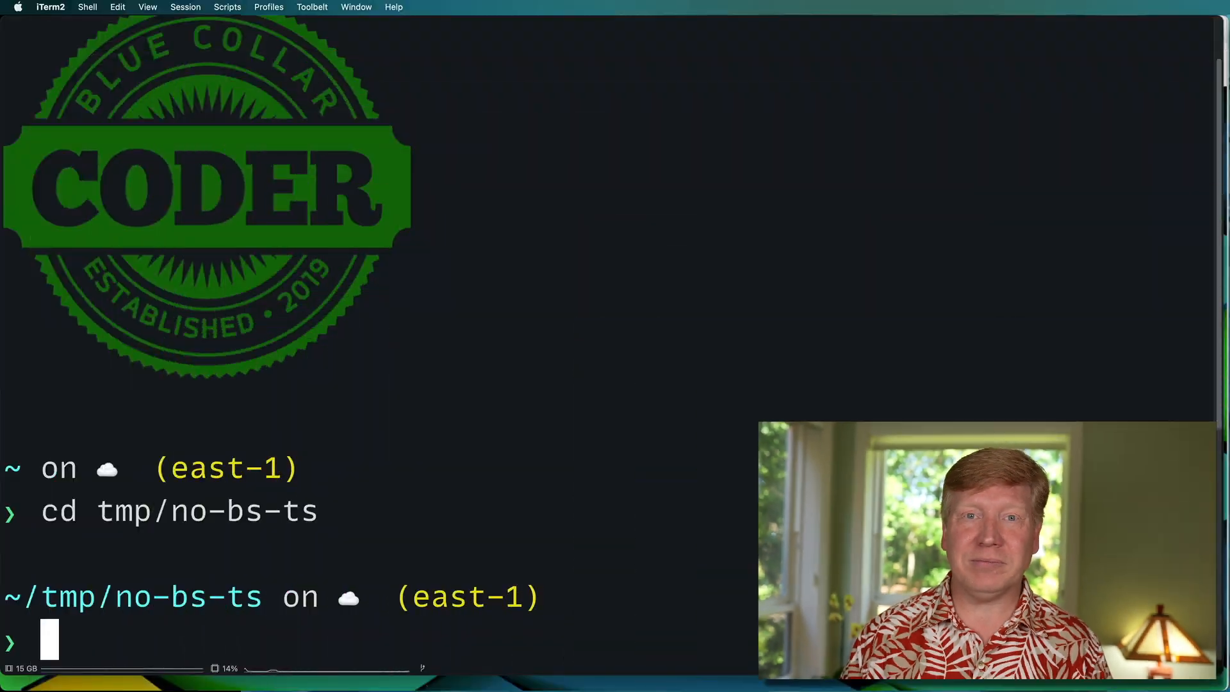
Run yarn create react-app episode-20 --template typescript in the terminal
{"action": "type", "text": "yarn"}
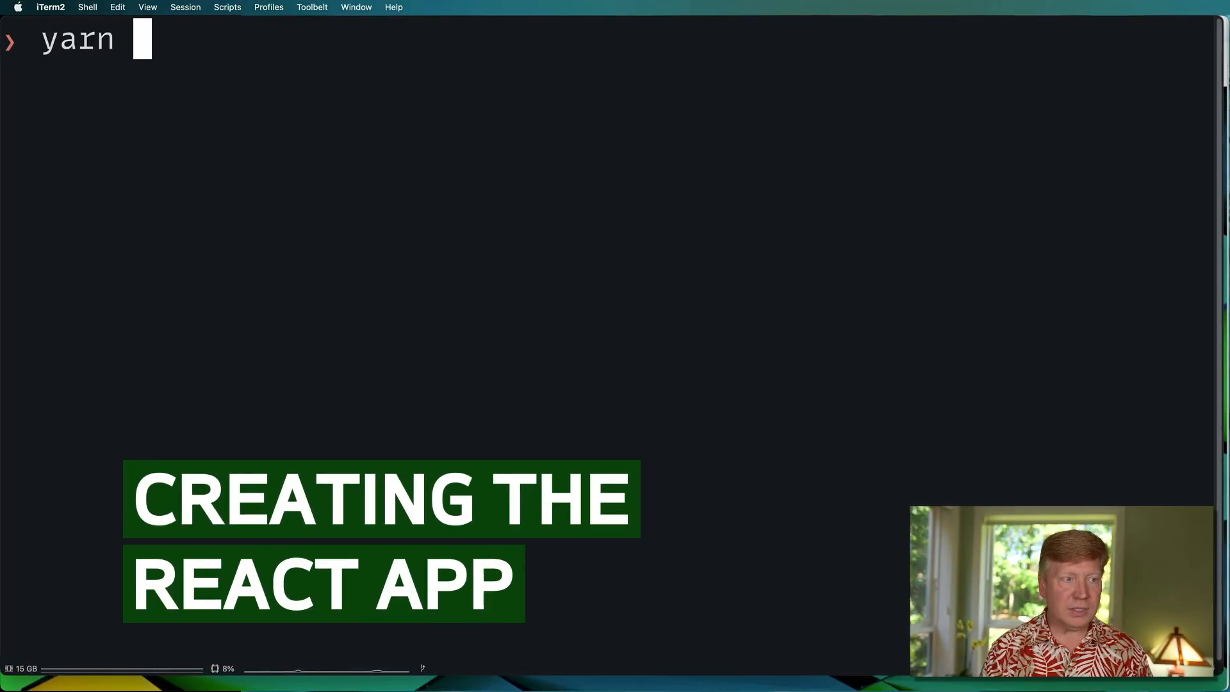
{"action": "type", "text": "create"}
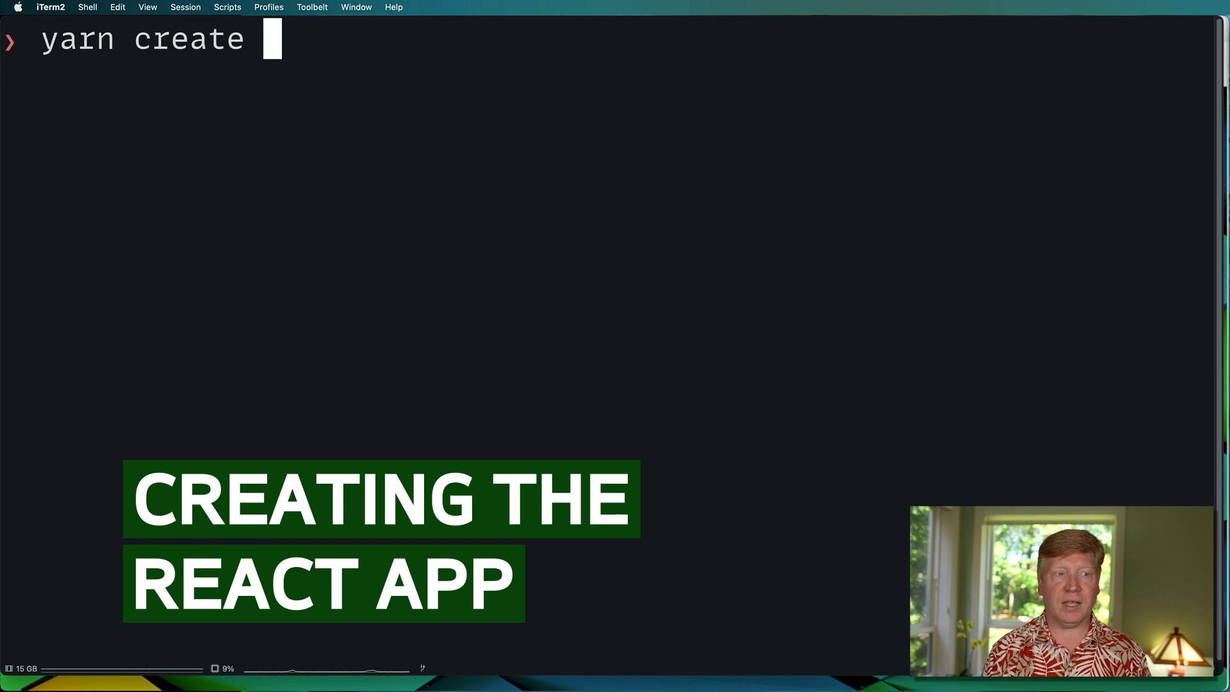
{"action": "type", "text": "react-app"}
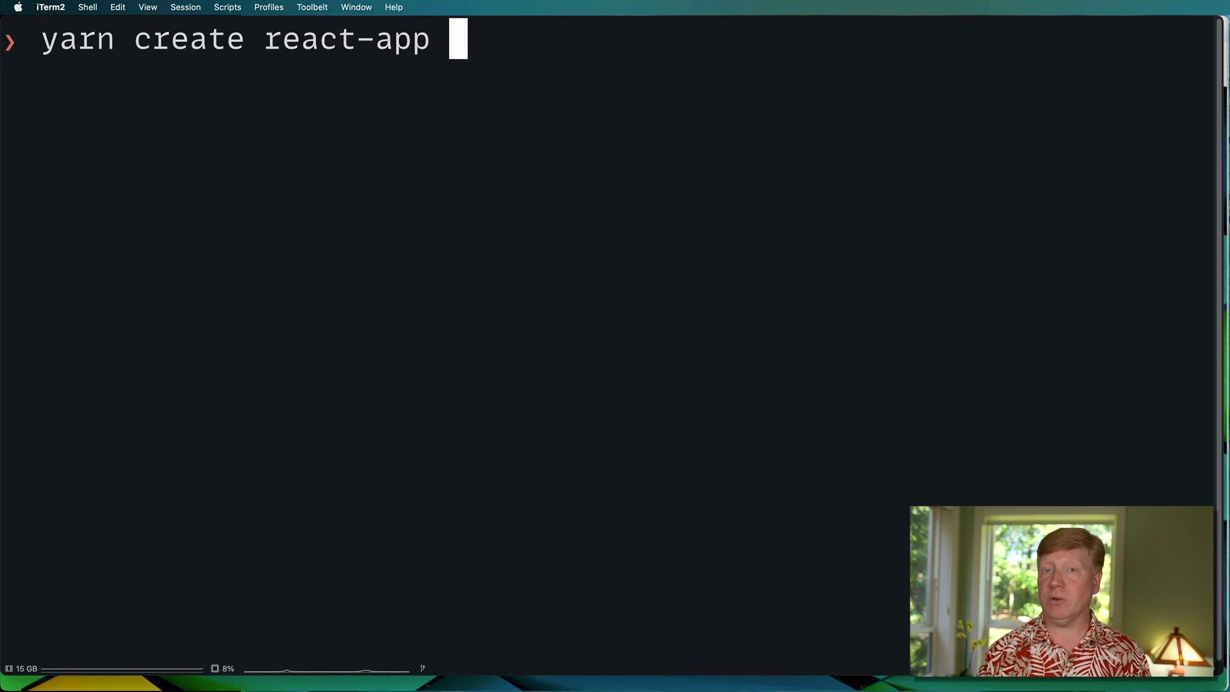
{"action": "type", "text": "episo"}
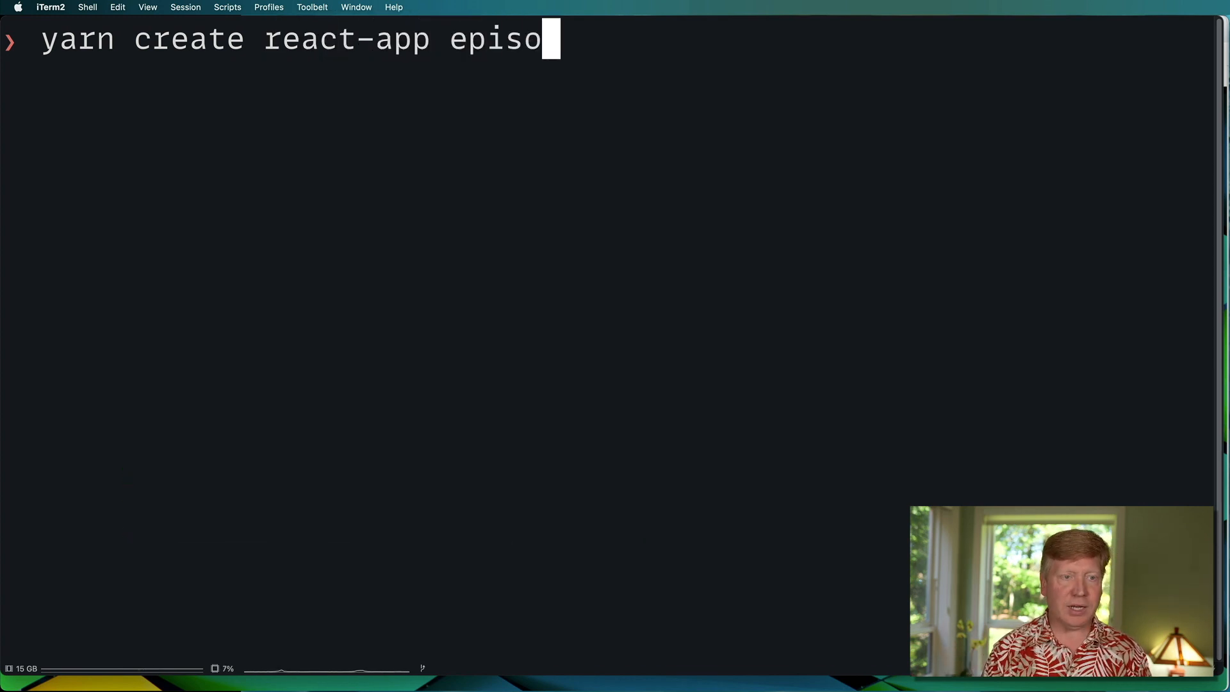
{"action": "type", "text": "de-20"}
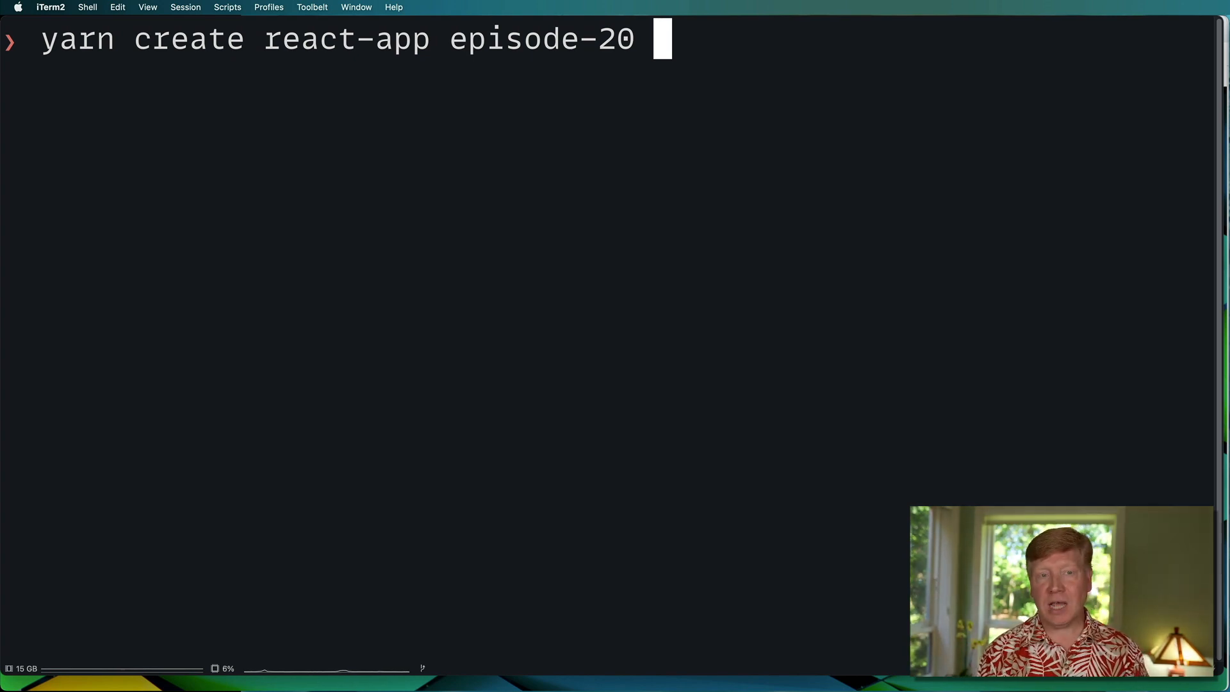
{"action": "type", "text": "--te"}
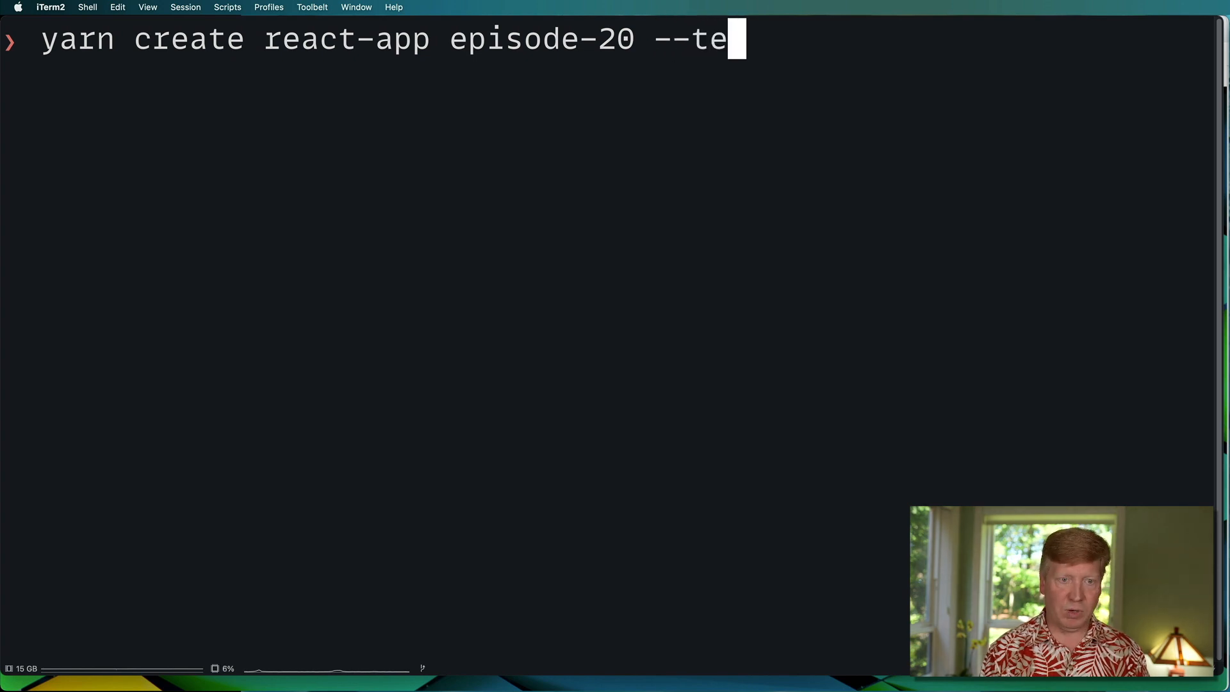
{"action": "type", "text": "mplate"}
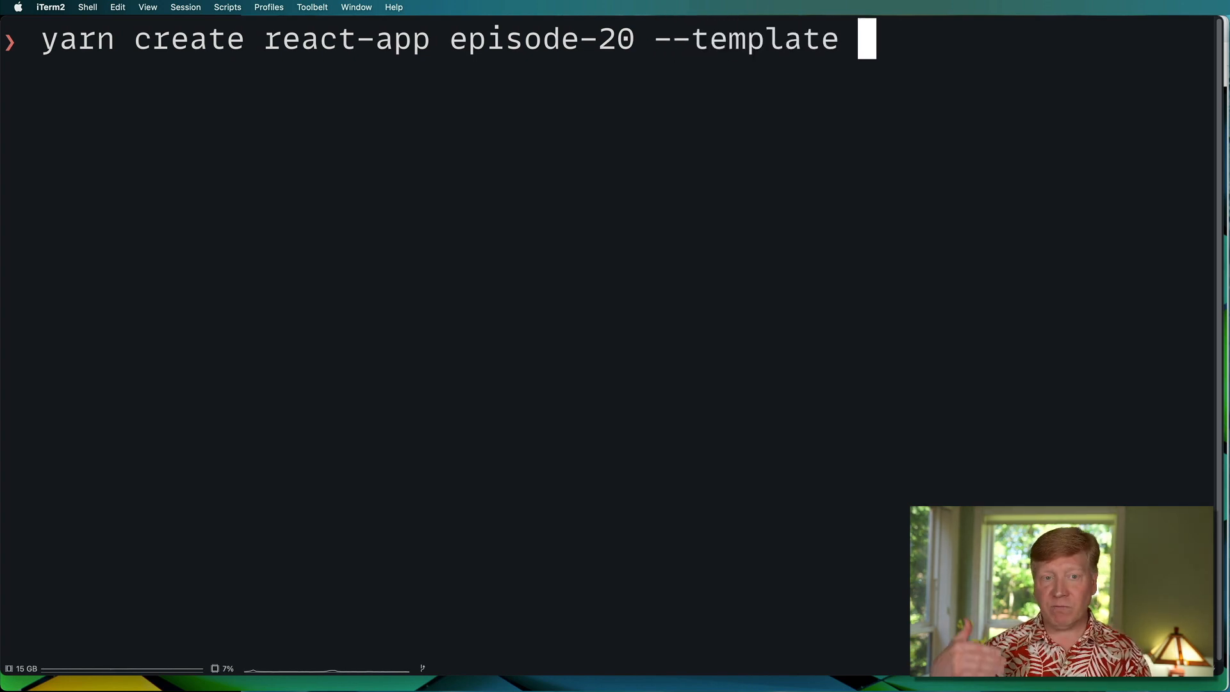
{"action": "type", "text": "typescript"}
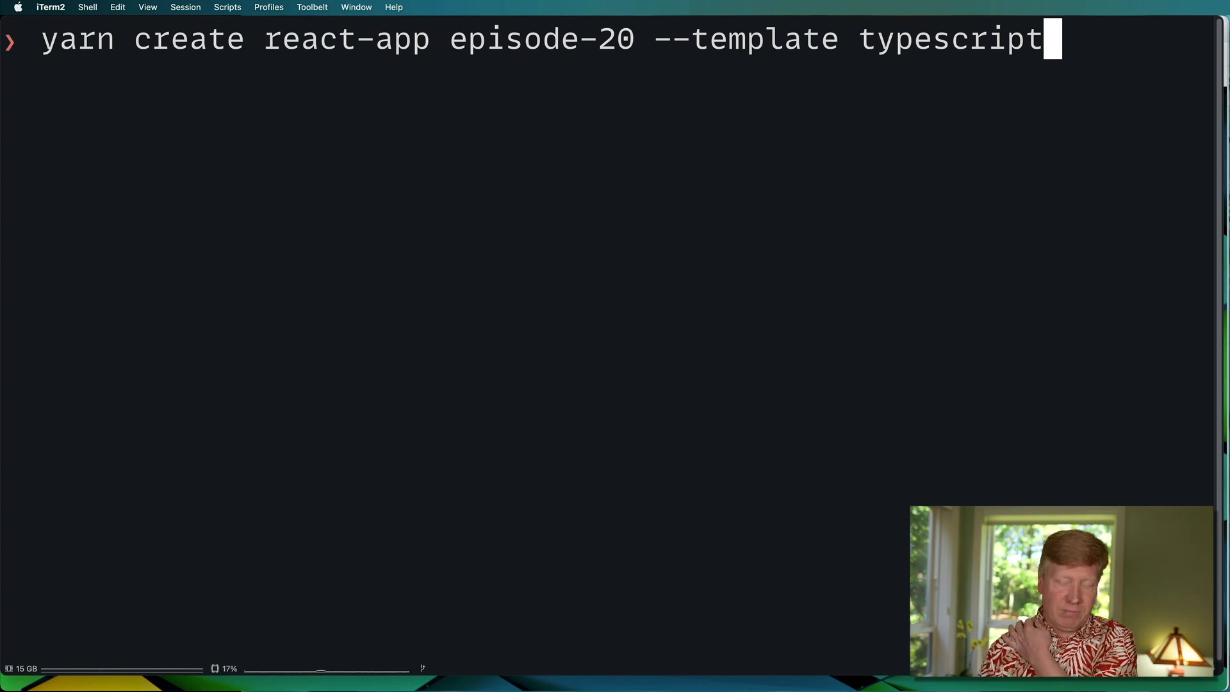
{"action": "key", "text": "Return"}
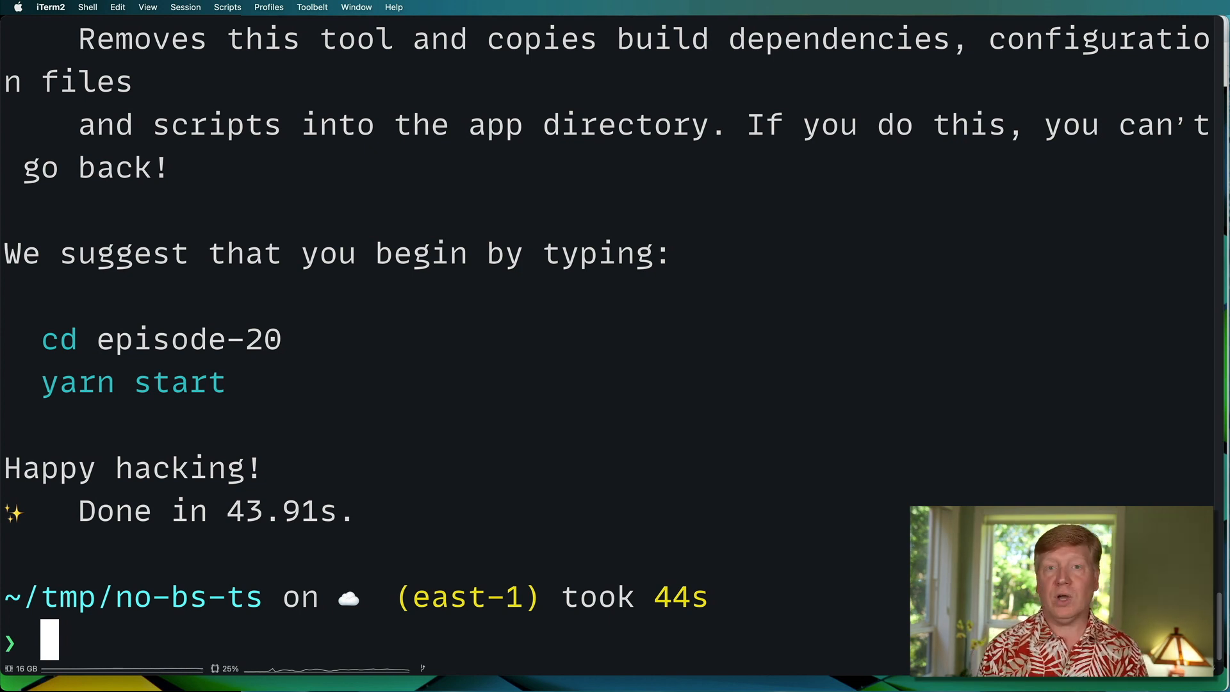
Launch VS Code on episode-20, browse src, view App.tsx and tsconfig.json, return to App.tsx
{"action": "type", "text": "code ep"}
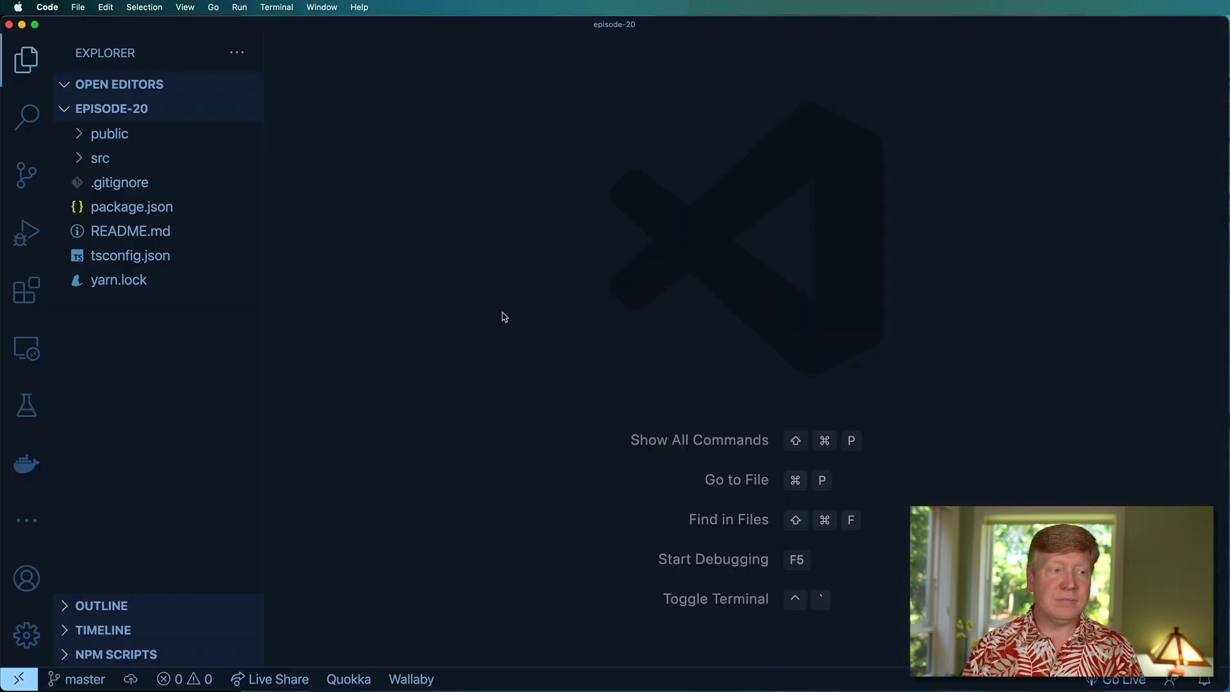
{"action": "left_click", "coordinate": [100, 159]}
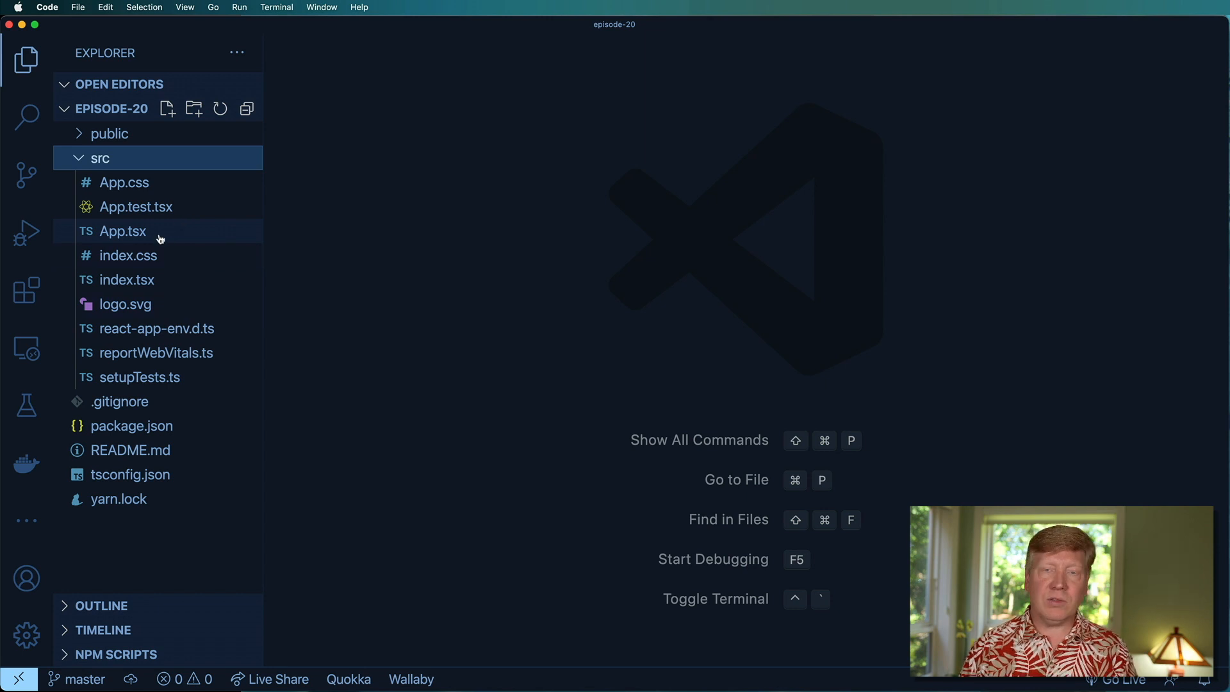
{"action": "mouse_move", "coordinate": [122, 231]}
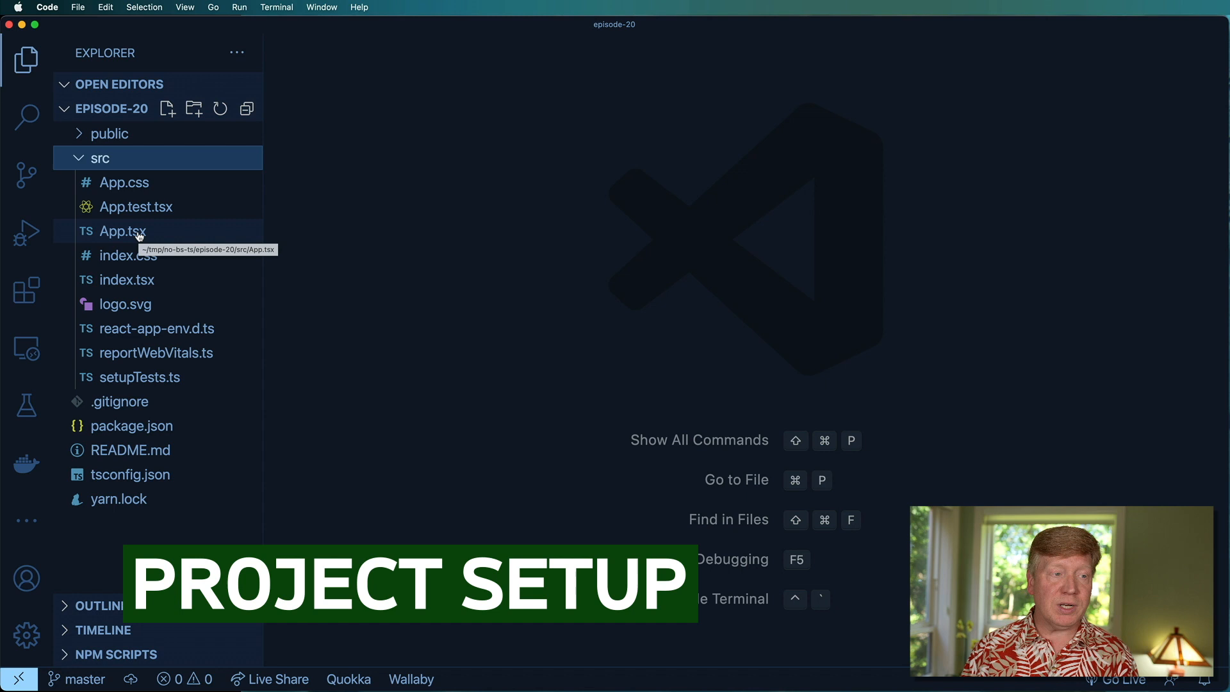
{"action": "left_click", "coordinate": [123, 230]}
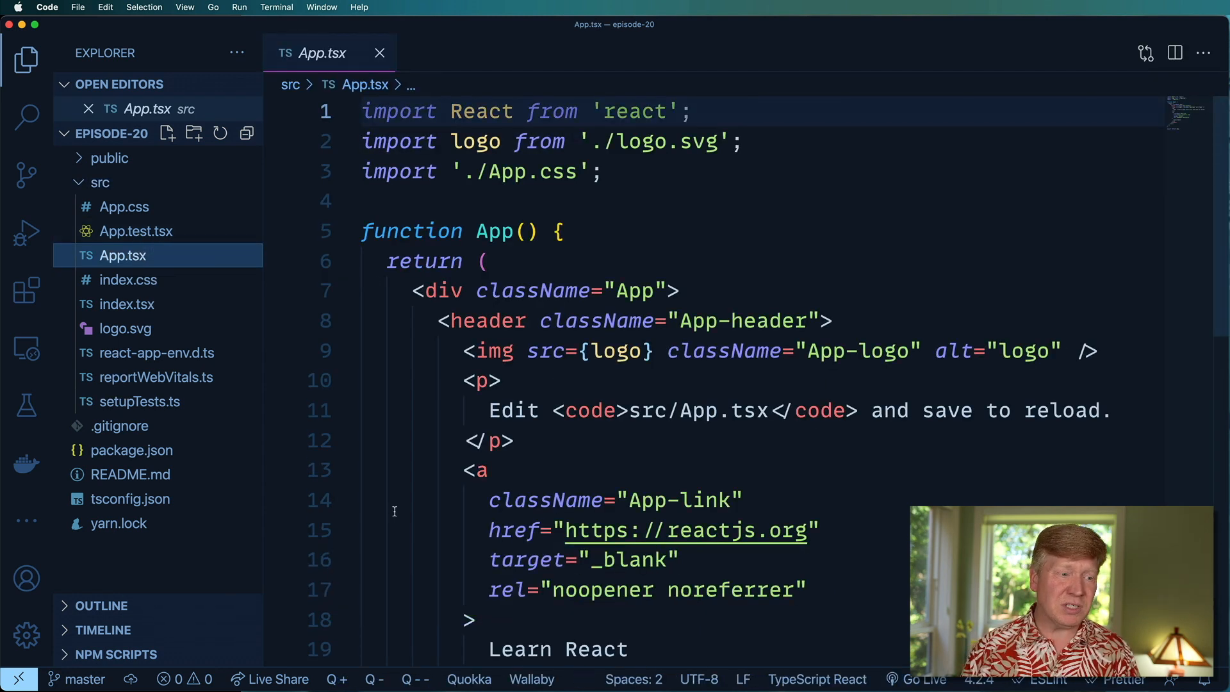
{"action": "left_click", "coordinate": [131, 499]}
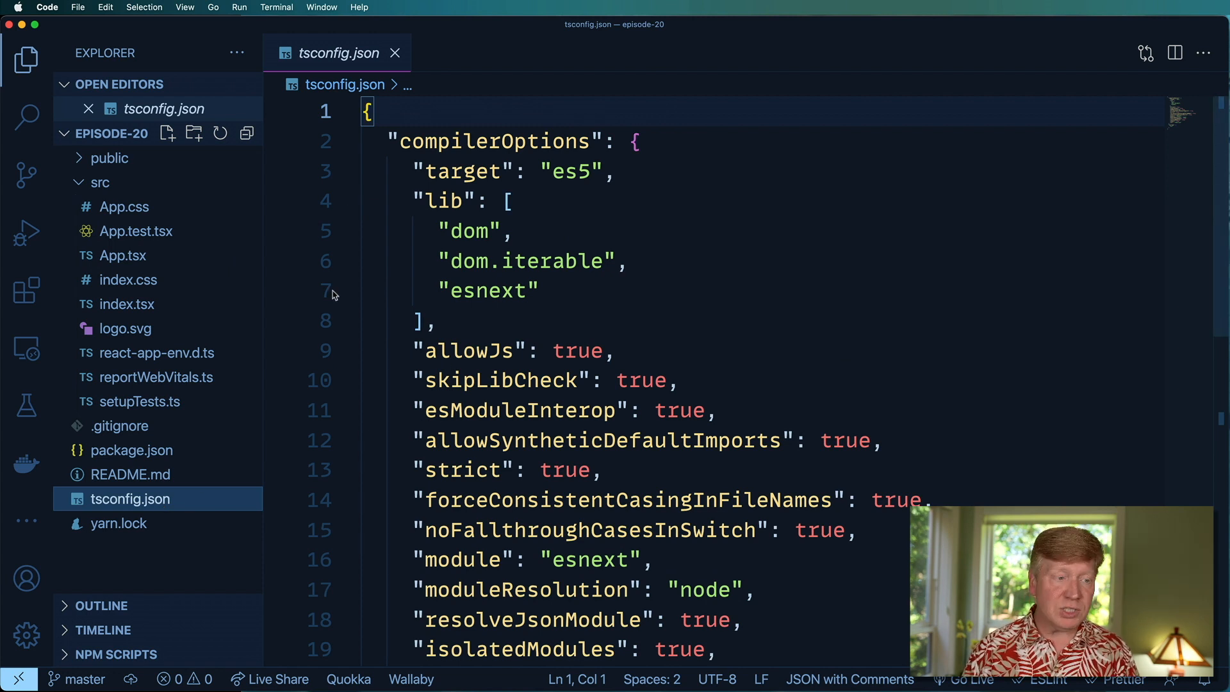
{"action": "mouse_move", "coordinate": [123, 255]}
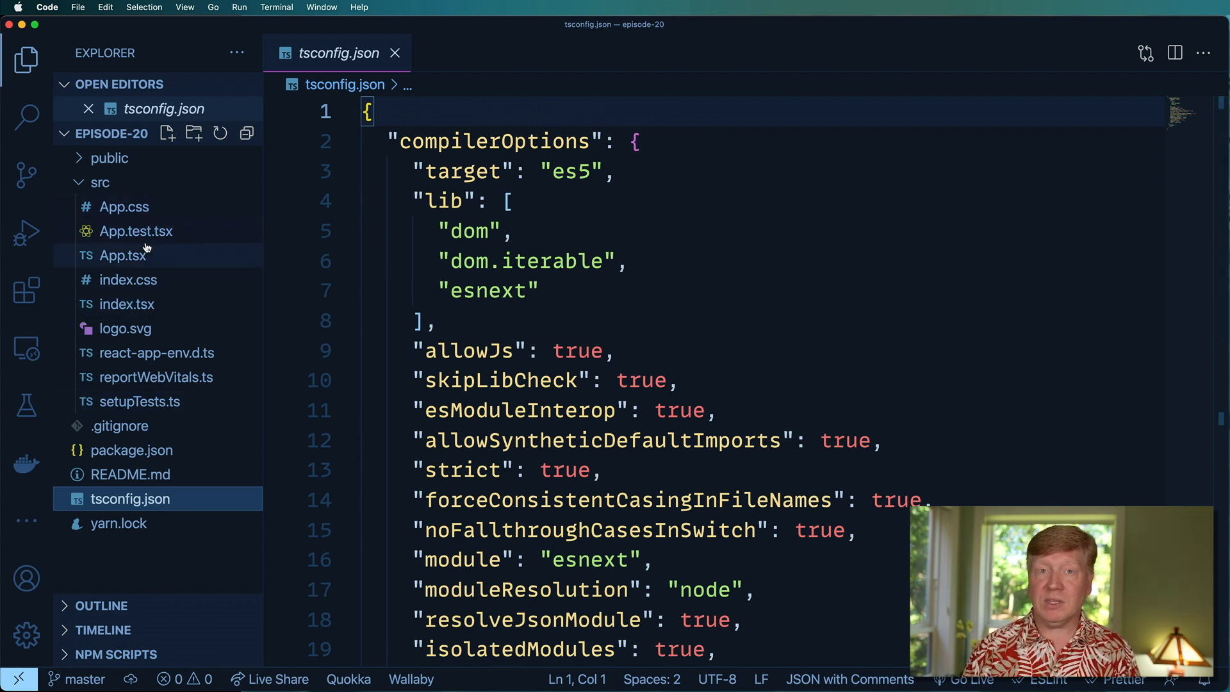
{"action": "left_click", "coordinate": [123, 255]}
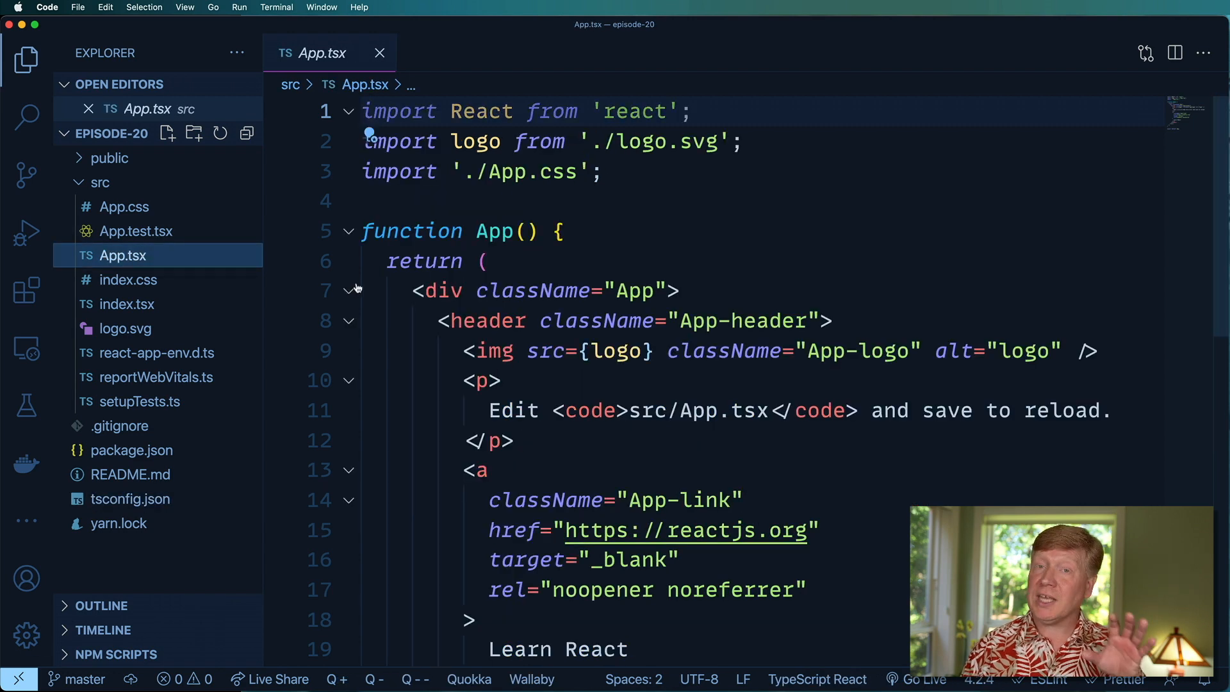
{"action": "mouse_move", "coordinate": [646, 221]}
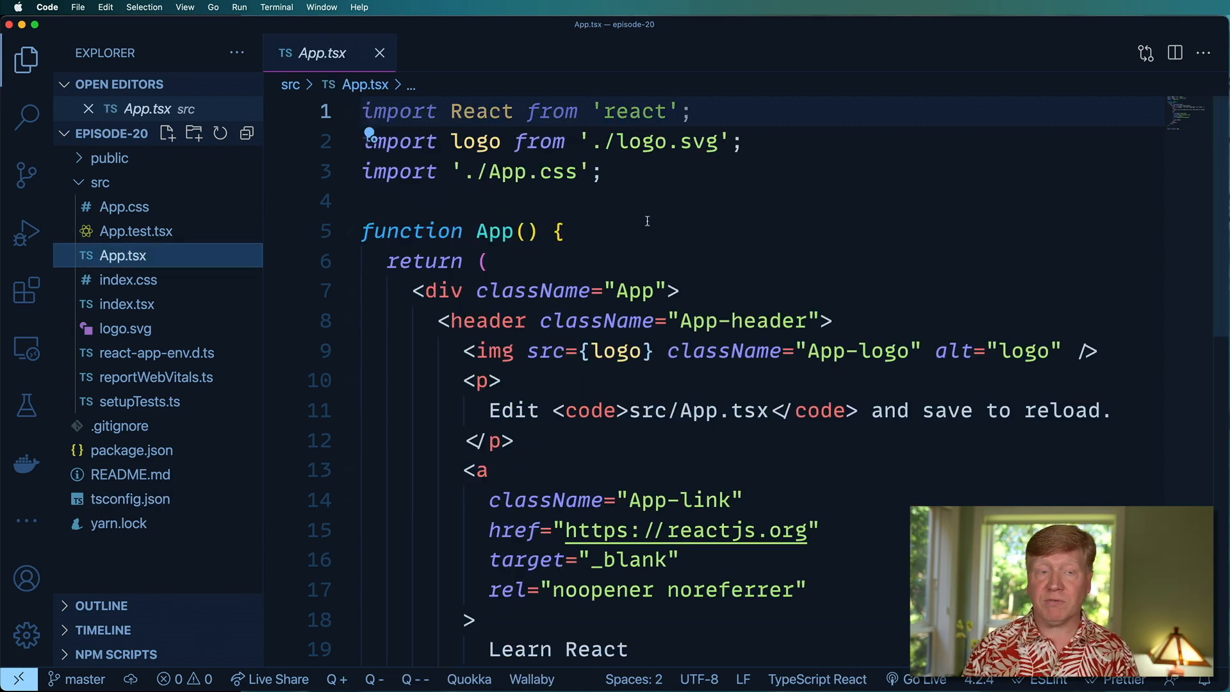
{"action": "left_click", "coordinate": [603, 170]}
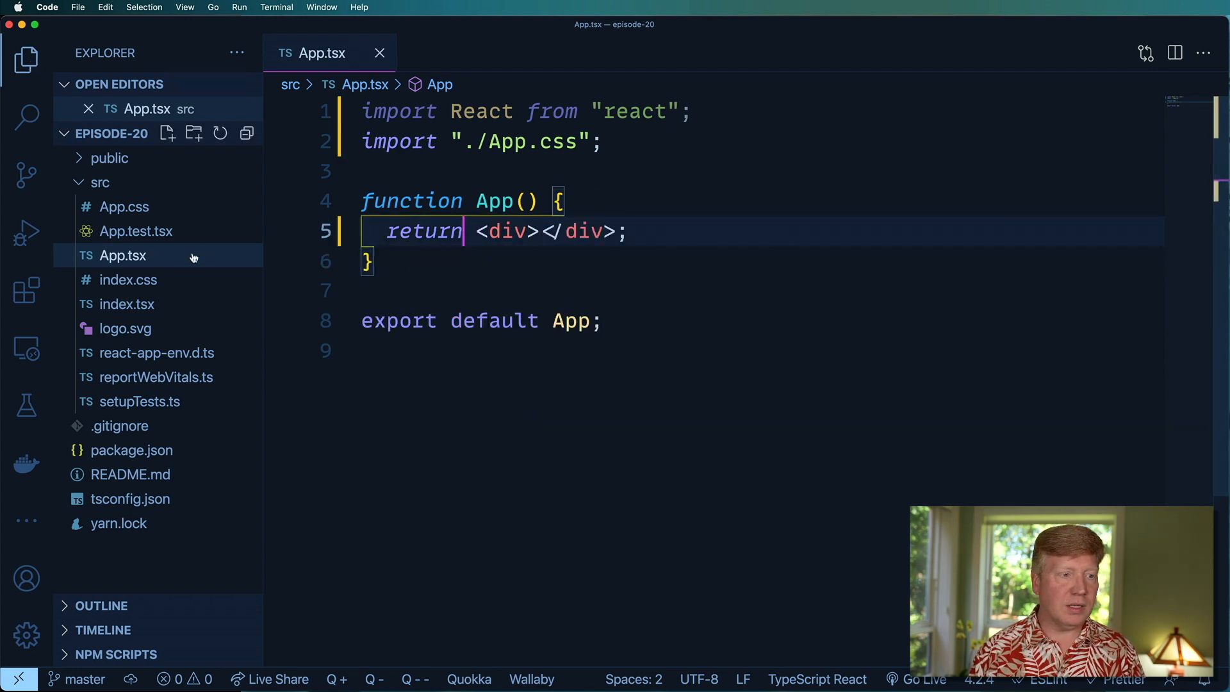
Switch to App.css in the Explorer to edit its styles
{"action": "left_click", "coordinate": [123, 206]}
{"action": "type", "text": "body {"}
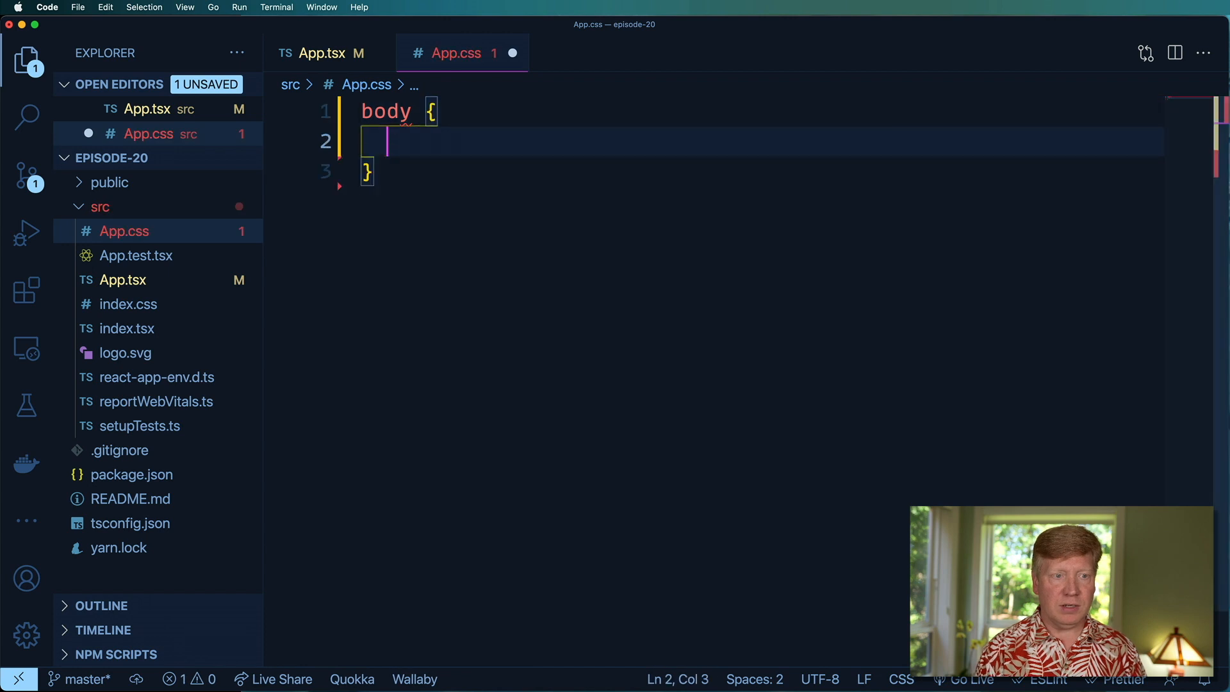
Write a body rule with font-size xx-large, margin auto, max-width 800px, then return to App.tsx
{"action": "type", "text": "font-size"}
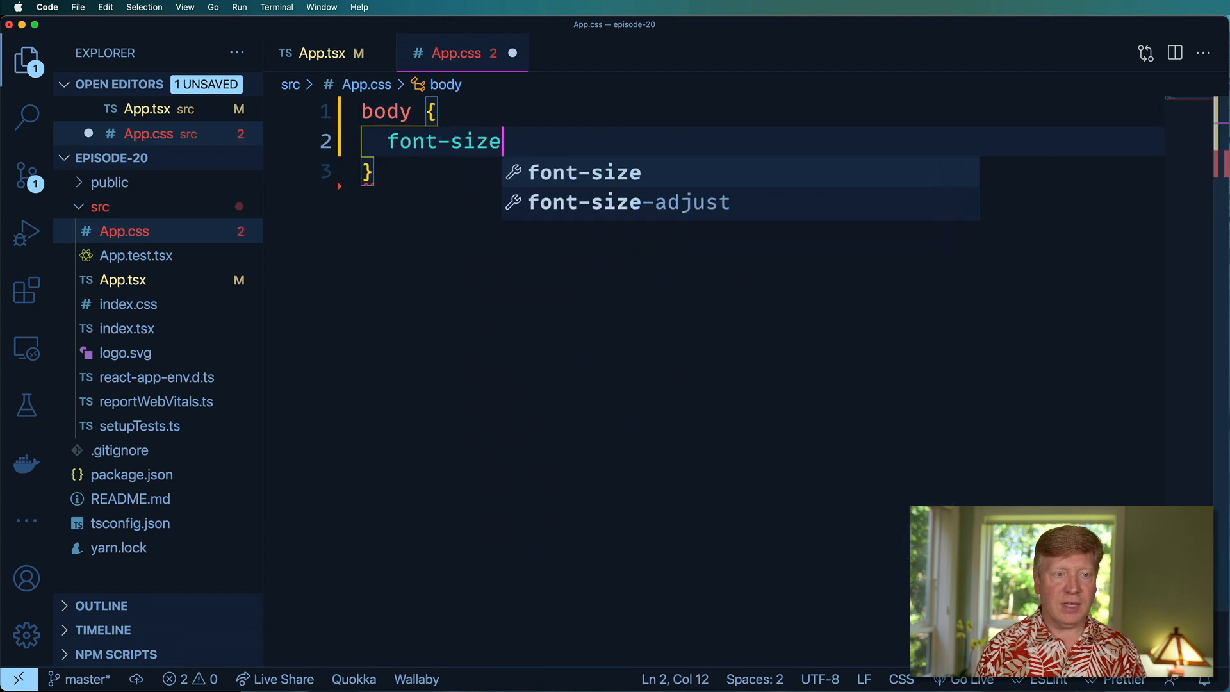
{"action": "type", "text": ": xx-large;"}
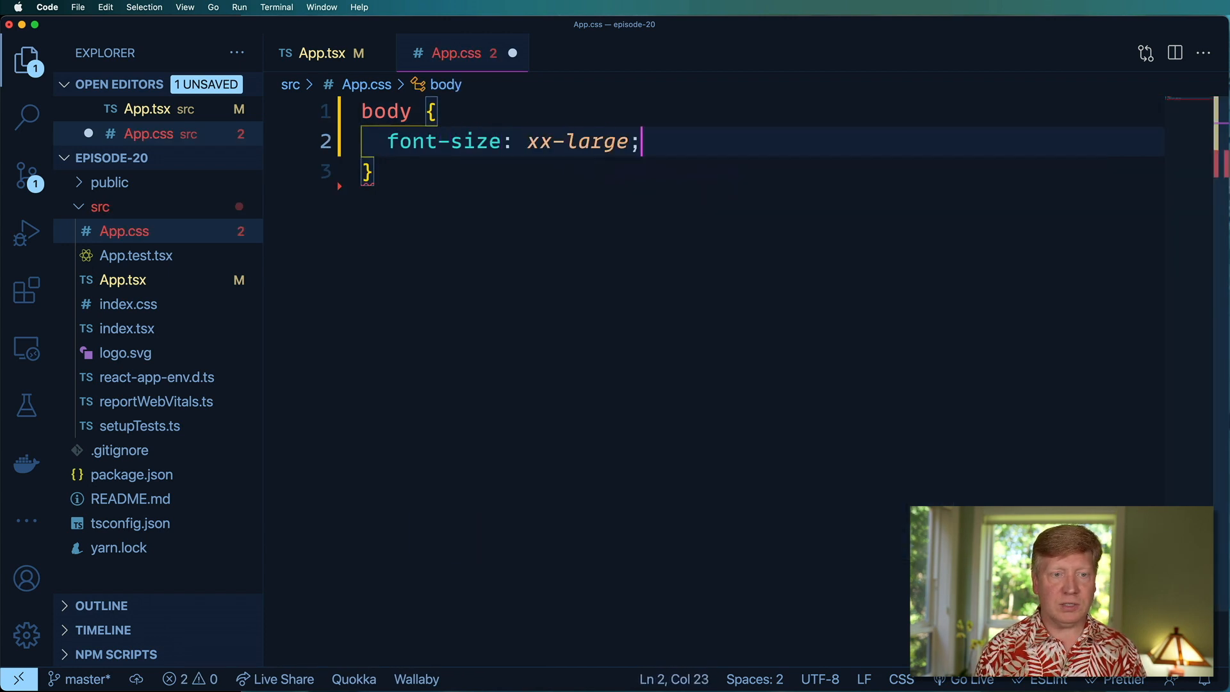
{"action": "type", "text": "margin:"}
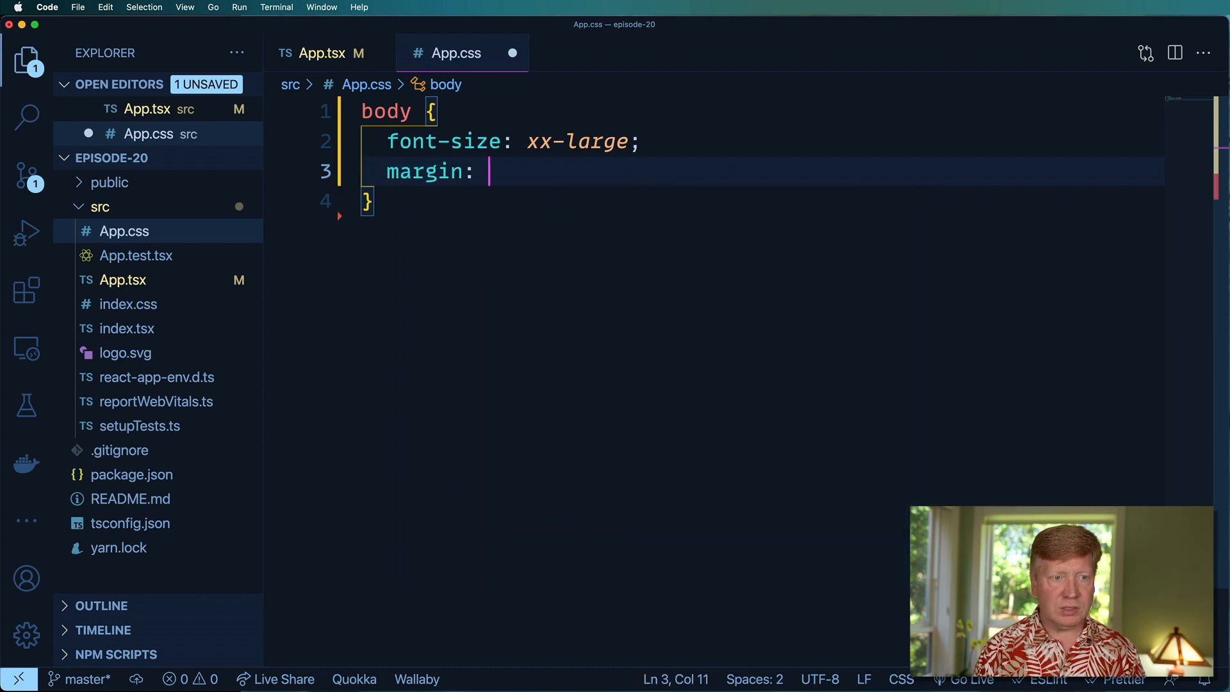
{"action": "type", "text": "auto;"}
{"action": "type", "text": "max-width: ;"}
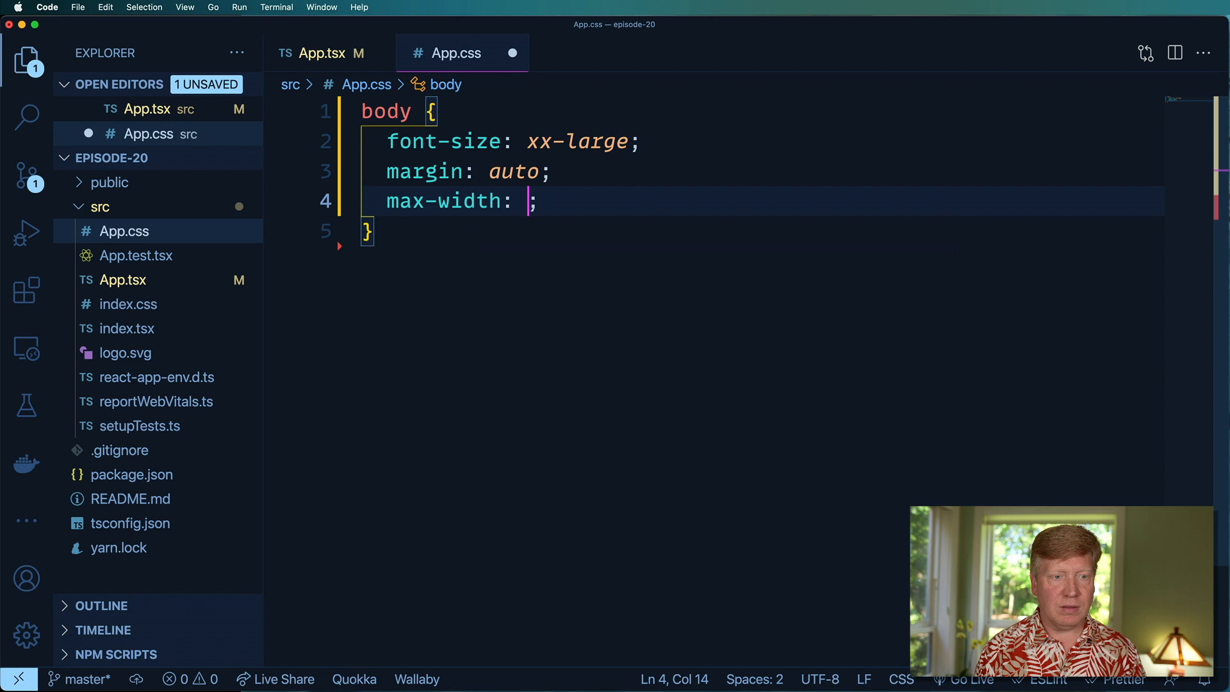
{"action": "type", "text": "800"}
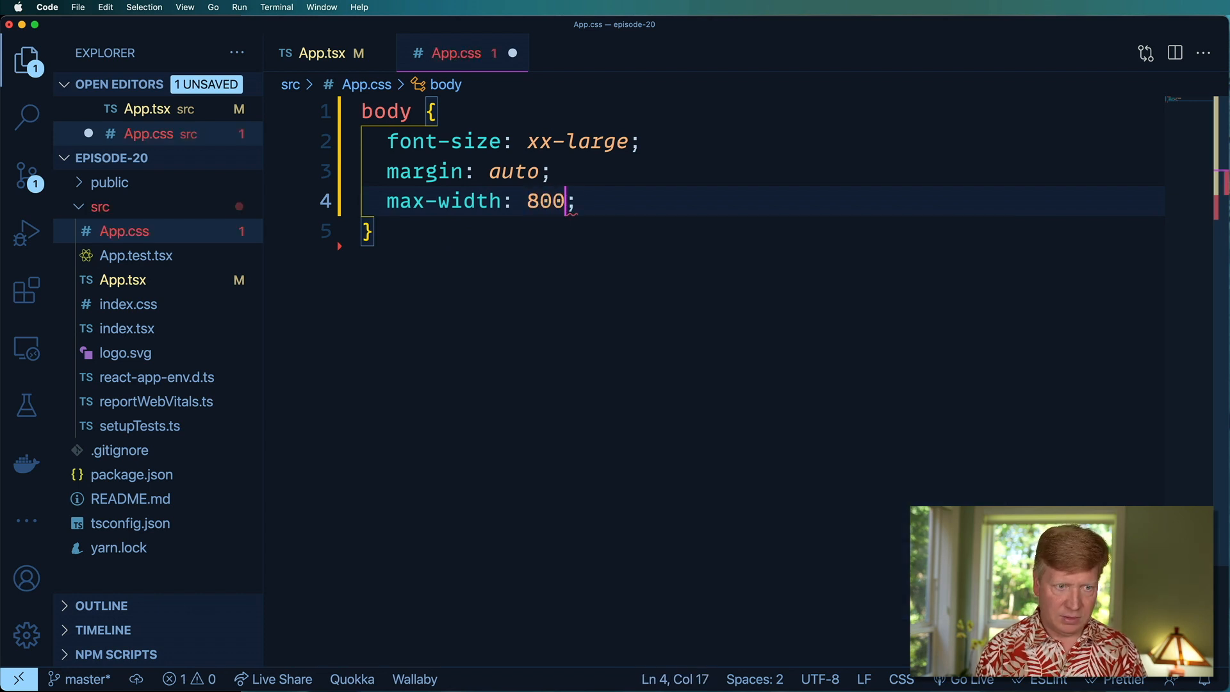
{"action": "type", "text": "px"}
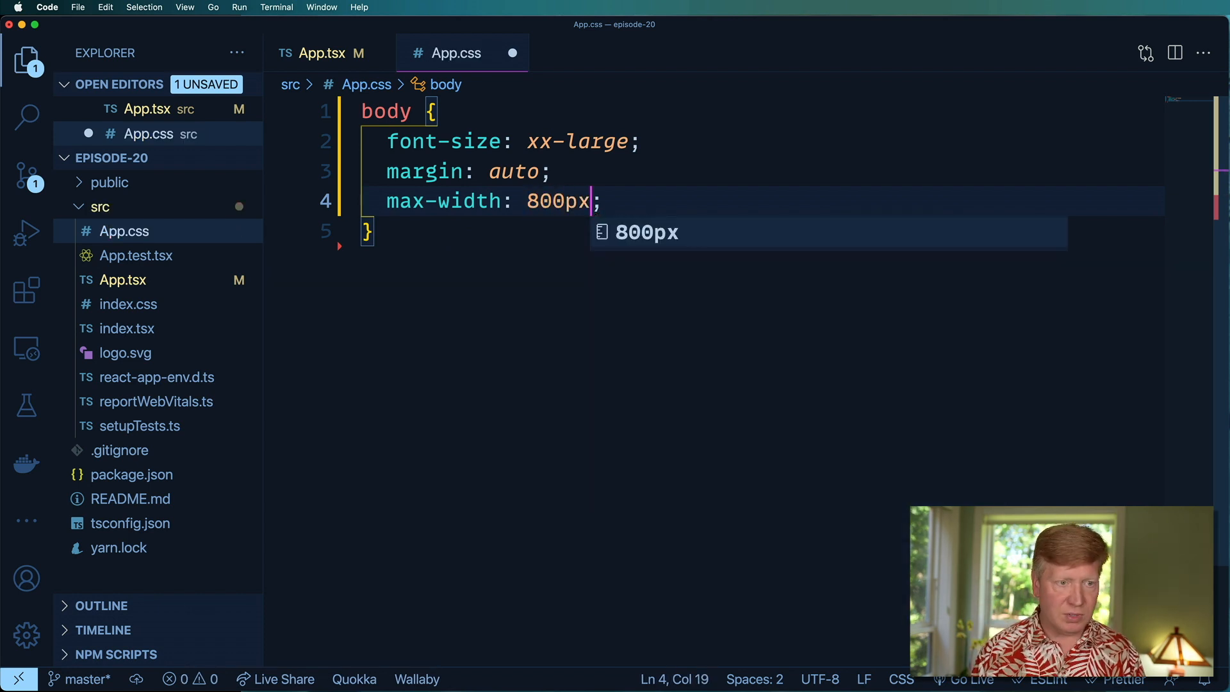
{"action": "left_click", "coordinate": [322, 52]}
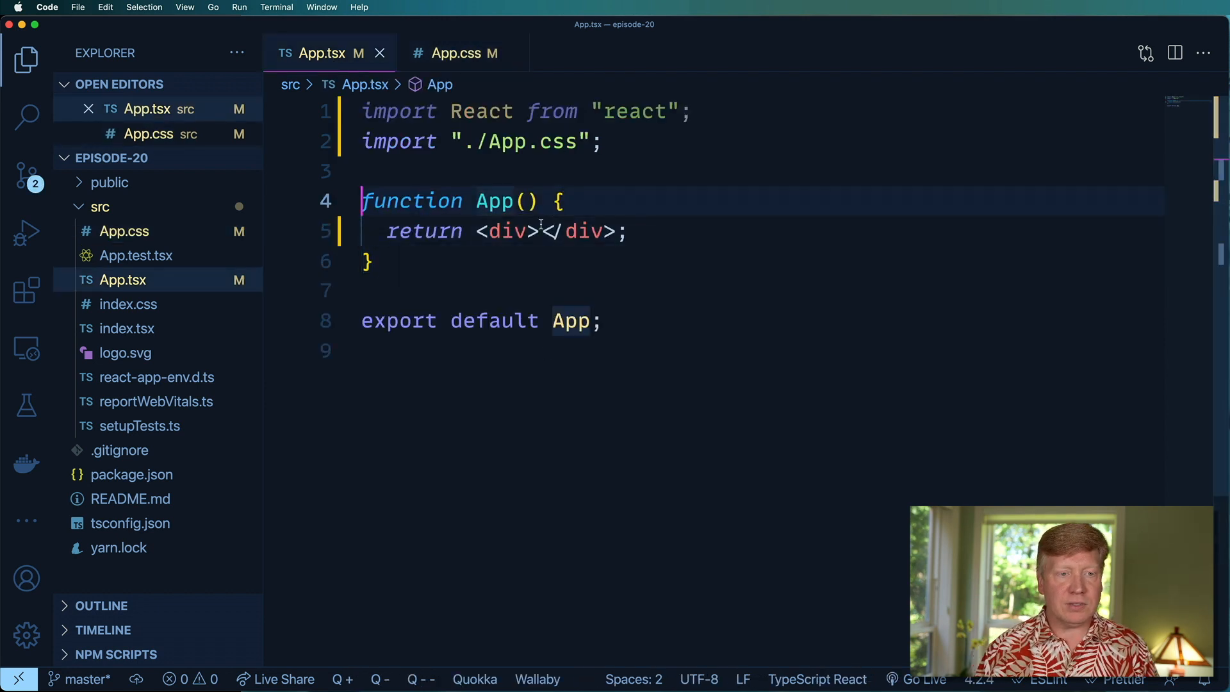
Define const Heading = () => <h2>Heading</h2> above the App function
{"action": "left_click", "coordinate": [541, 230]}
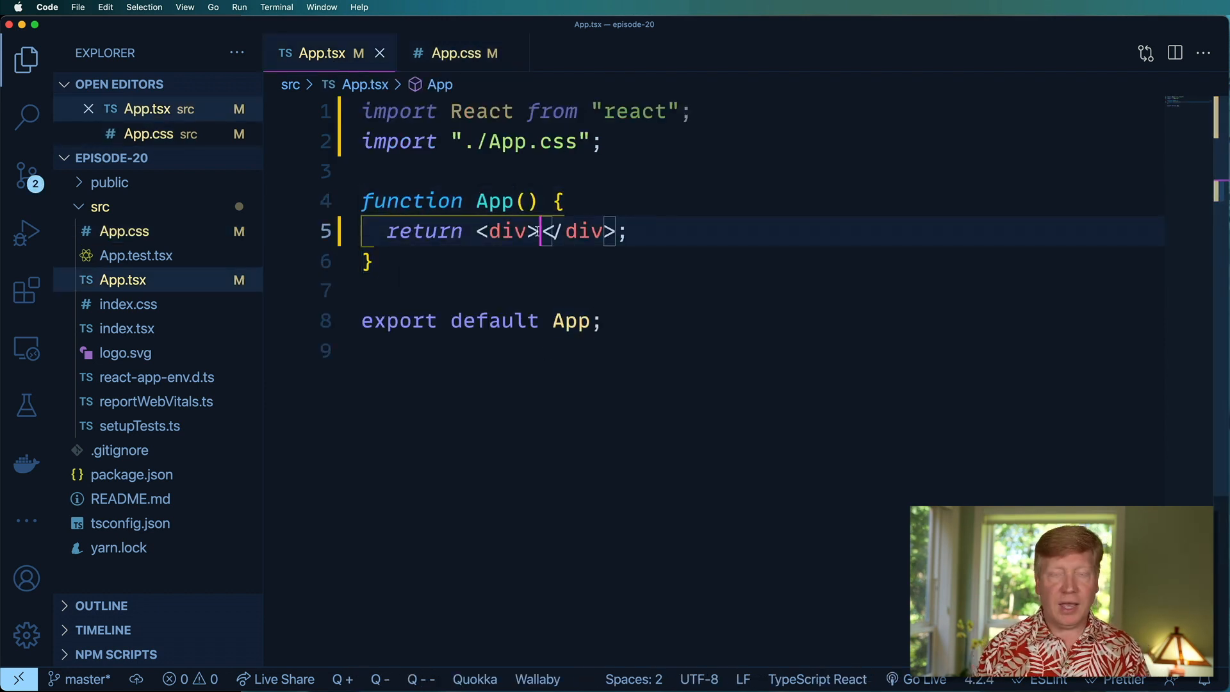
{"action": "key", "text": "Enter"}
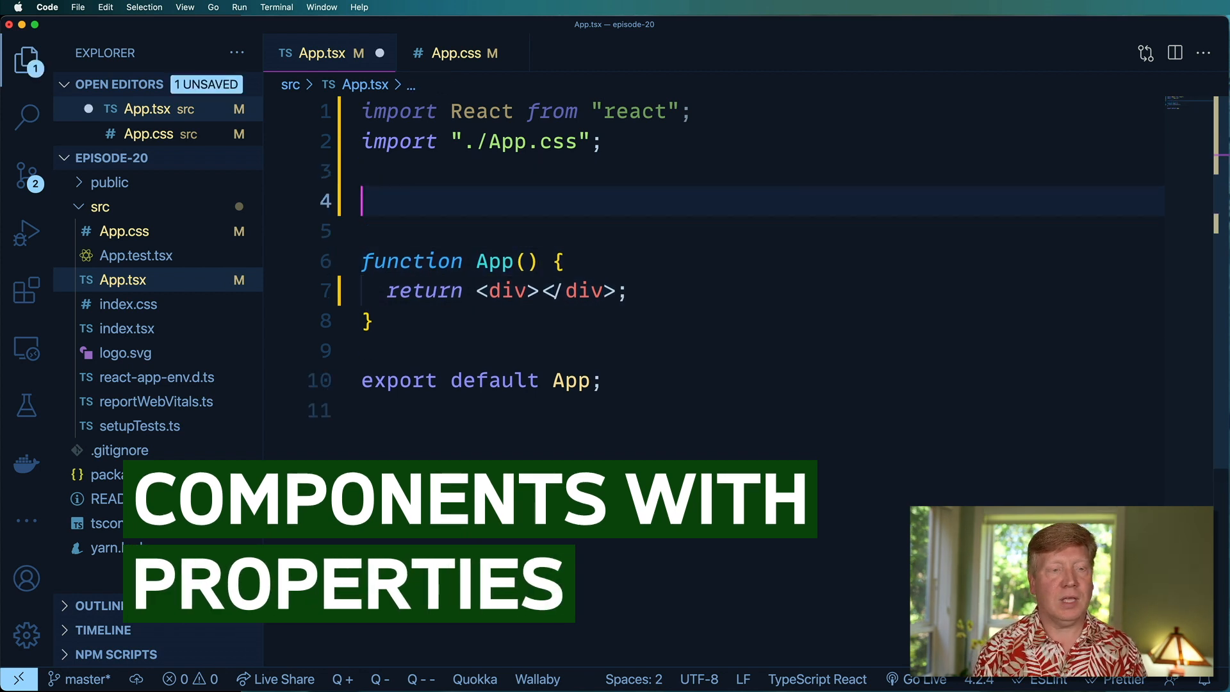
{"action": "type", "text": "const Head"}
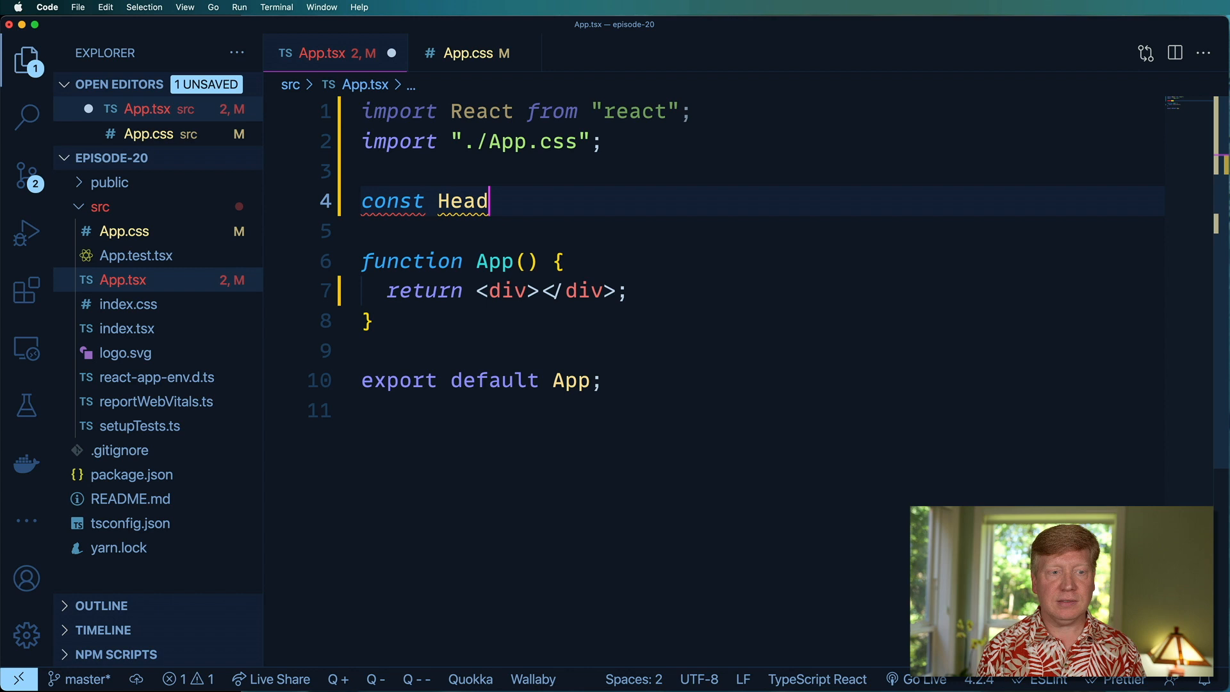
{"action": "type", "text": "ing = ()"}
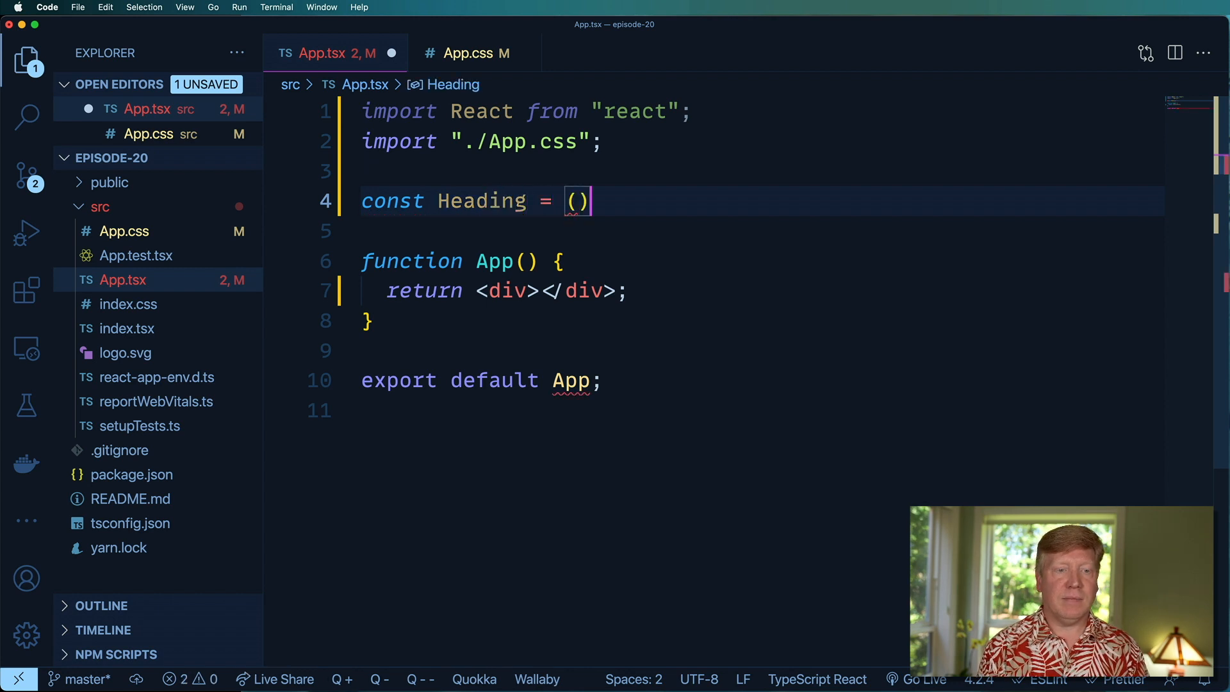
{"action": "type", "text": "=> ("}
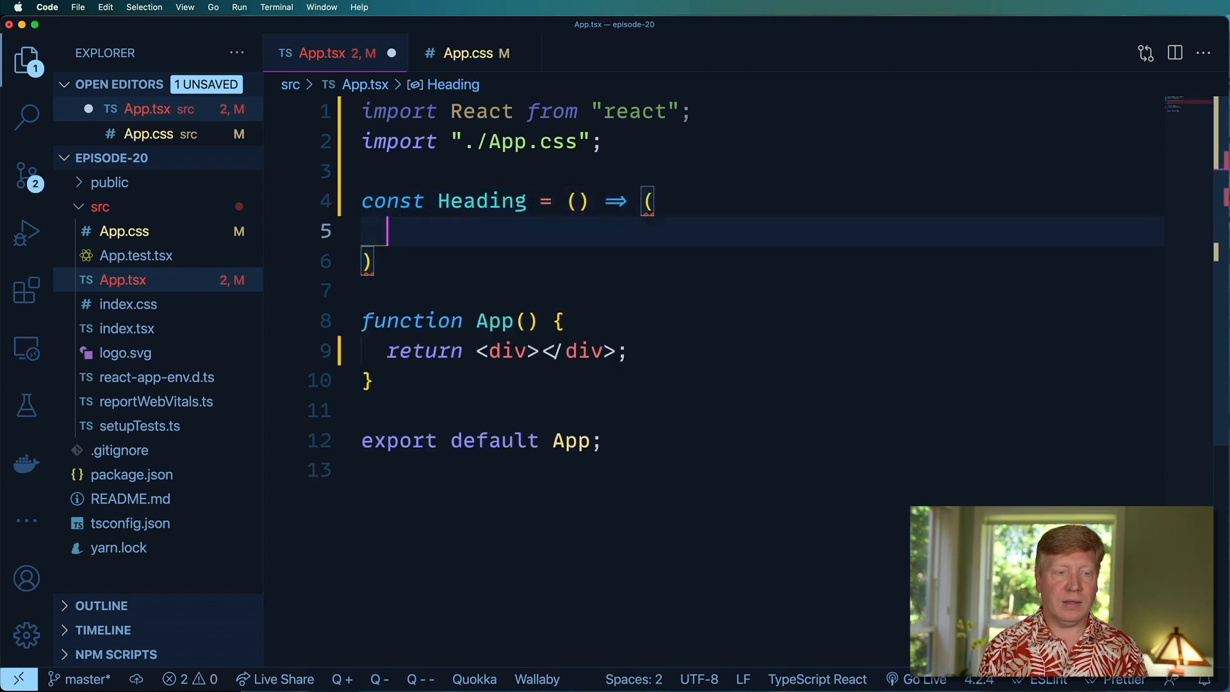
{"action": "type", "text": "<h2>"}
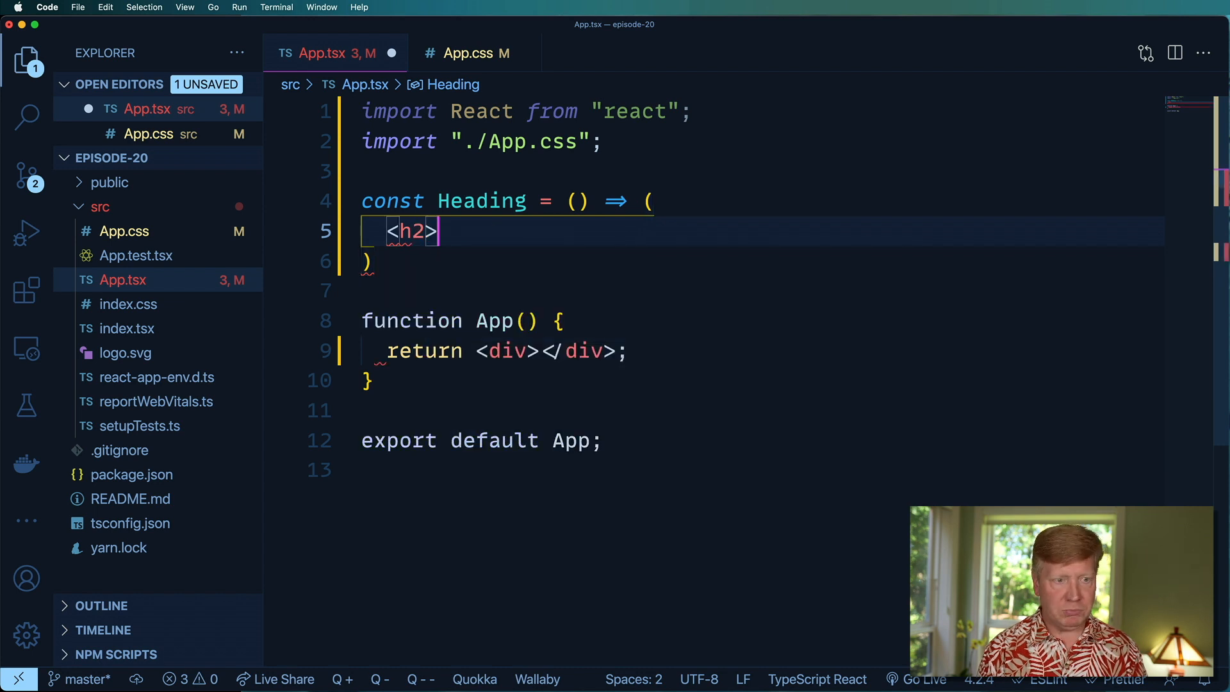
{"action": "type", "text": "Heading</h2>"}
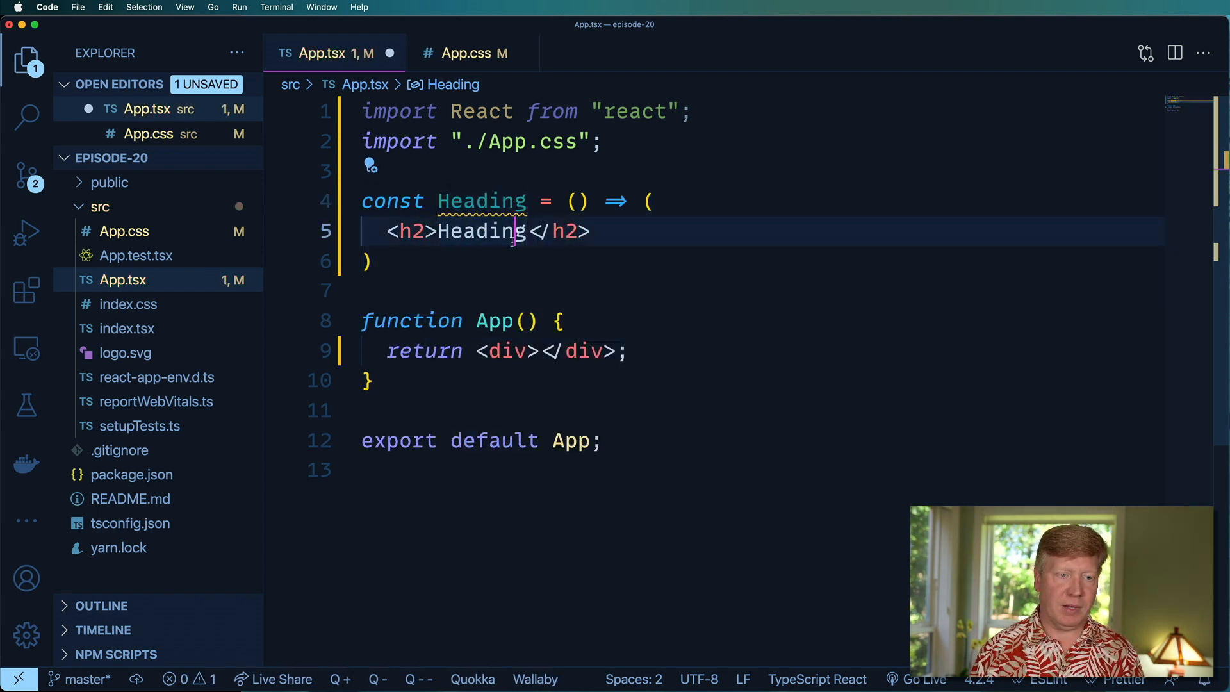
Render <Heading /> inside App's returned div
{"action": "left_click", "coordinate": [543, 351]}
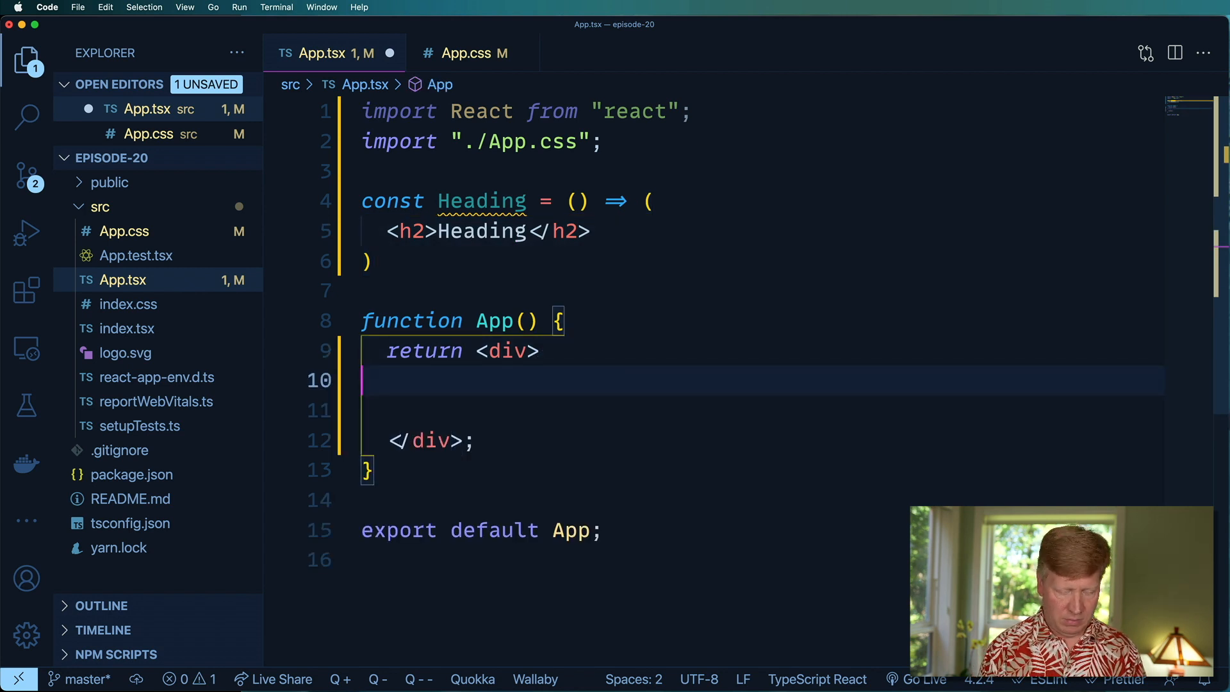
{"action": "type", "text": "<Heading />"}
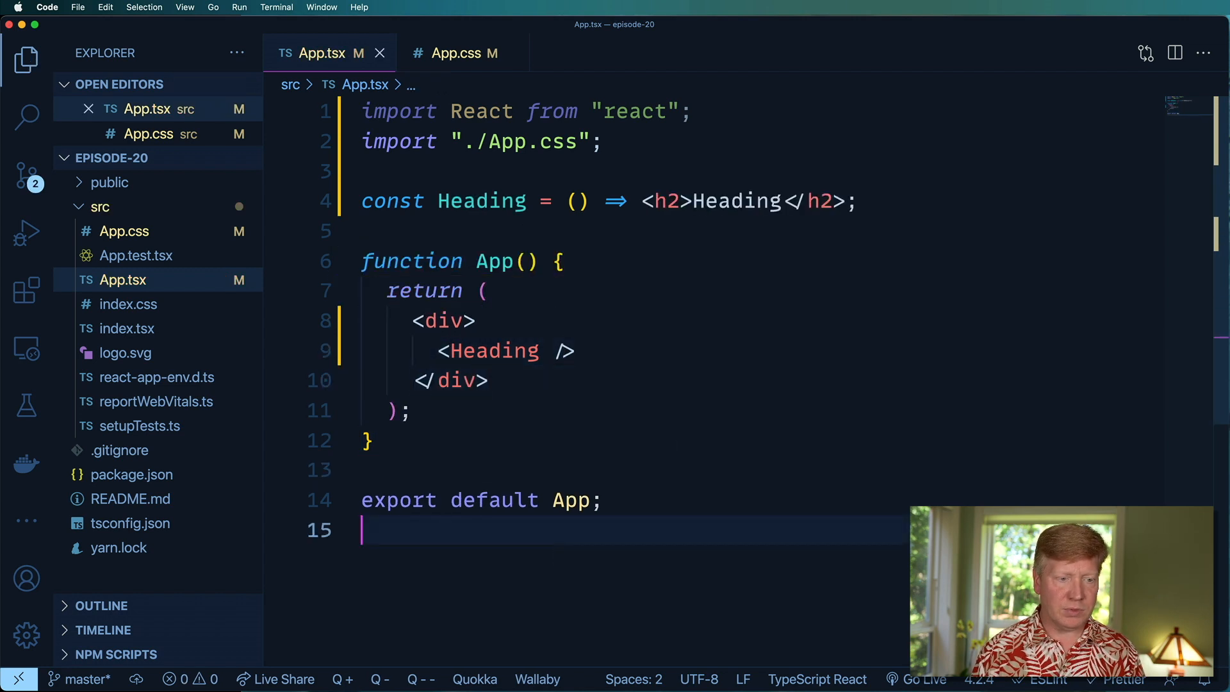
Start the dev server with yarn start in the integrated terminal, then refocus the editor
{"action": "key", "text": "Ctrl+`"}
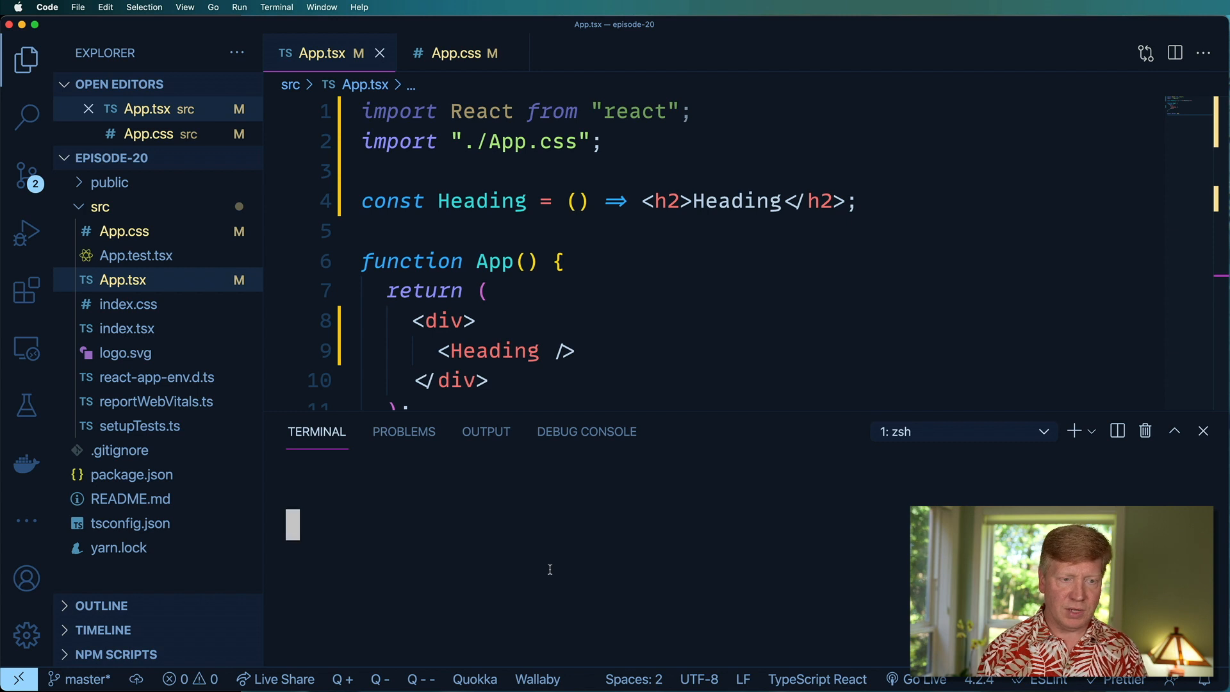
{"action": "left_click", "coordinate": [25, 60]}
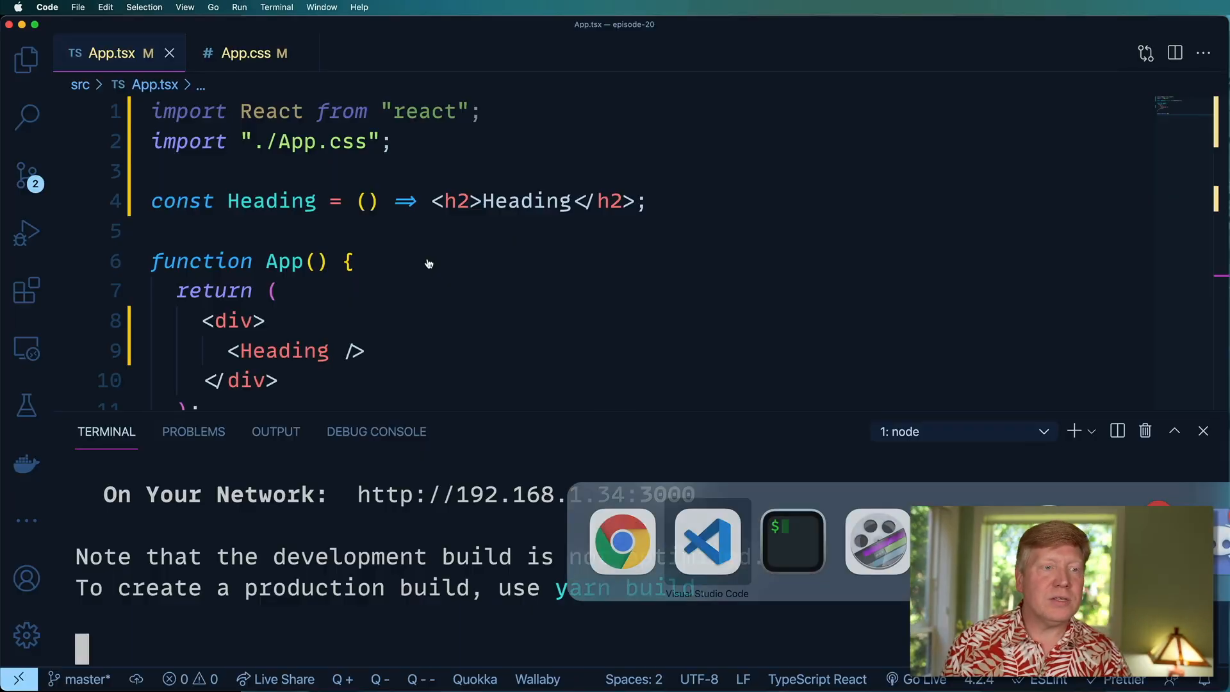
{"action": "left_click", "coordinate": [271, 291]}
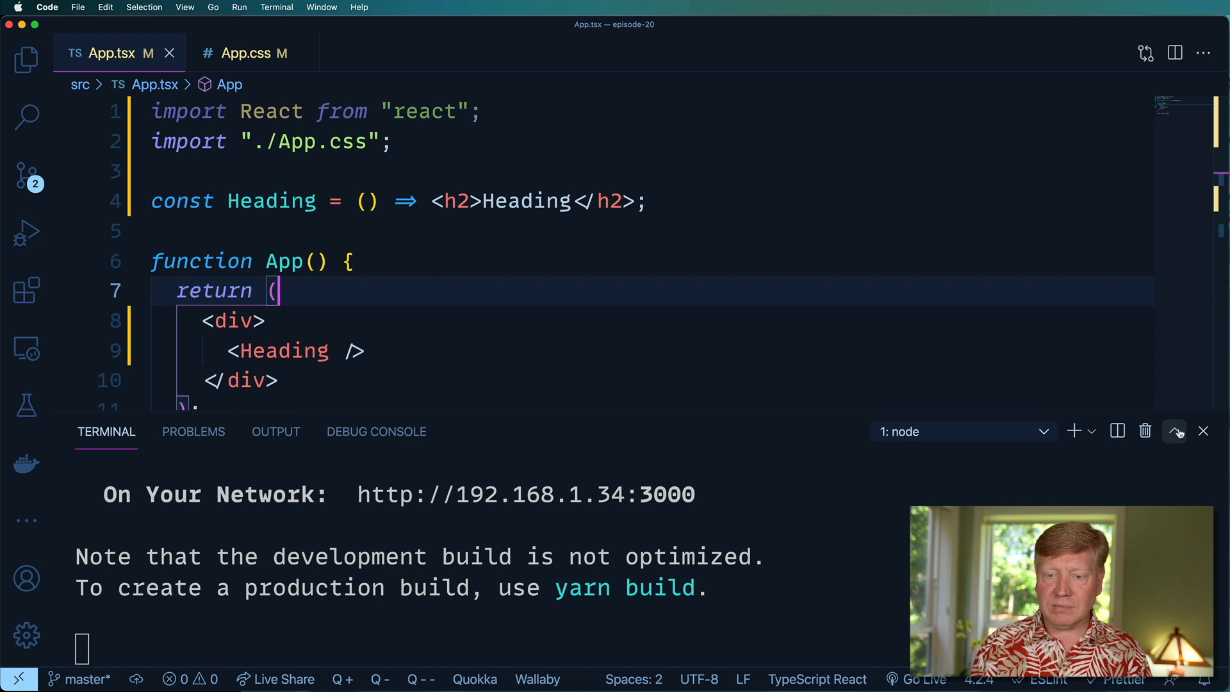
Close the terminal and pass title="Introduction" to <Heading />, selecting the flagged title attribute
{"action": "left_click", "coordinate": [1175, 431]}
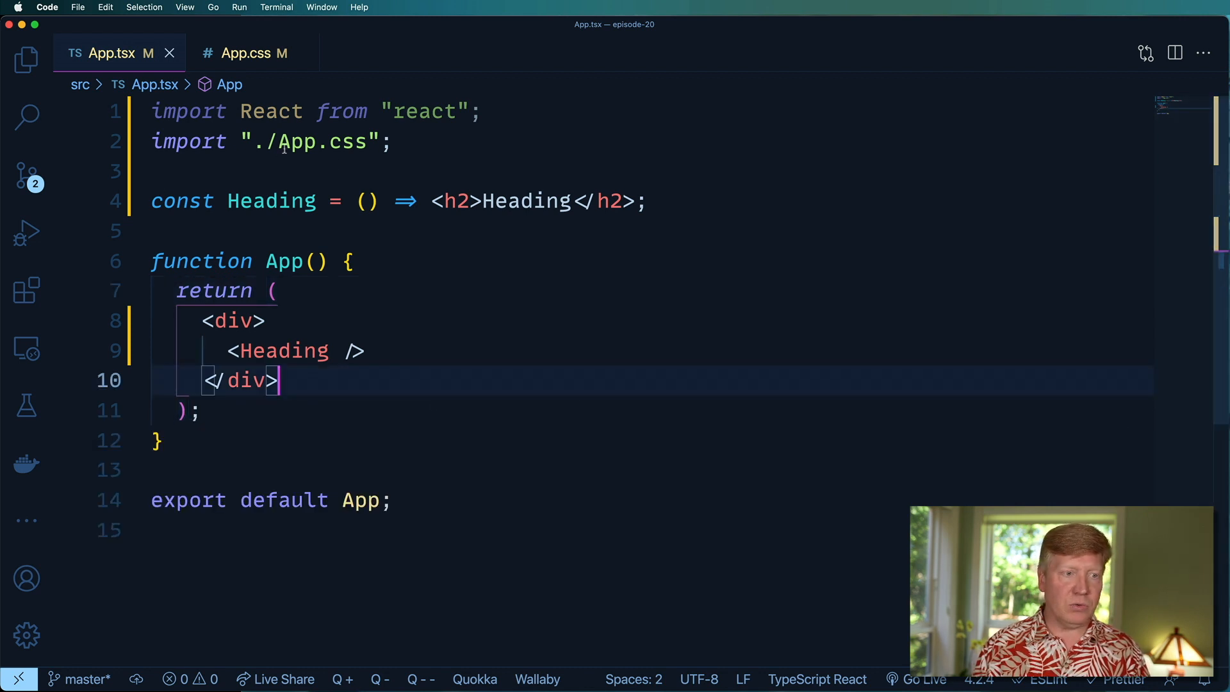
{"action": "left_click", "coordinate": [373, 170]}
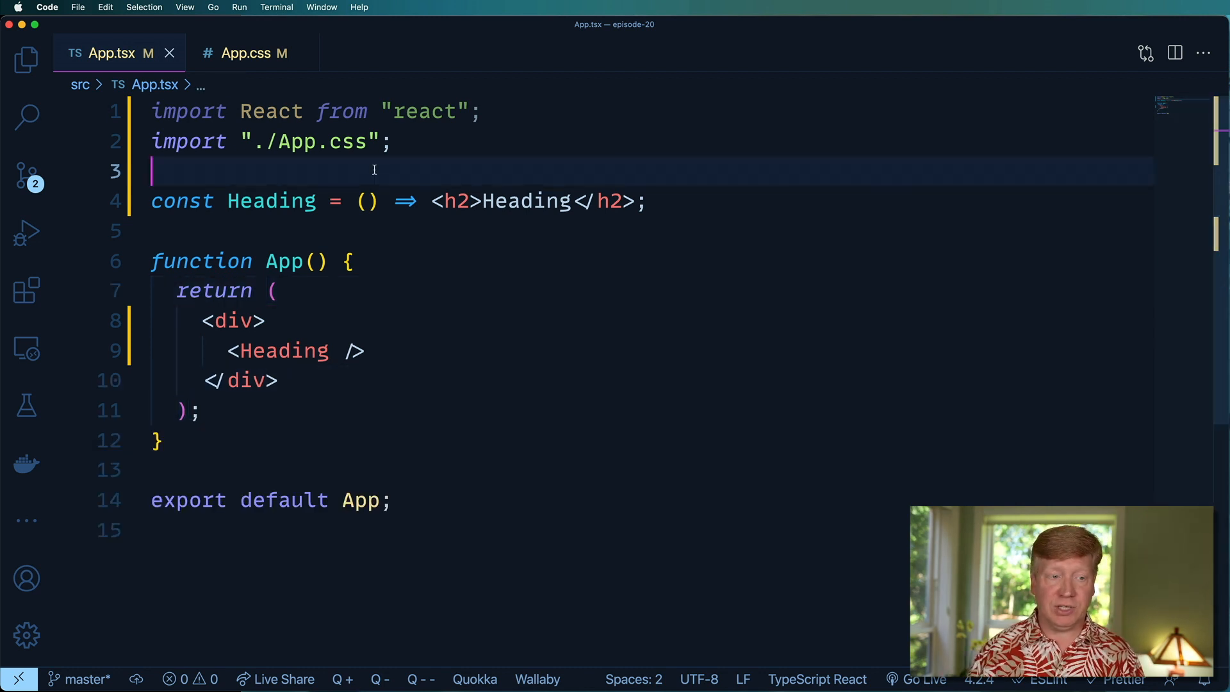
{"action": "left_click", "coordinate": [331, 351]}
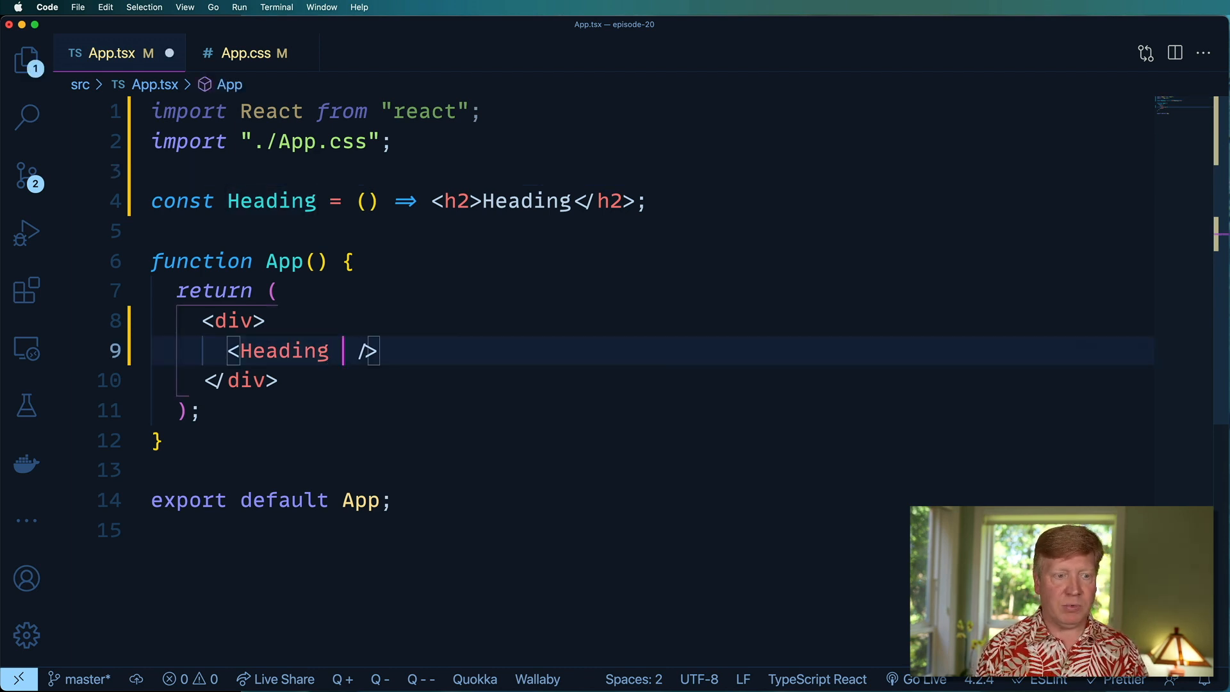
{"action": "type", "text": "title=\"\""}
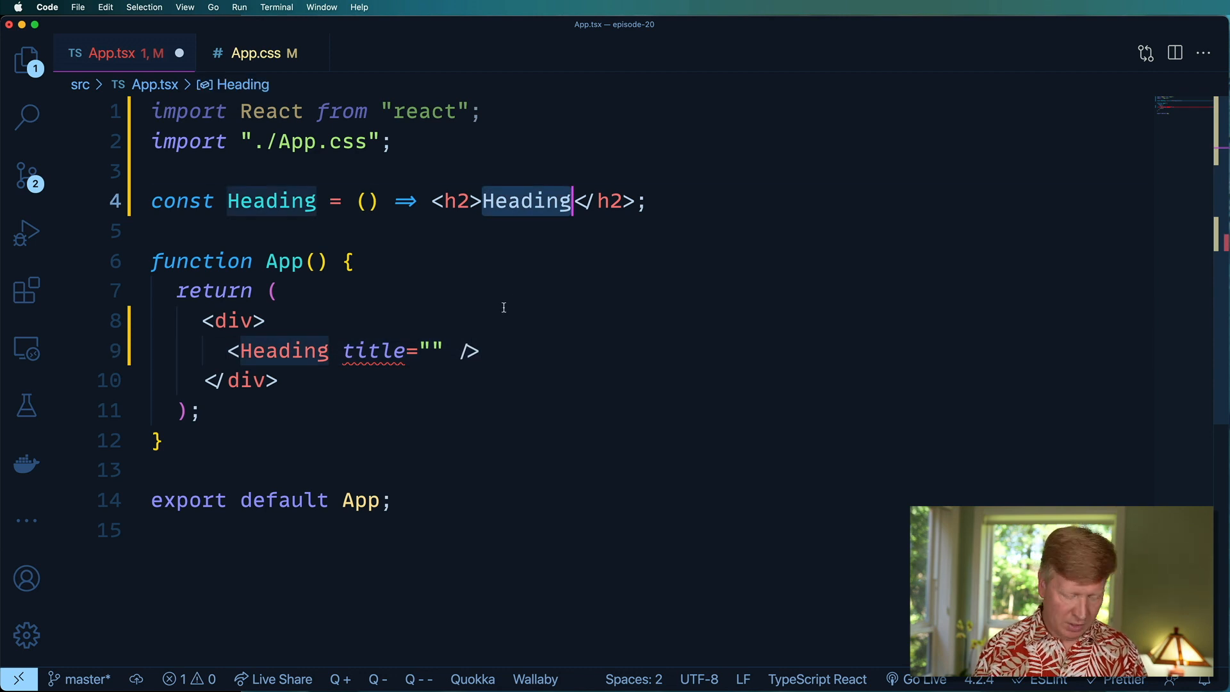
{"action": "left_click", "coordinate": [430, 351]}
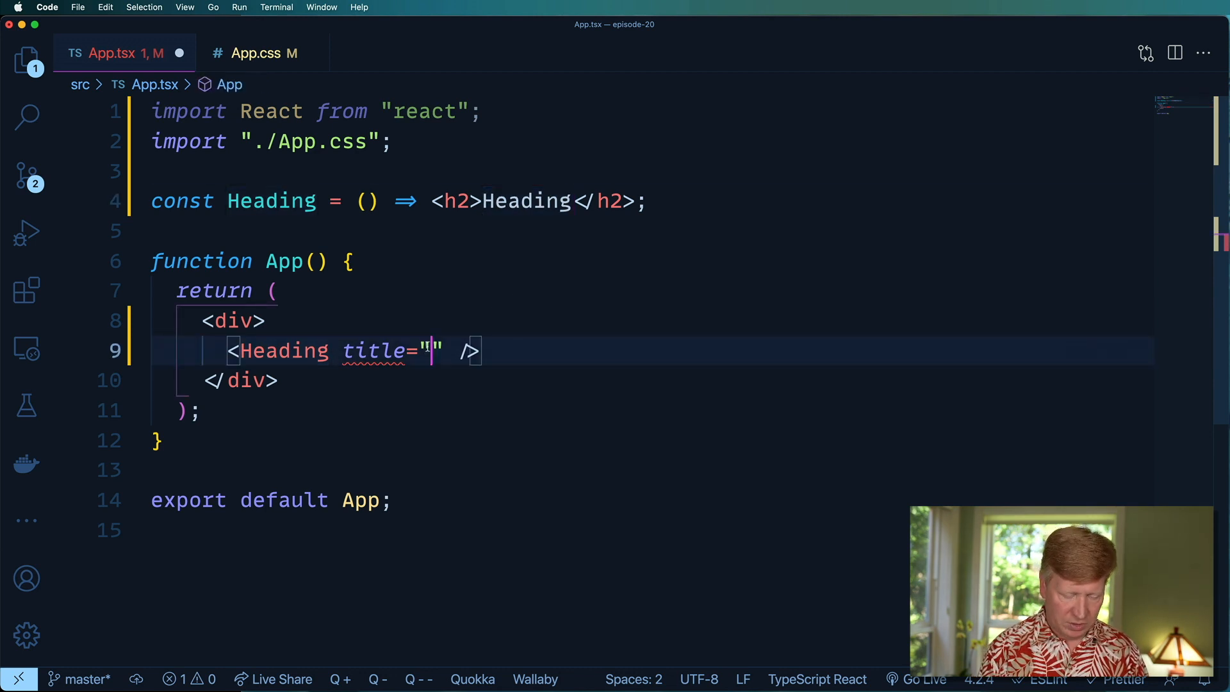
{"action": "type", "text": "Itn"}
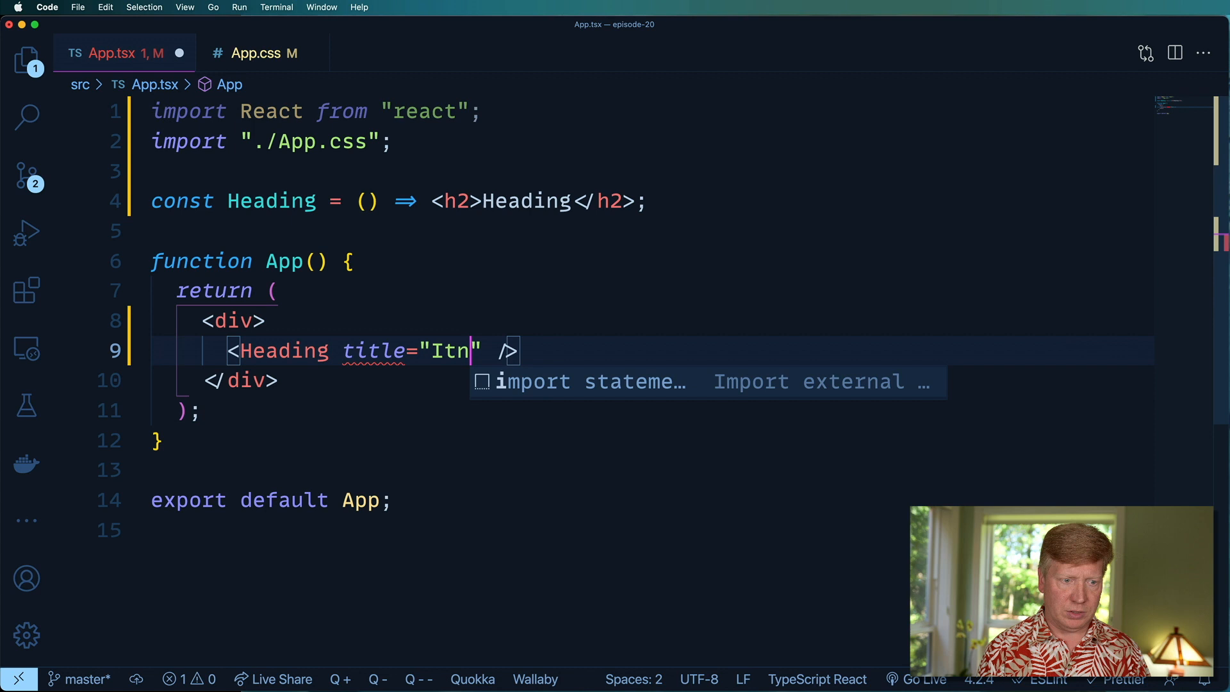
{"action": "type", "text": "roduction"}
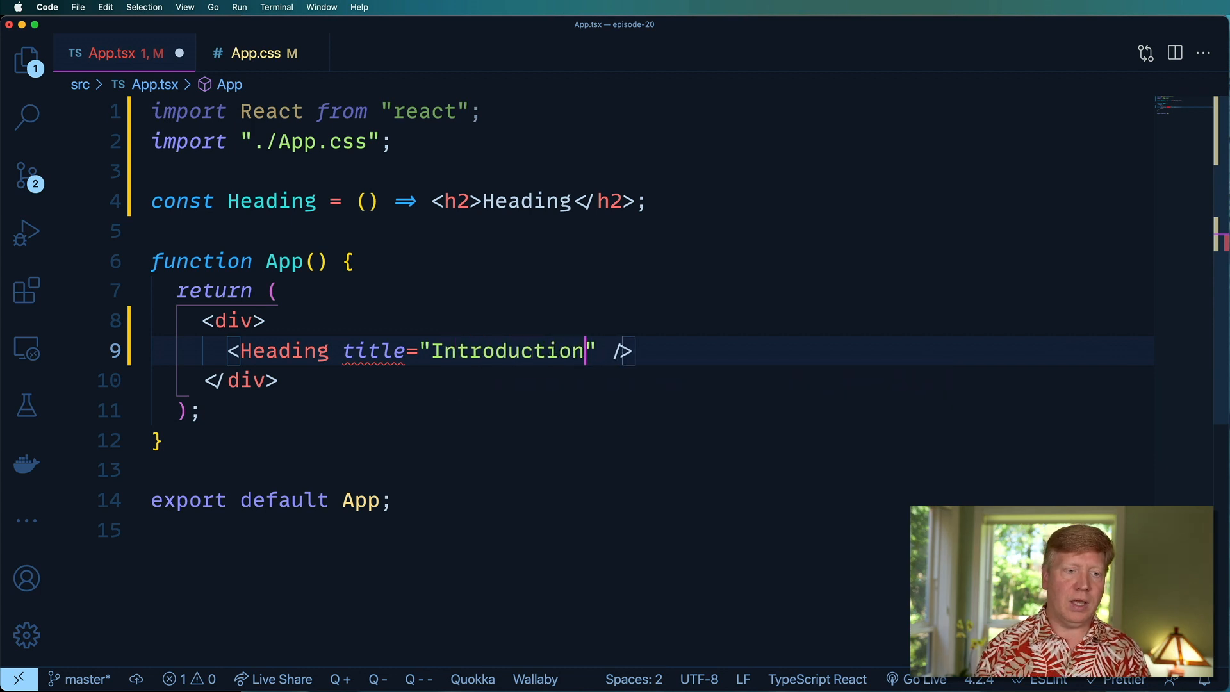
{"action": "double_click", "coordinate": [371, 351]}
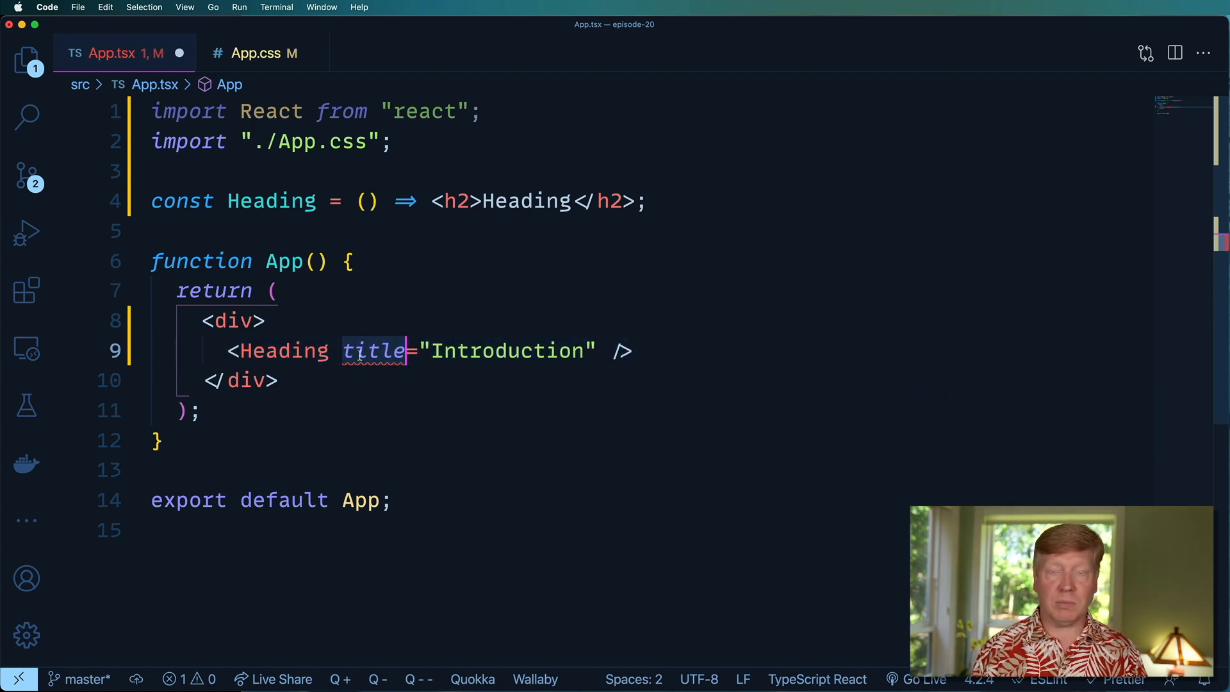
{"action": "left_click", "coordinate": [192, 432]}
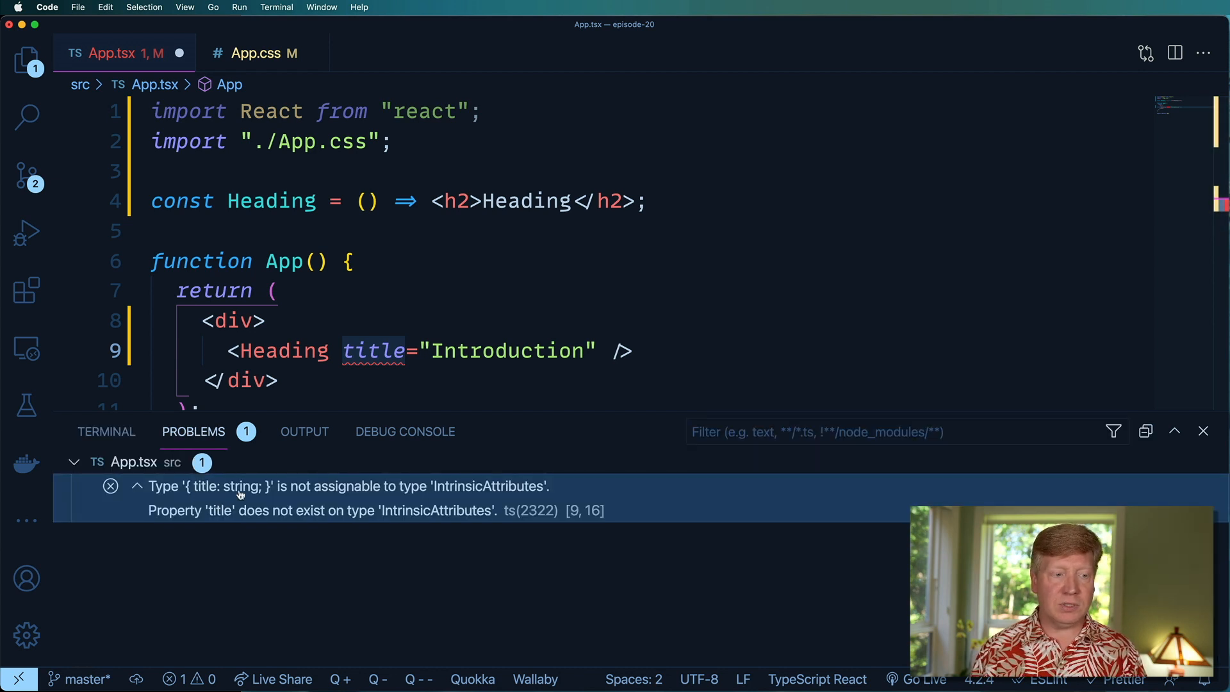
{"action": "mouse_move", "coordinate": [454, 497]}
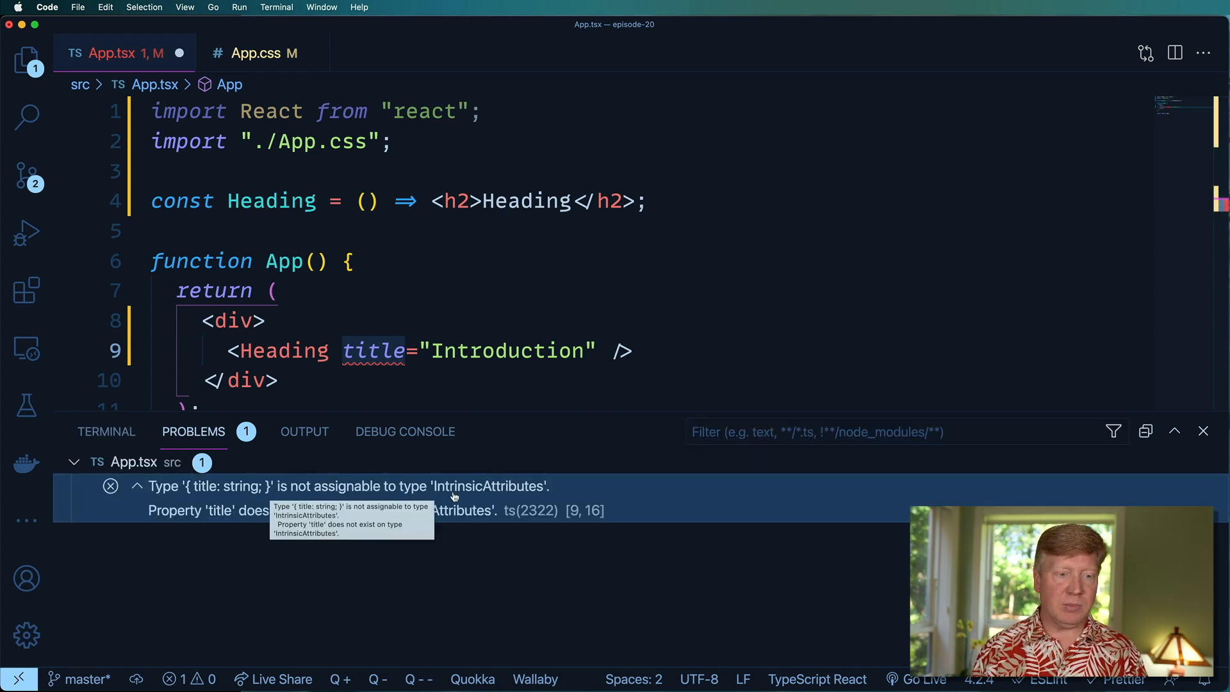
{"action": "mouse_move", "coordinate": [1054, 463]}
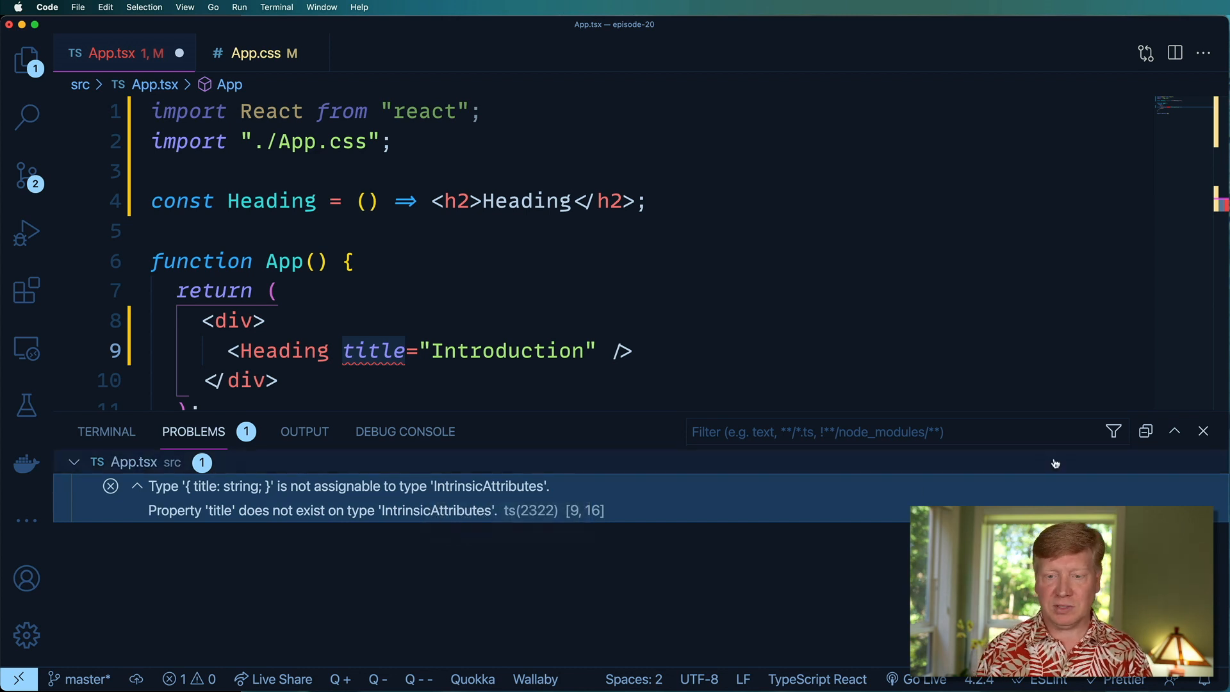
{"action": "left_click", "coordinate": [1203, 430]}
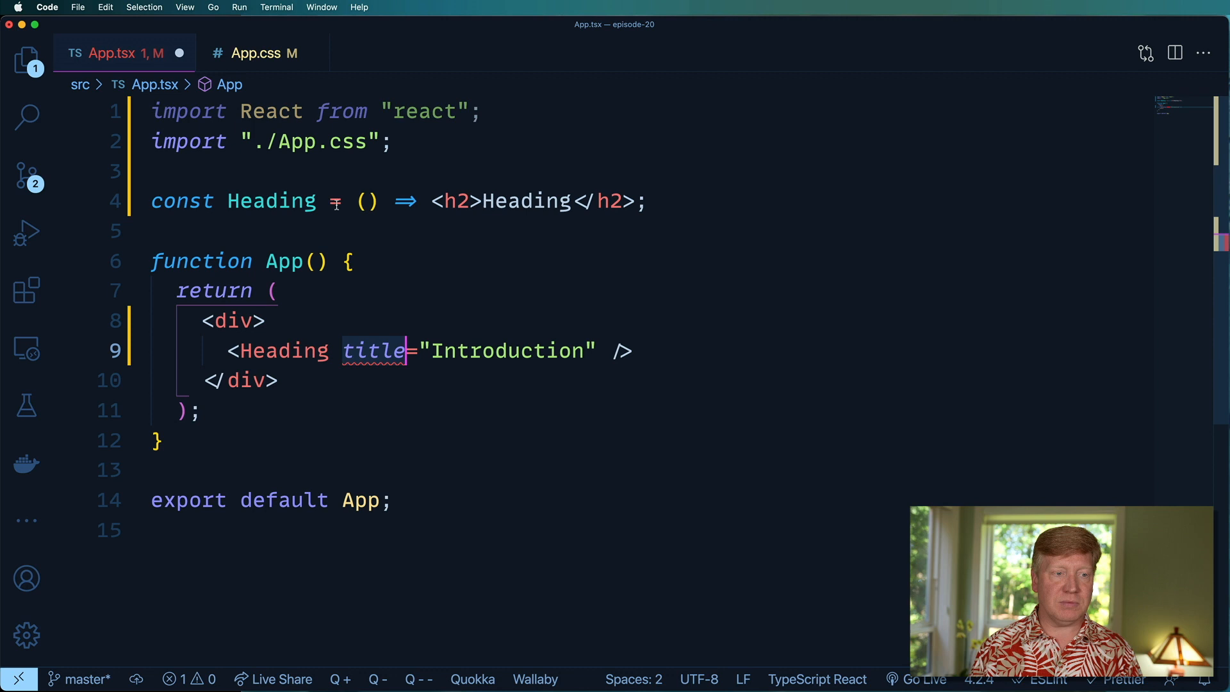
Type Heading's parameter as props: { title: string }
{"action": "left_click", "coordinate": [366, 201]}
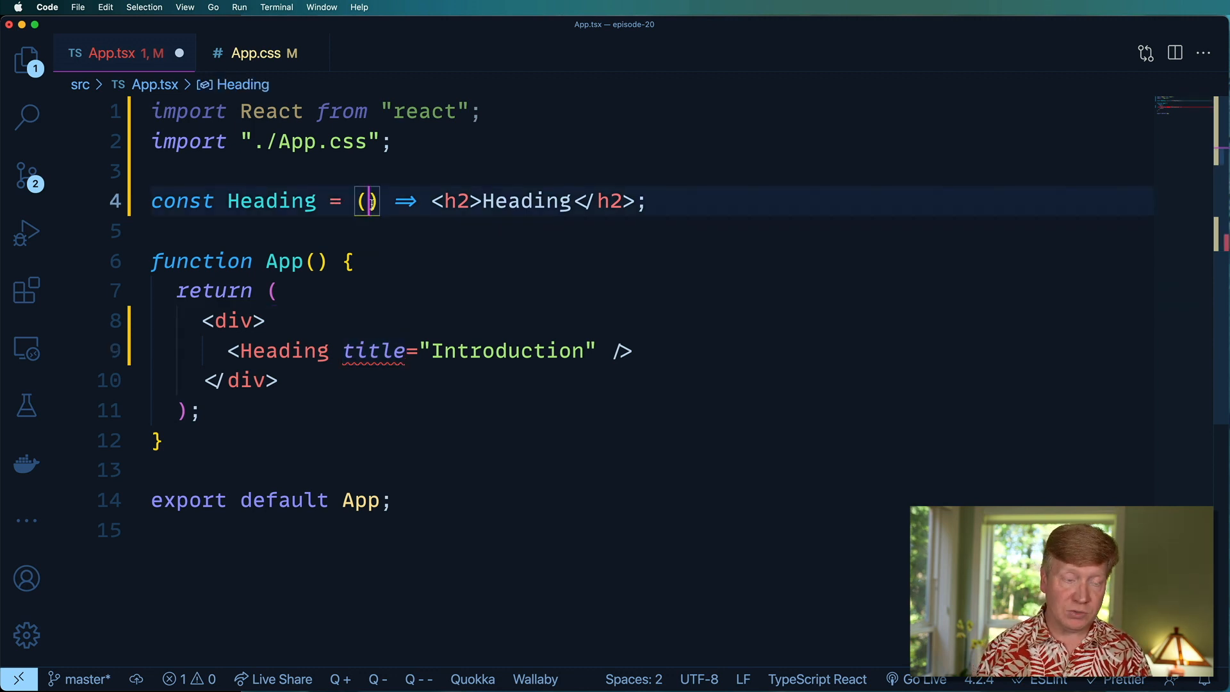
{"action": "type", "text": "{"}
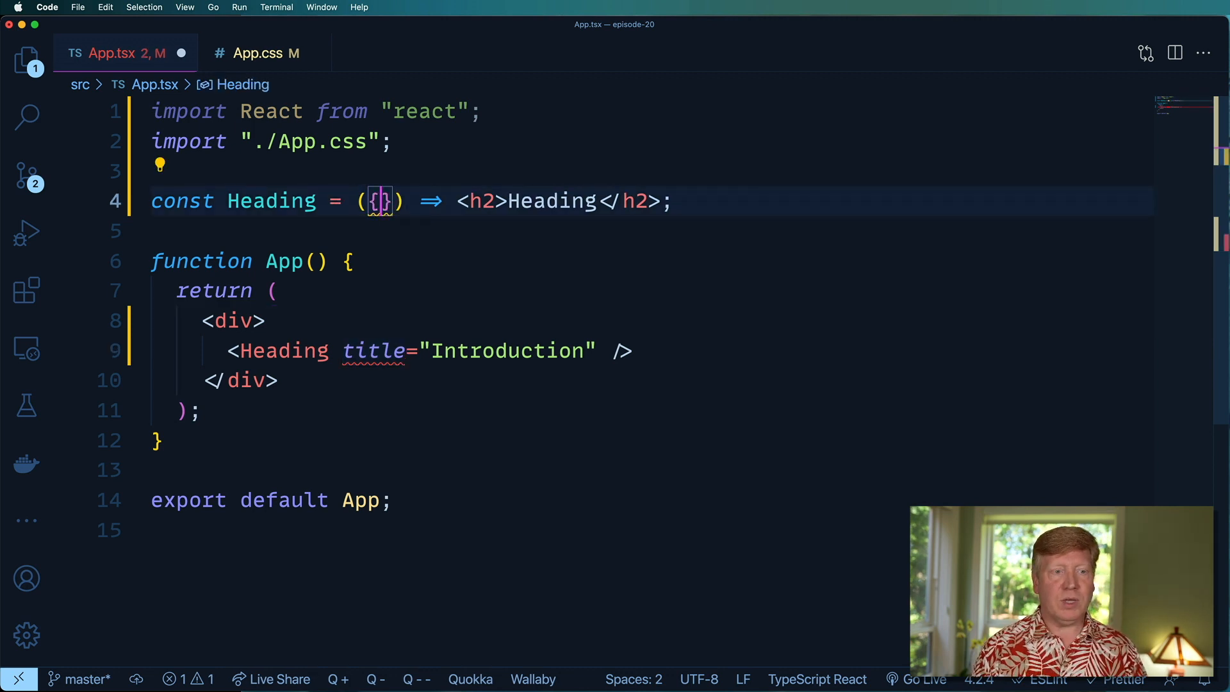
{"action": "type", "text": "props"}
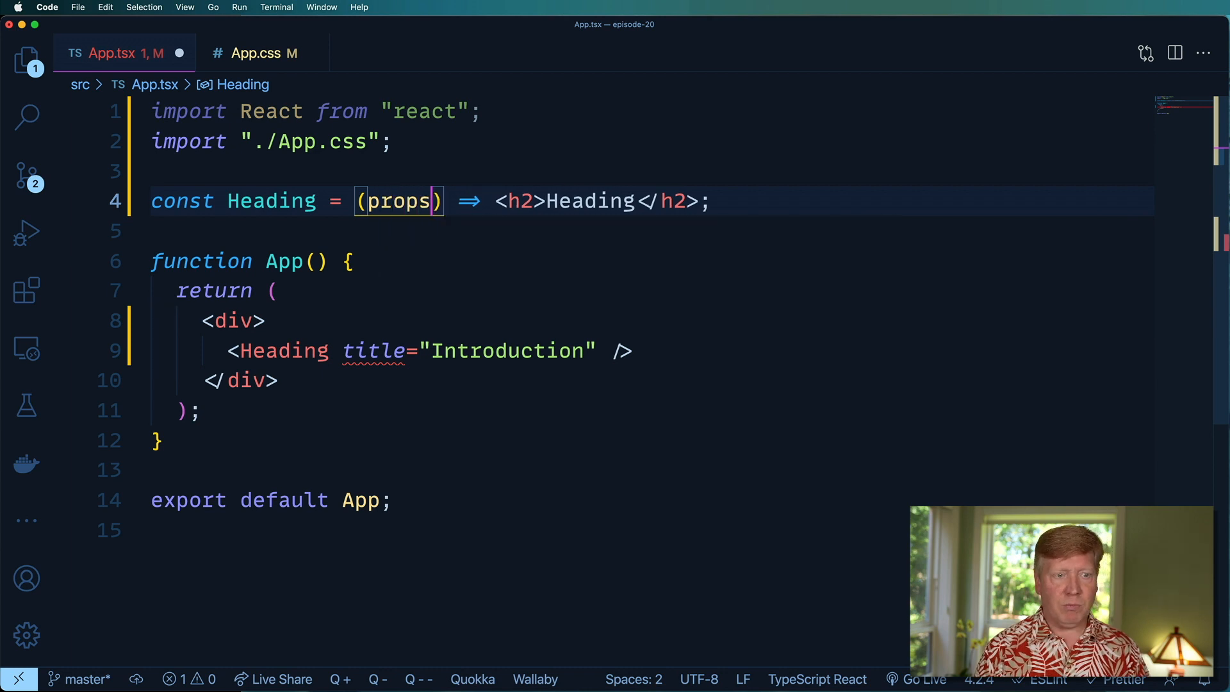
{"action": "type", "text": ": {}"}
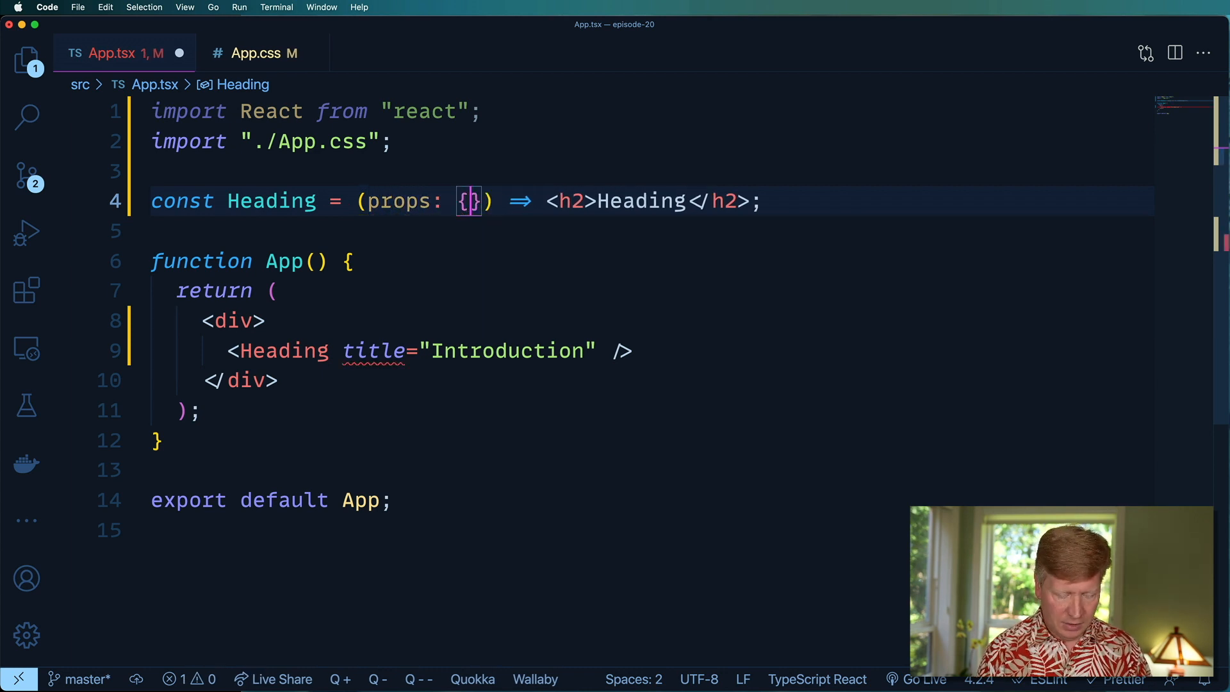
{"action": "type", "text": "title: s"}
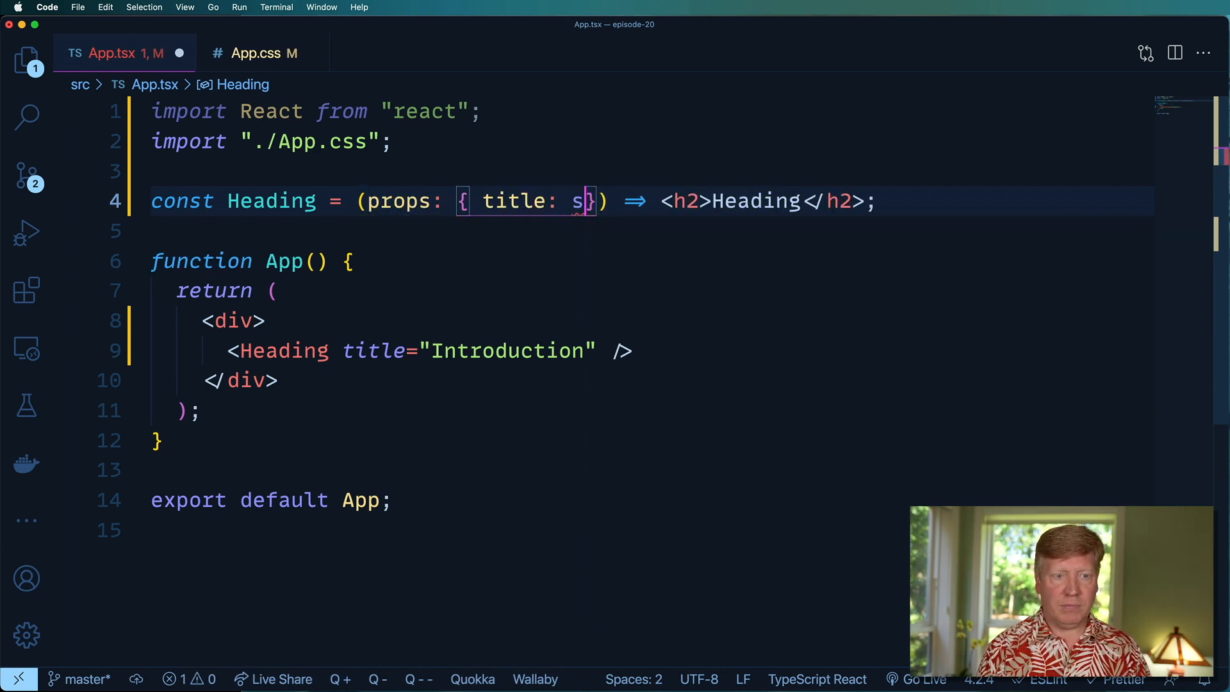
{"action": "type", "text": "tring"}
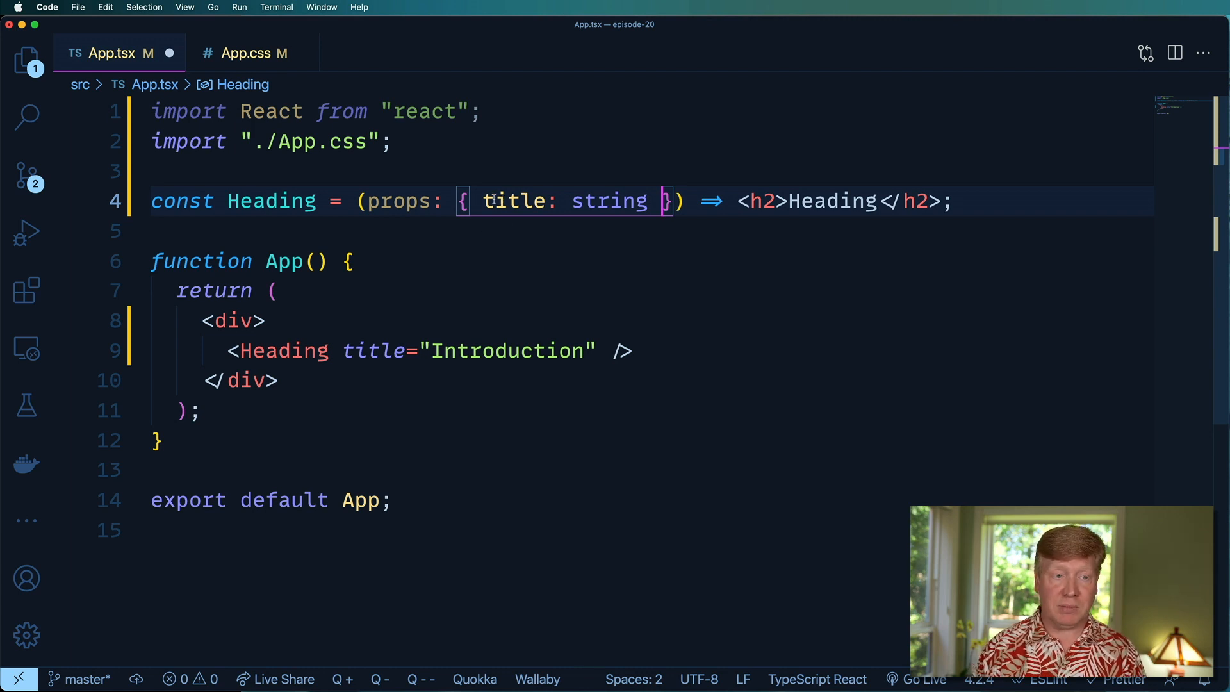
Replace the h2 placeholder text with {props.title}
{"action": "double_click", "coordinate": [832, 201]}
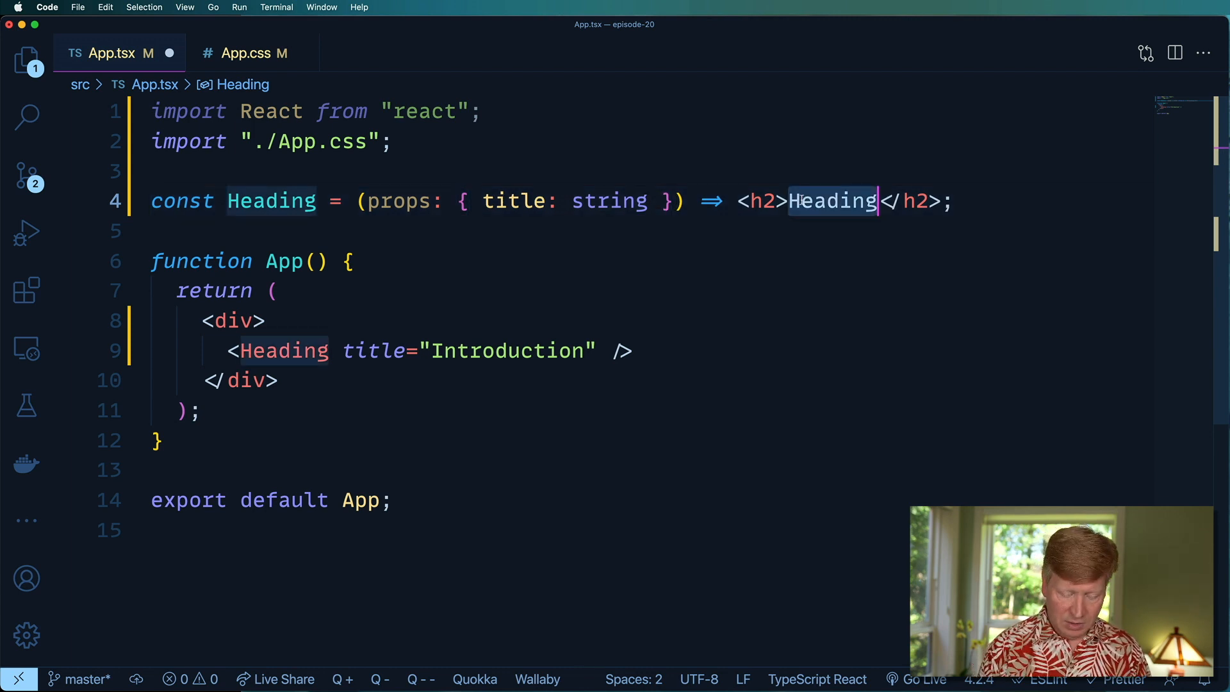
{"action": "type", "text": "{props."}
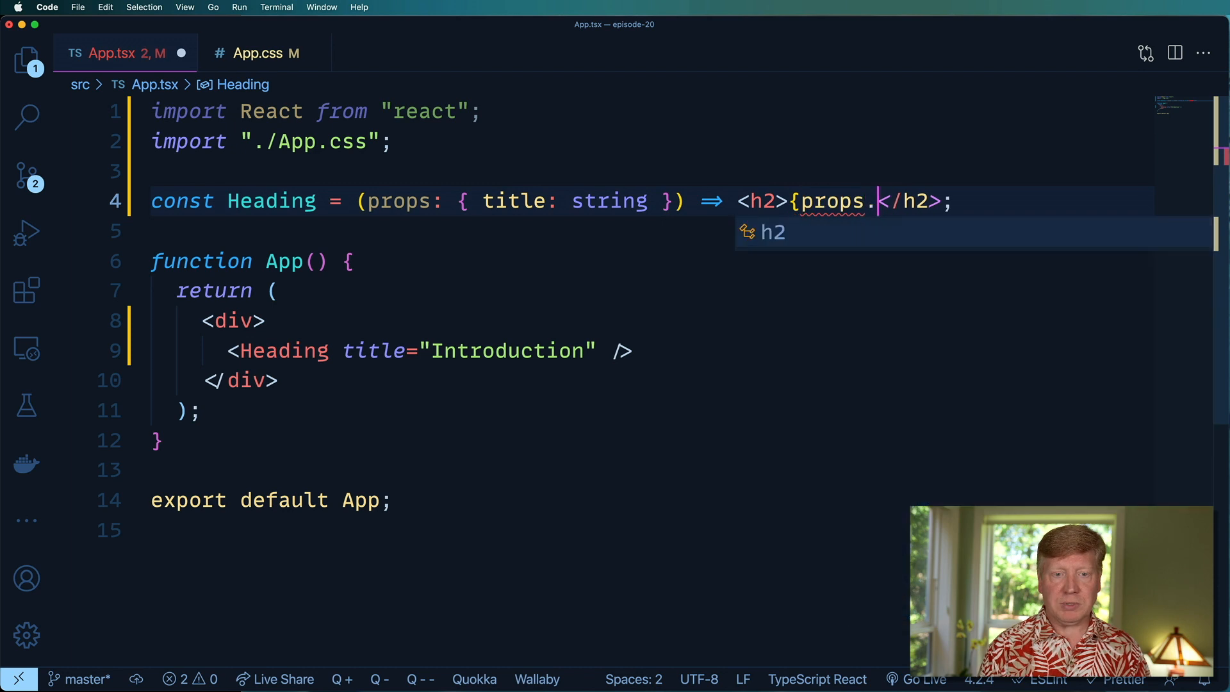
{"action": "type", "text": "title"}
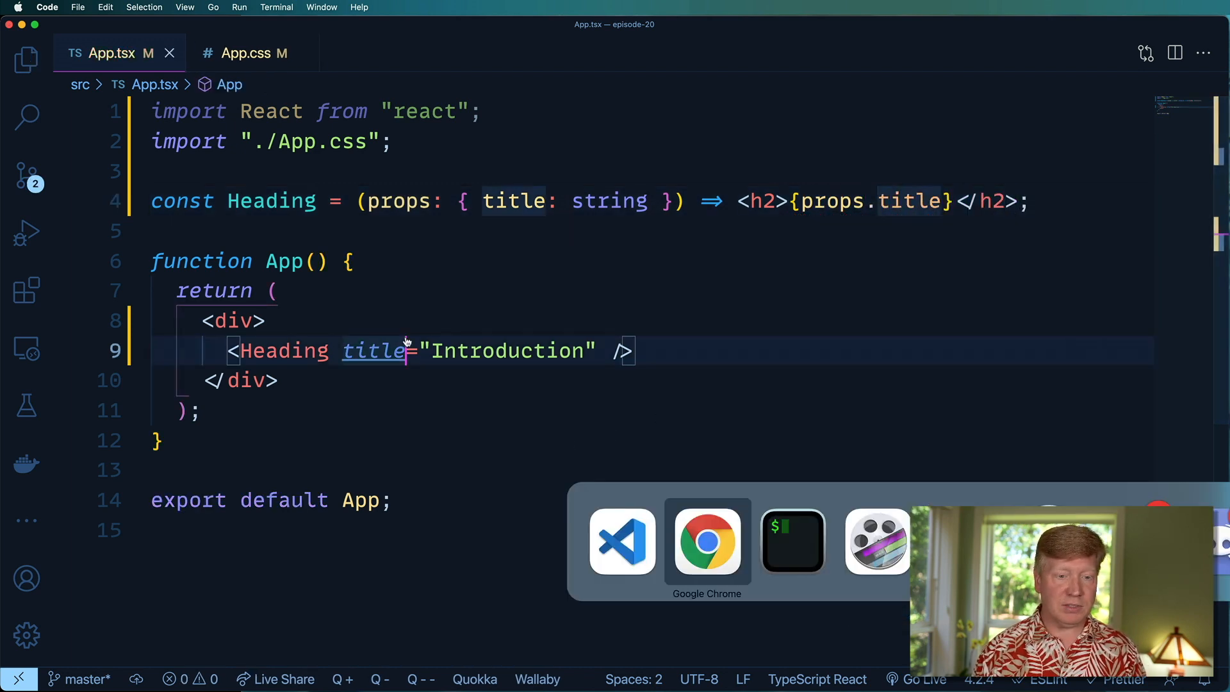
Check the Introduction heading in Chrome at localhost:3000, then return to VS Code
{"action": "left_click", "coordinate": [705, 541]}
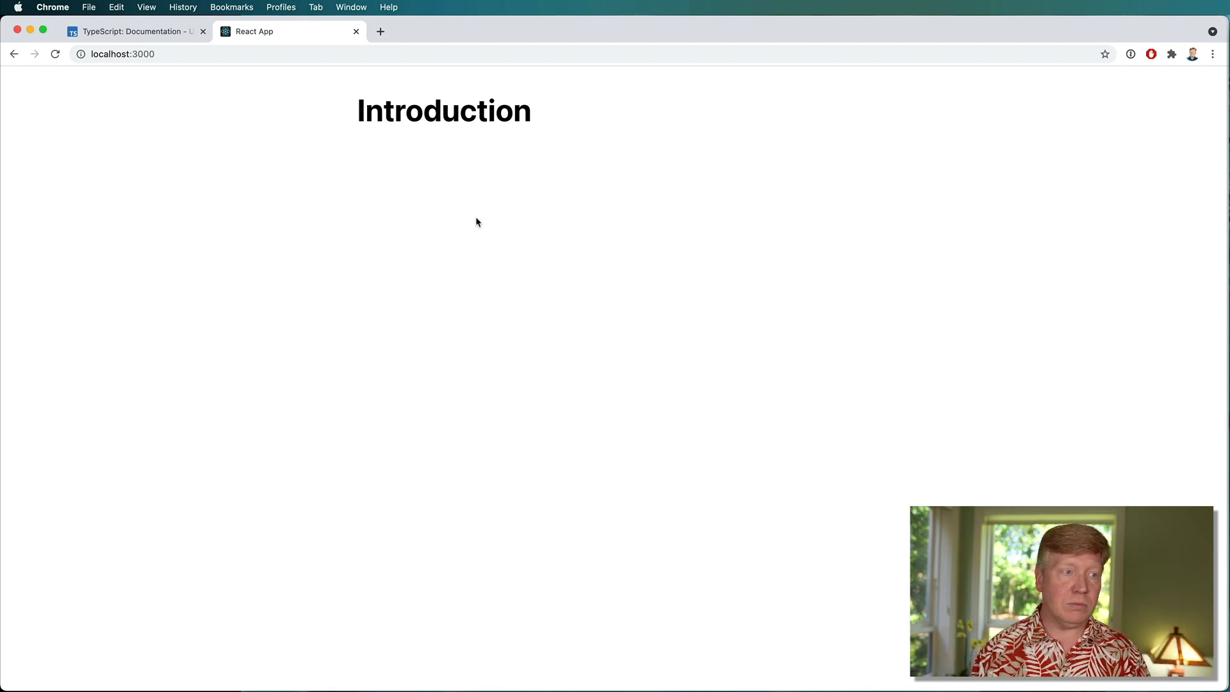
{"action": "key", "text": "cmd+tab"}
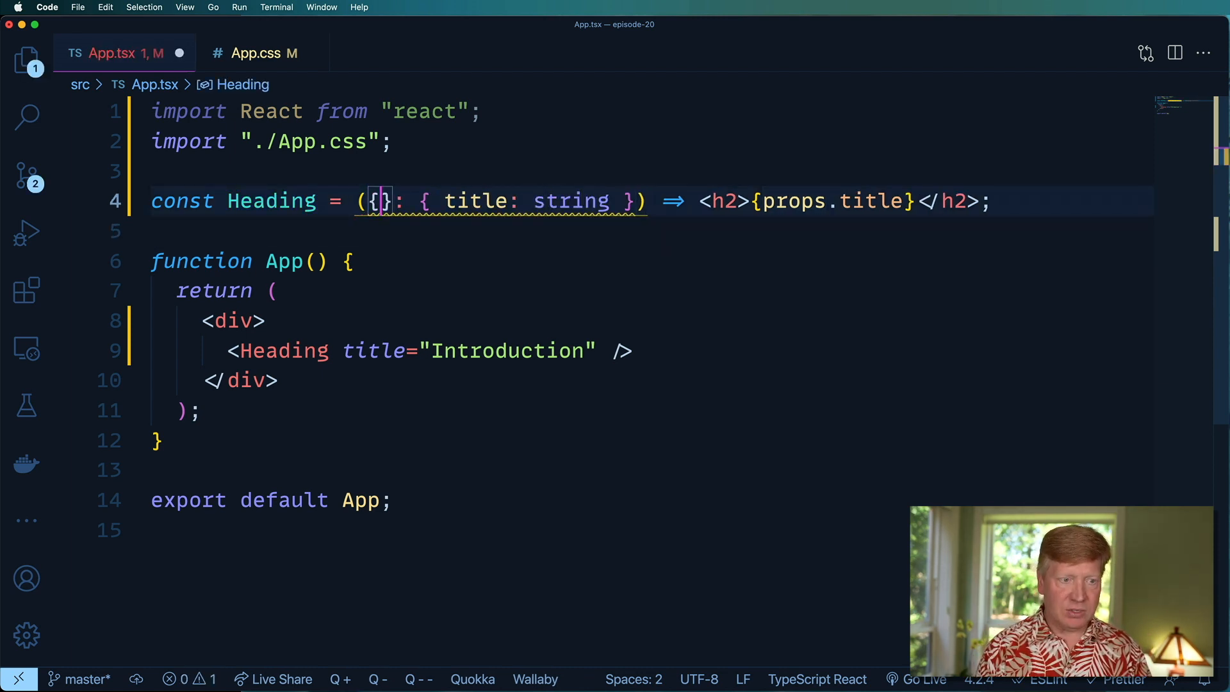
Destructure { title } in Heading's parameter and render {title} directly
{"action": "type", "text": "title"}
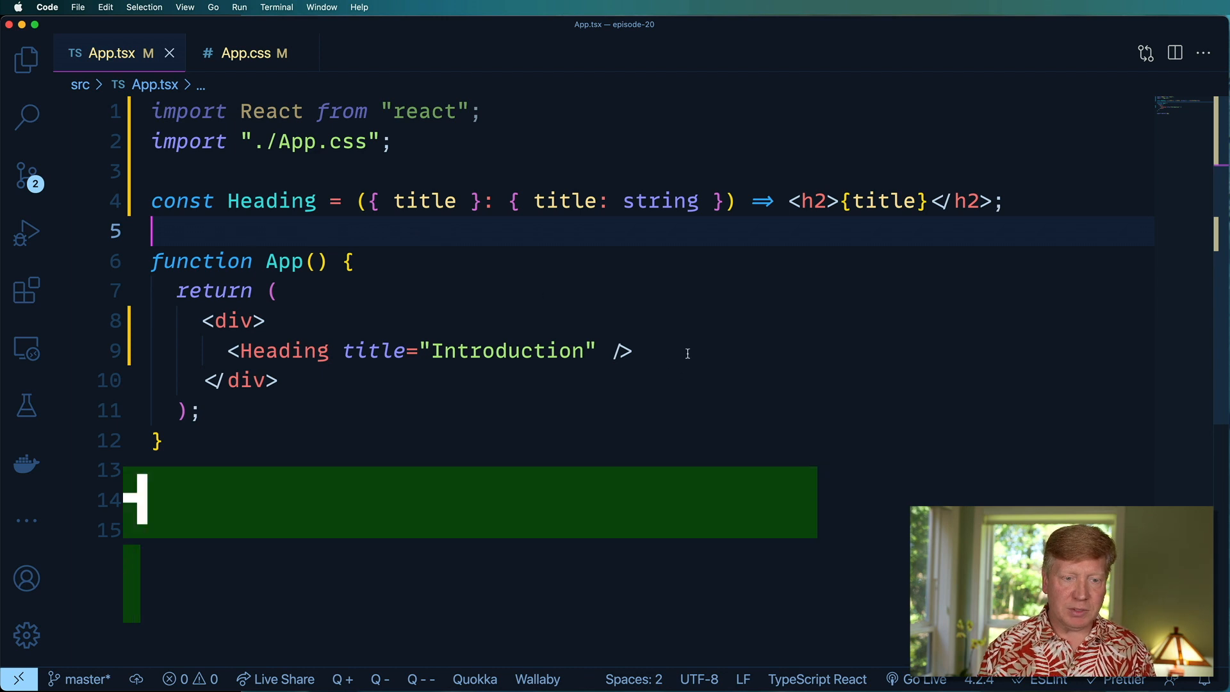
Render <Box>Hello there</Box> inside App
{"action": "type", "text": "<Box>"}
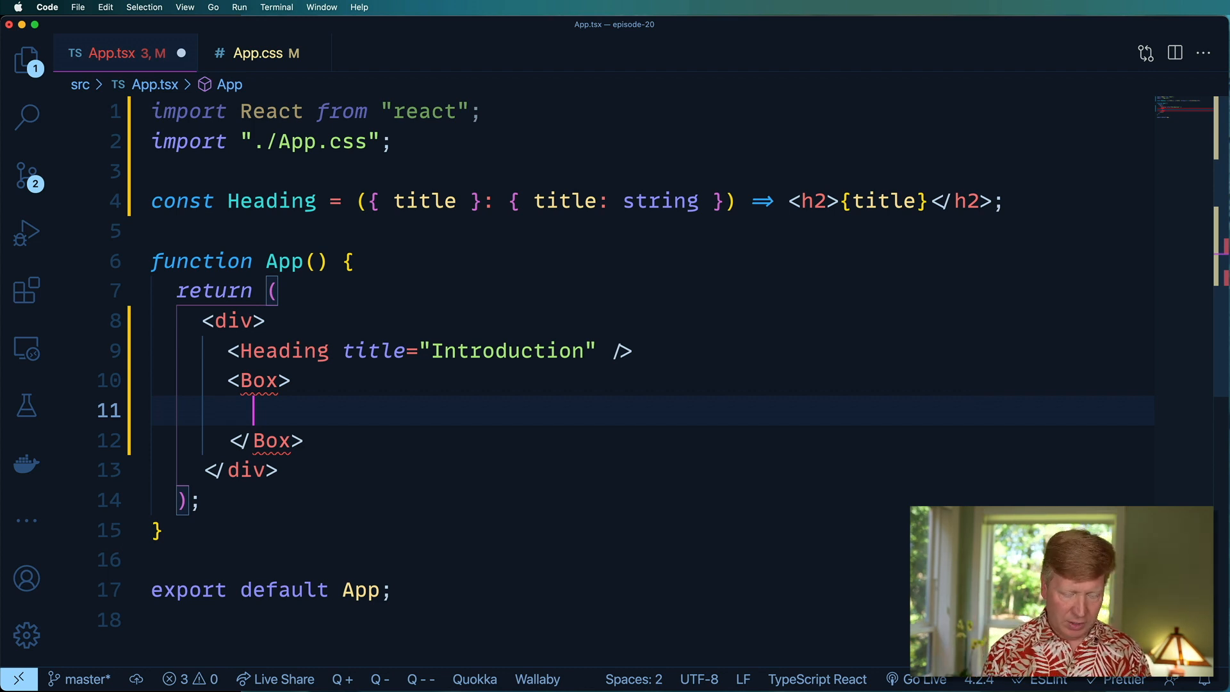
{"action": "type", "text": "Hello there"}
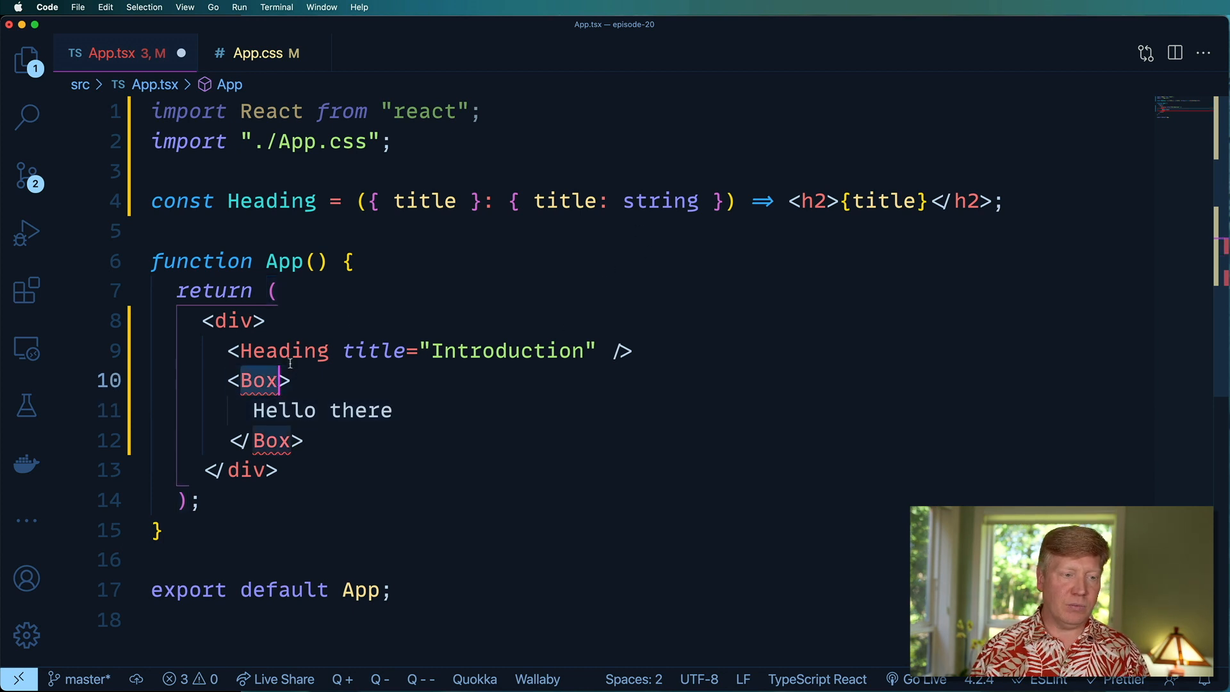
Define const Box destructuring children typed React.ReactNode and wrapping them in a div
{"action": "left_click", "coordinate": [1008, 201]}
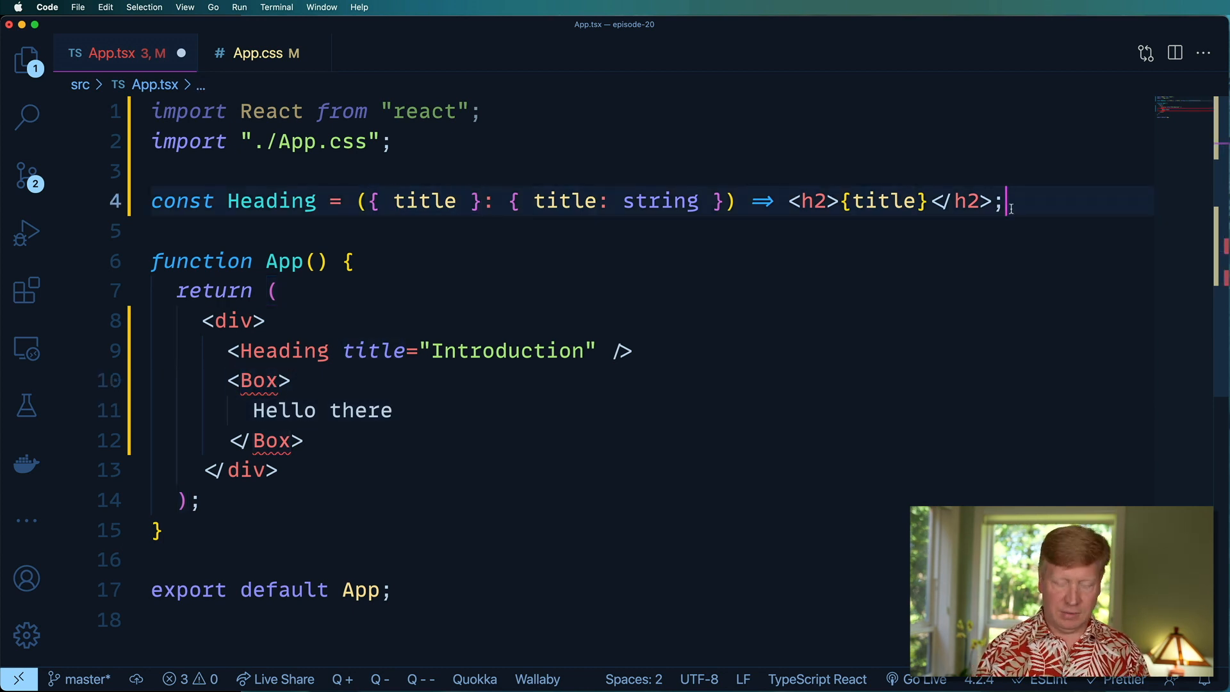
{"action": "type", "text": "const Box"}
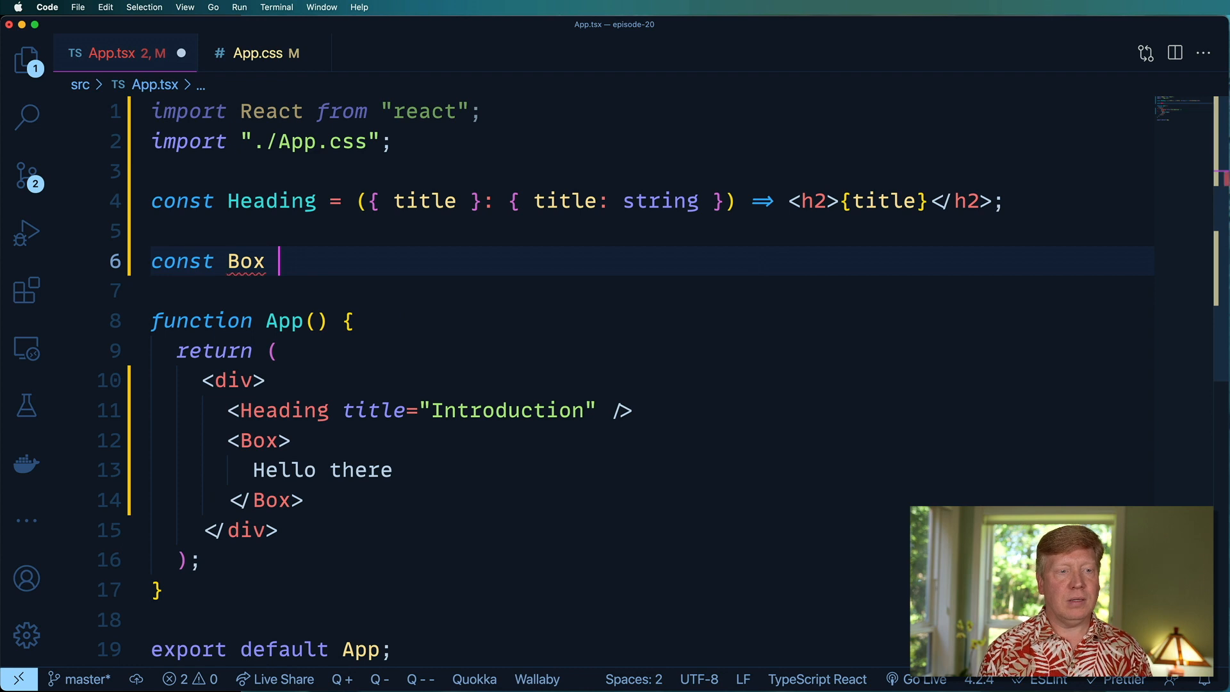
{"action": "type", "text": "= ({ children }) => ("}
{"action": "left_click", "coordinate": [649, 289]}
{"action": "type", "text": "<div>"}
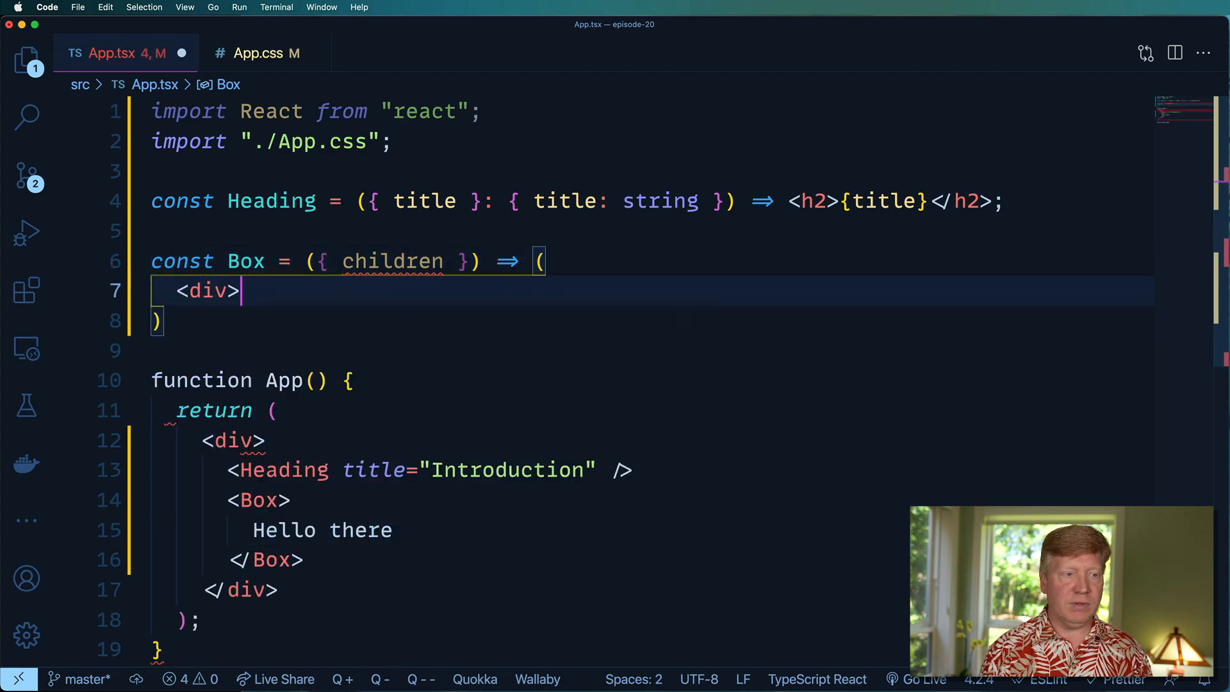
{"action": "type", "text": "{children"}
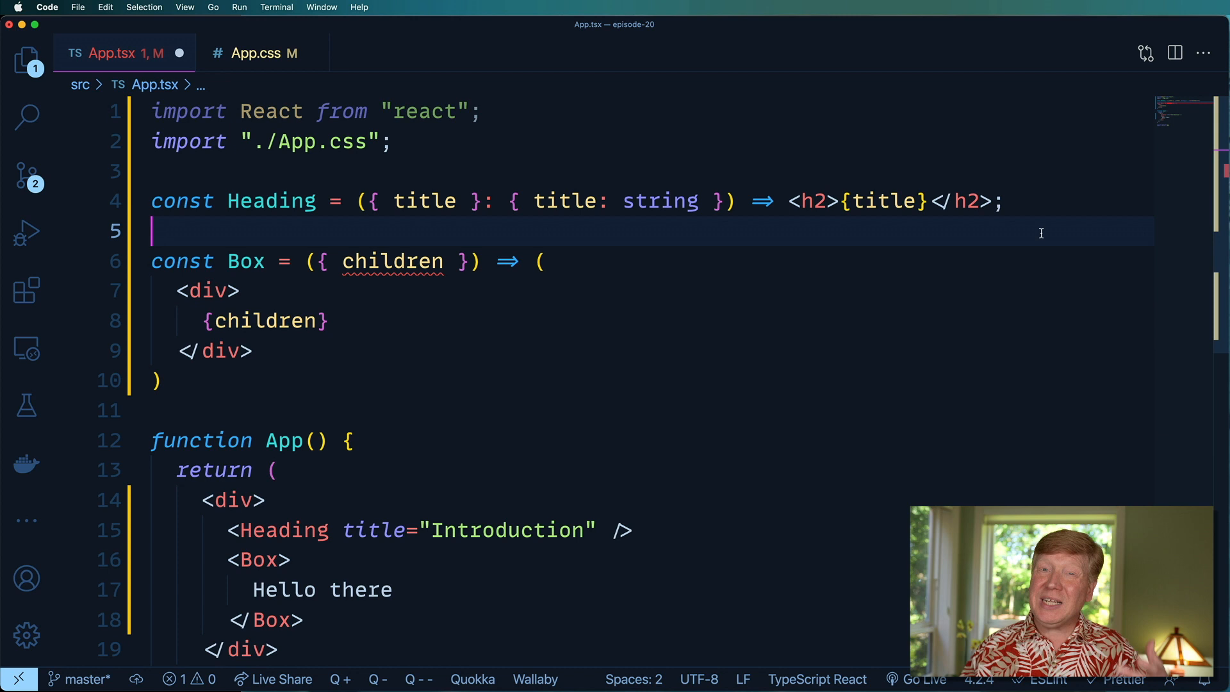
{"action": "mouse_move", "coordinate": [579, 228]}
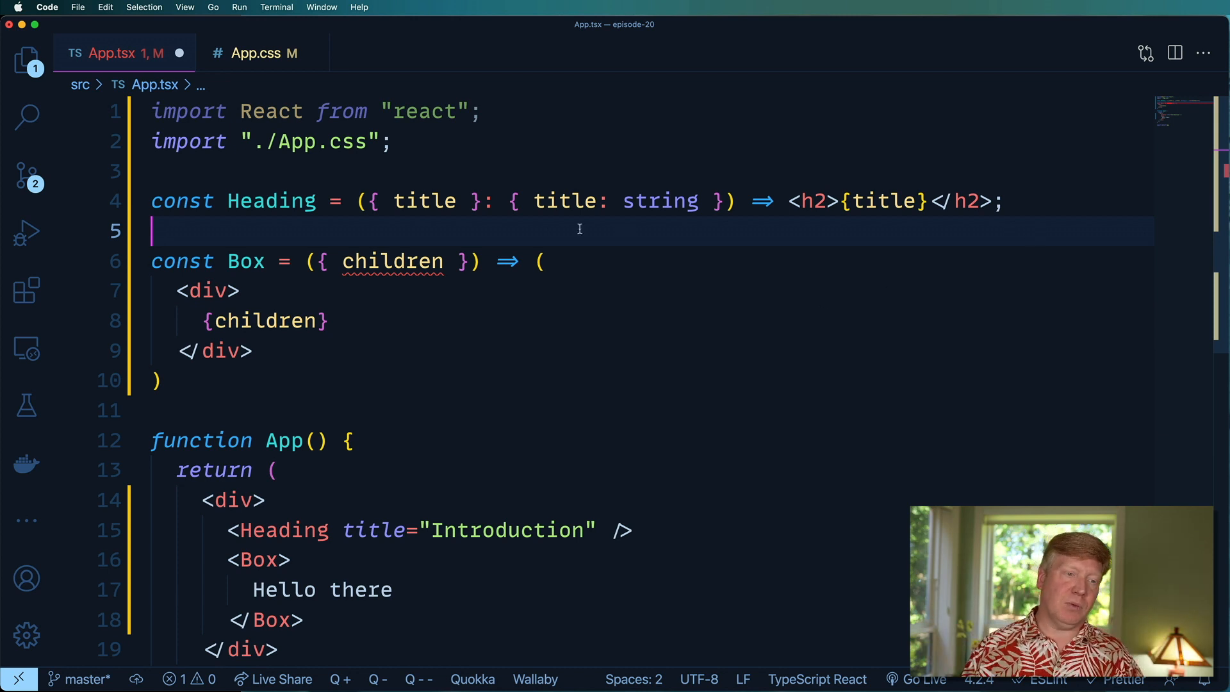
{"action": "left_click", "coordinate": [392, 260]}
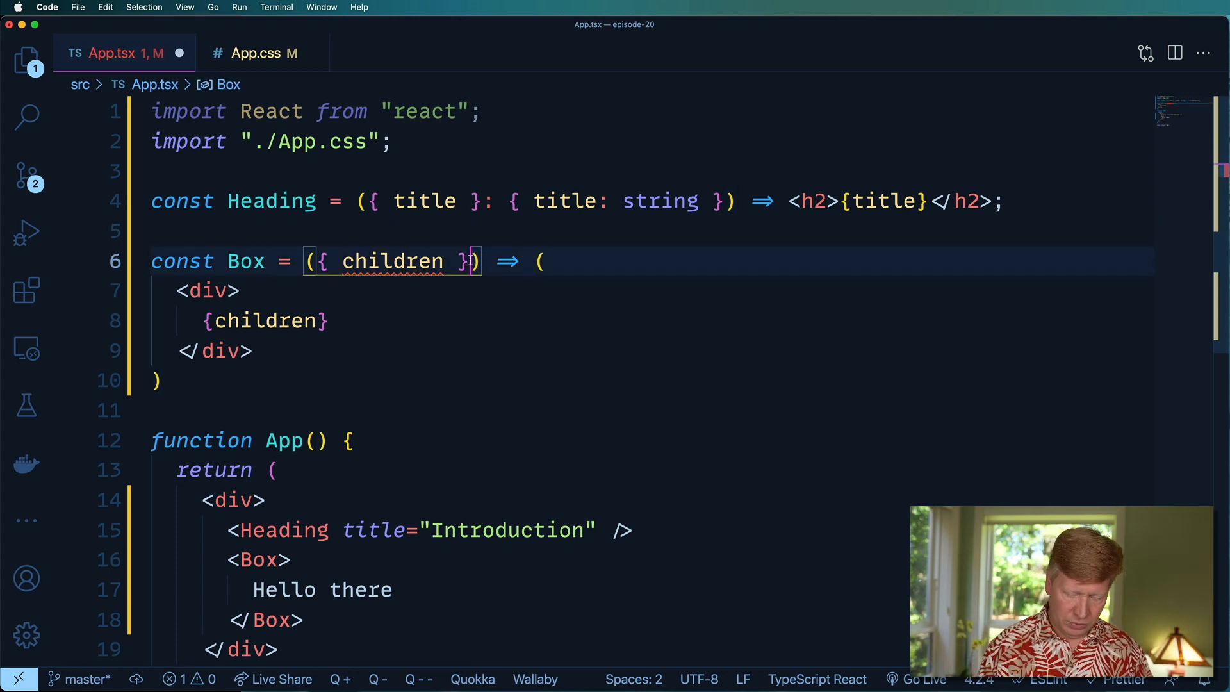
{"action": "type", "text": ": { children: React.ReactNode"}
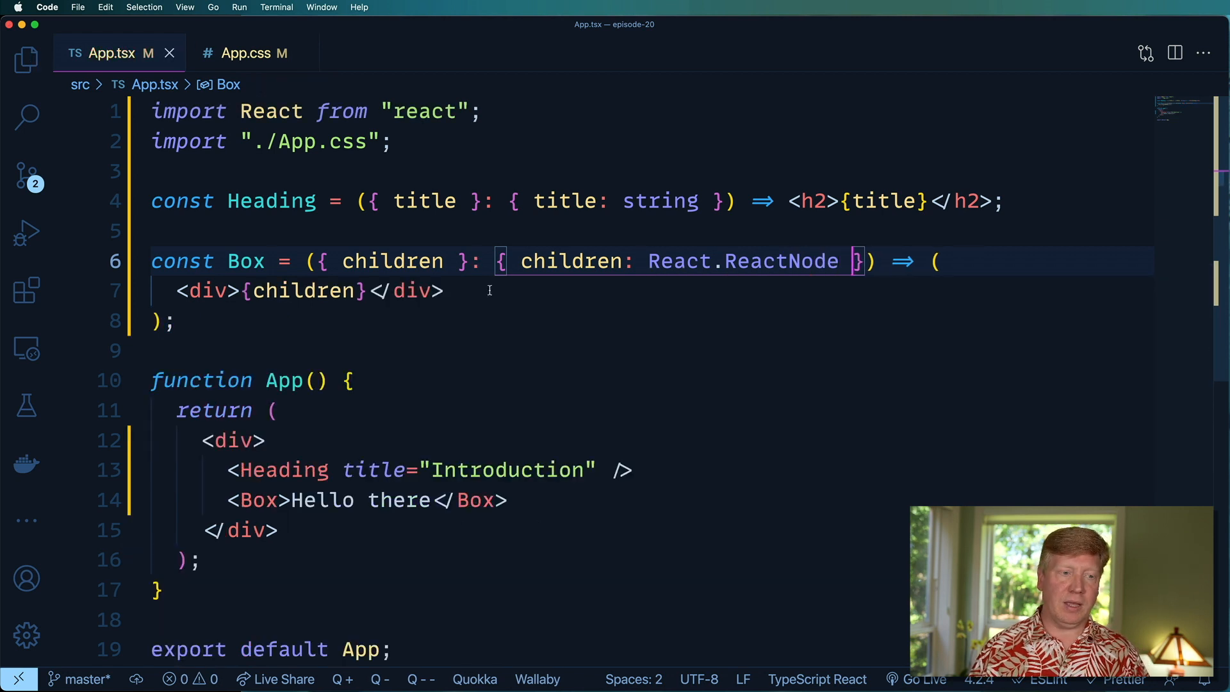
Add style={{ padding: "1rem", fontWeight: "bold" }} to Box's div
{"action": "left_click", "coordinate": [177, 321]}
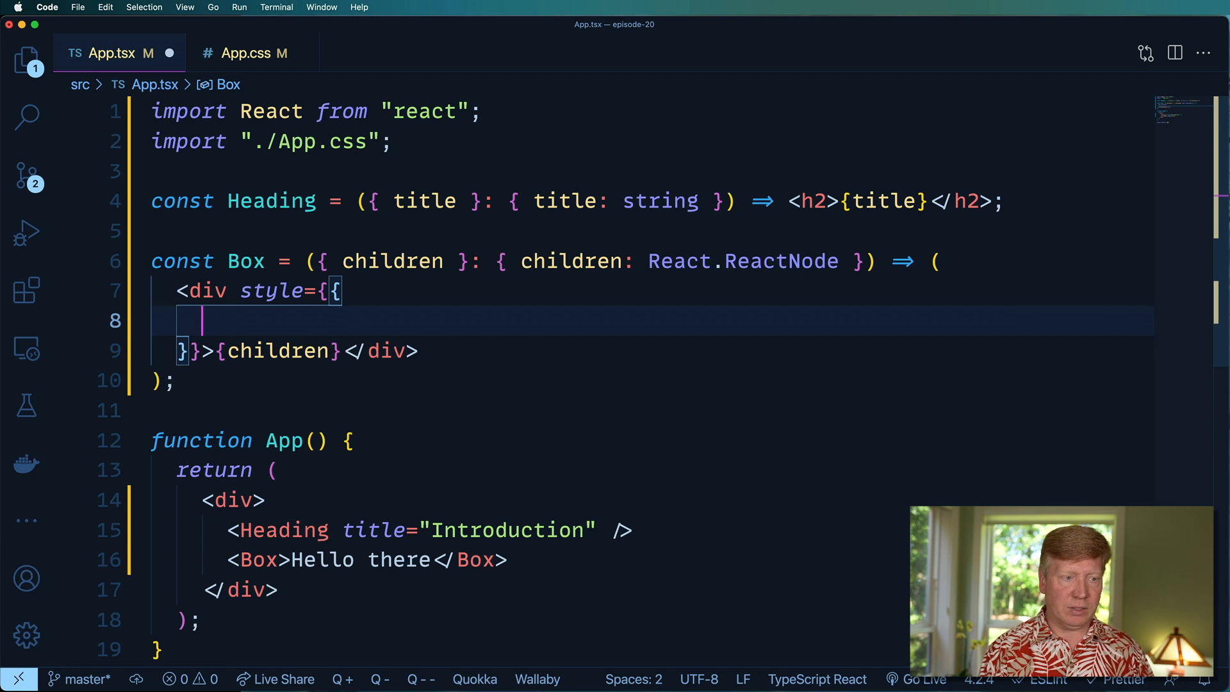
{"action": "type", "text": "padding: 1"}
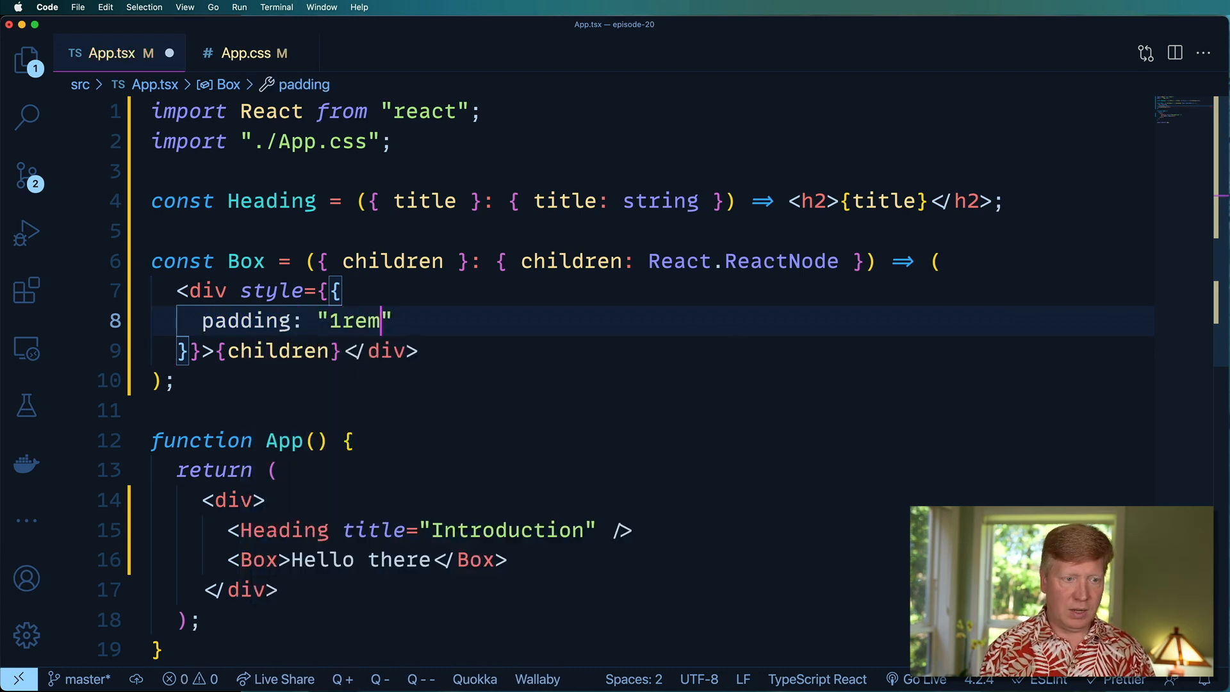
{"action": "type", "text": ","}
{"action": "type", "text": "fontWe"}
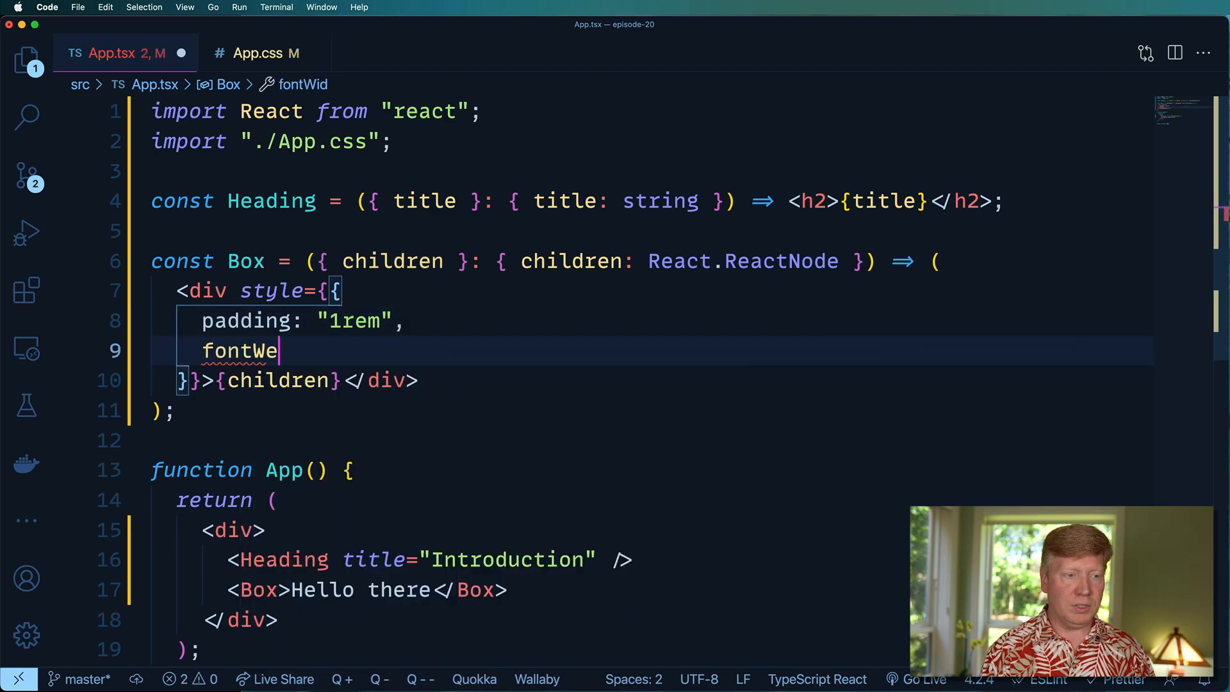
{"action": "type", "text": "ight: \"bold\","}
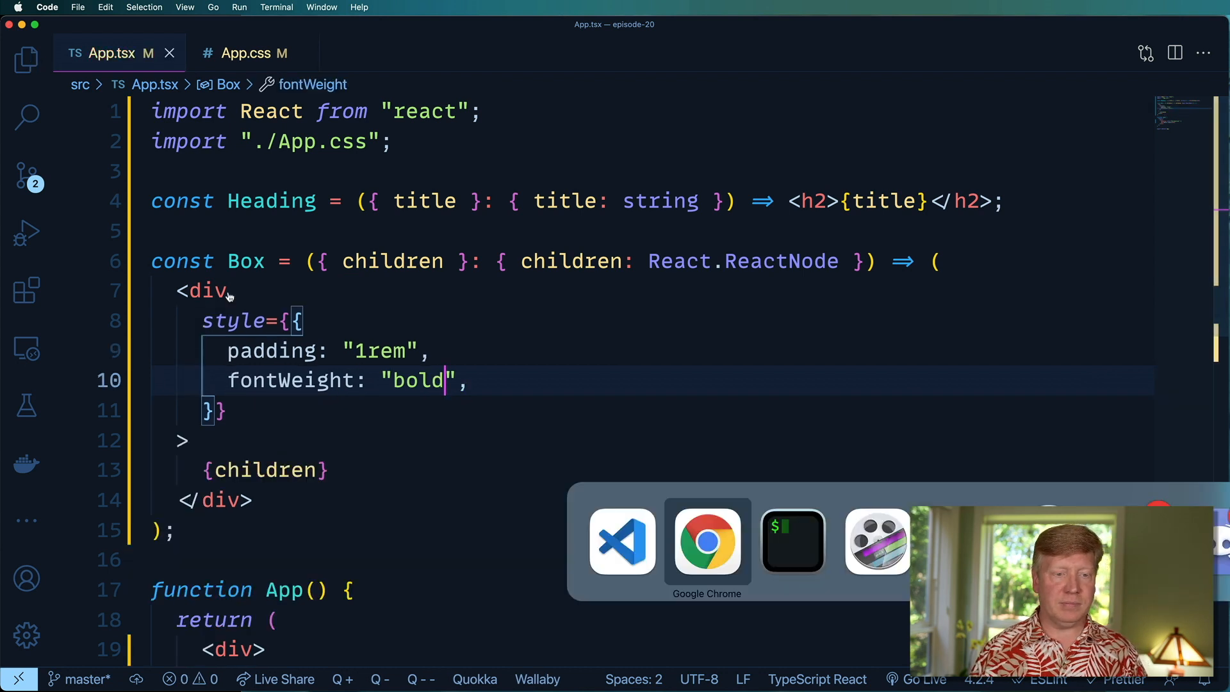
Preview the bold padded box in Chrome, then select Box's inline props type
{"action": "left_click", "coordinate": [705, 540]}
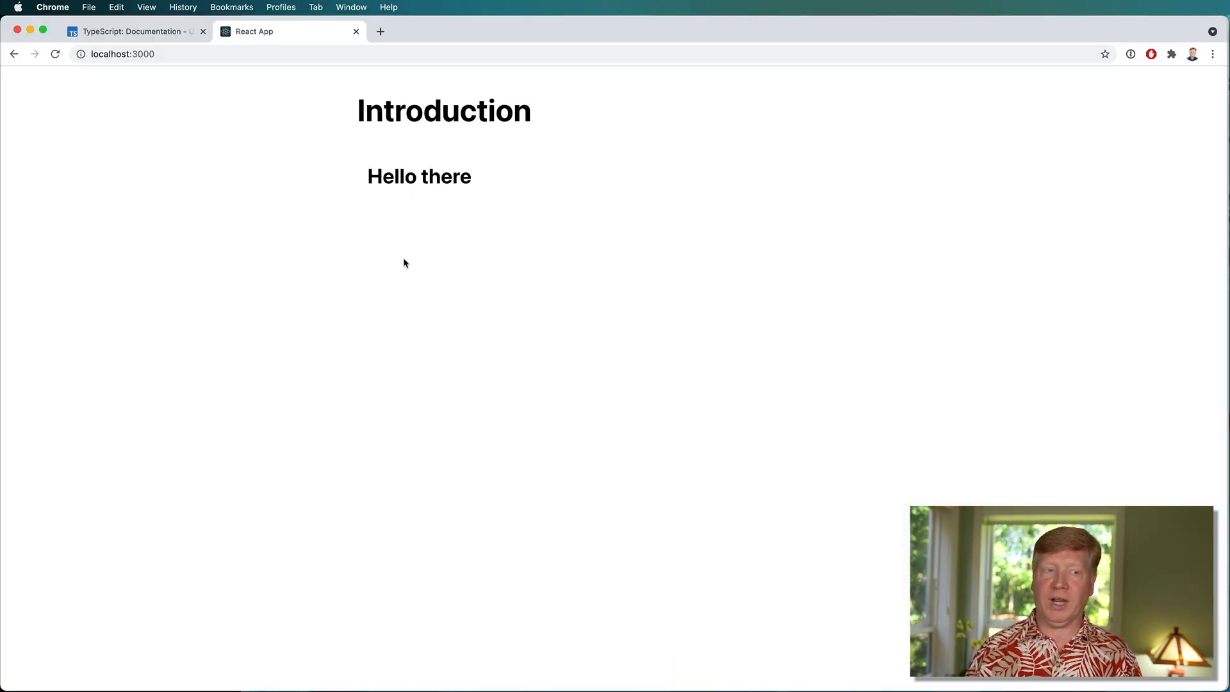
{"action": "double_click", "coordinate": [445, 177]}
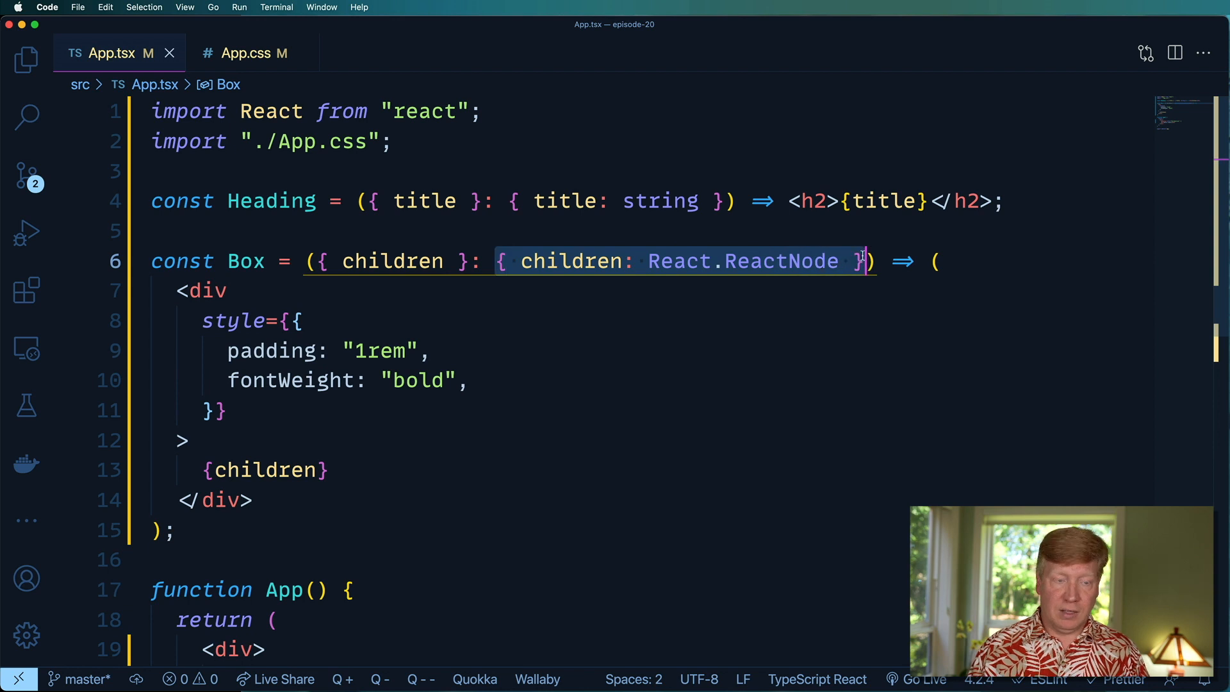
Replace Box's inline children type with a : React.FunctionComponent annotation and save
{"action": "key", "text": "Backspace"}
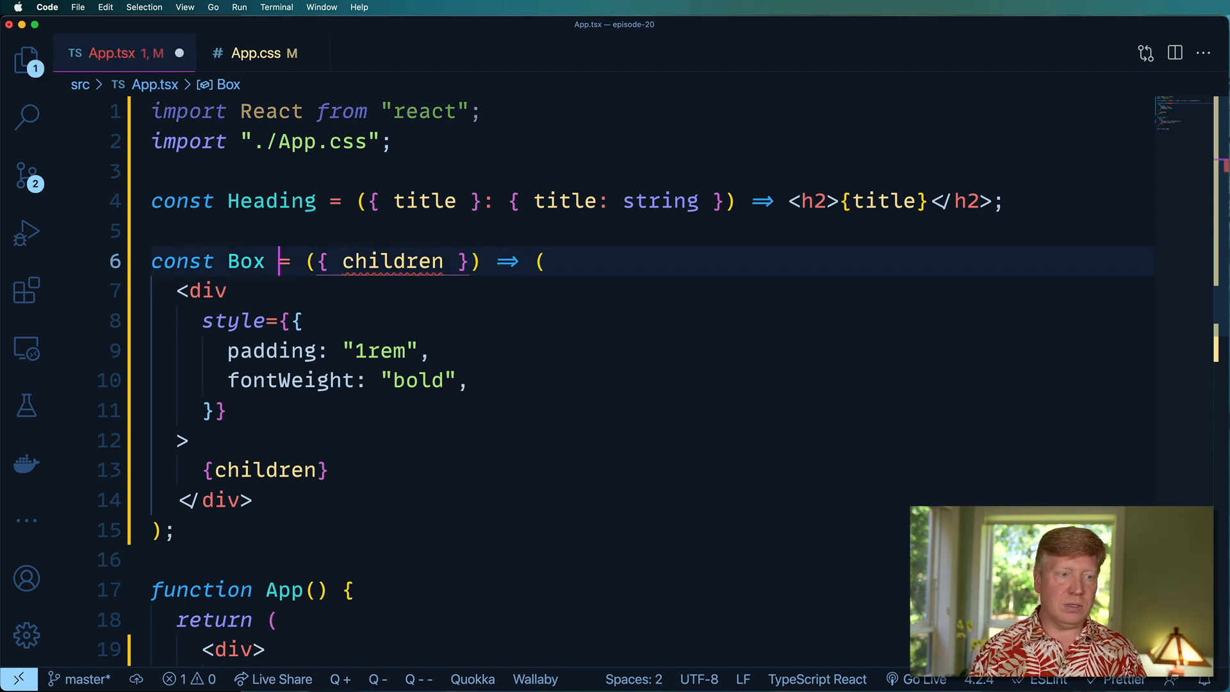
{"action": "type", "text": ":React.FunctionComponent"}
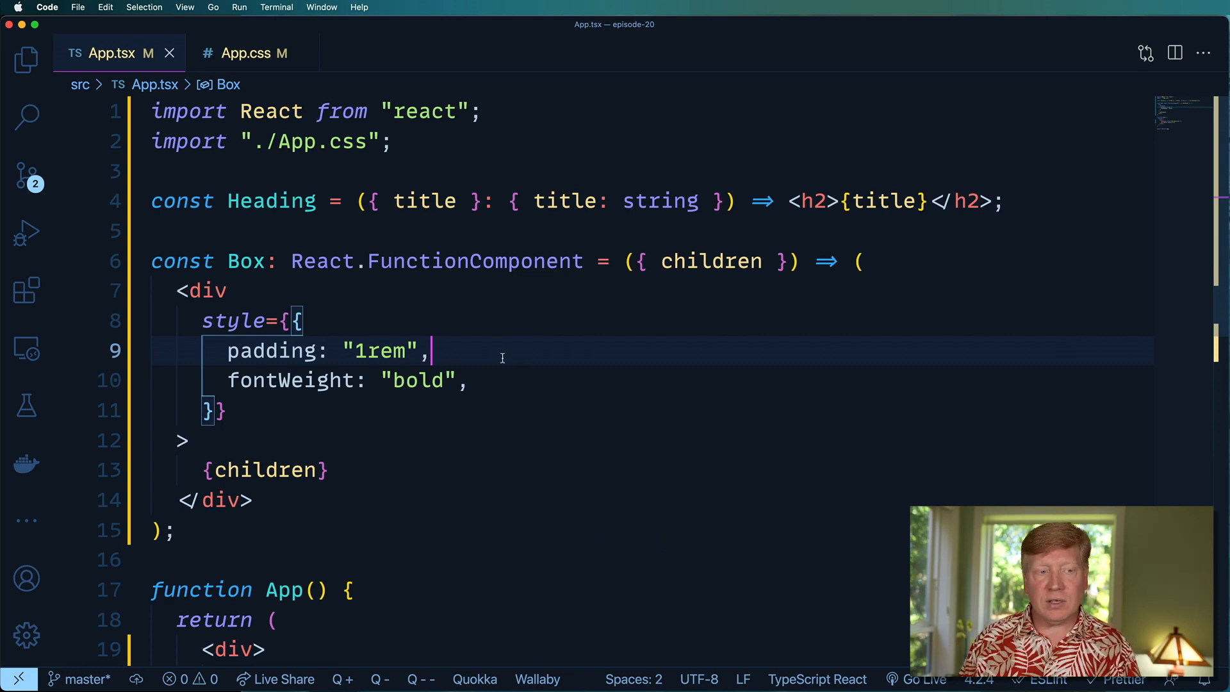
{"action": "scroll", "scroll_direction": "down", "scroll_amount": 3}
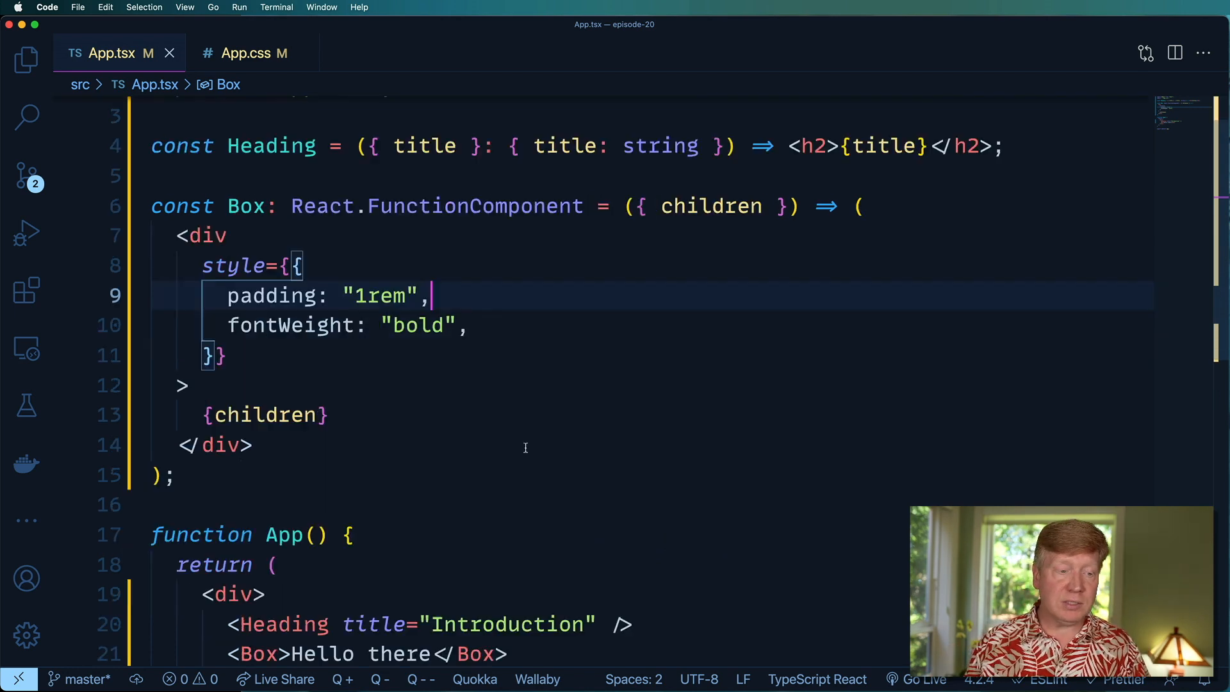
{"action": "scroll", "scroll_direction": "down", "scroll_amount": 3}
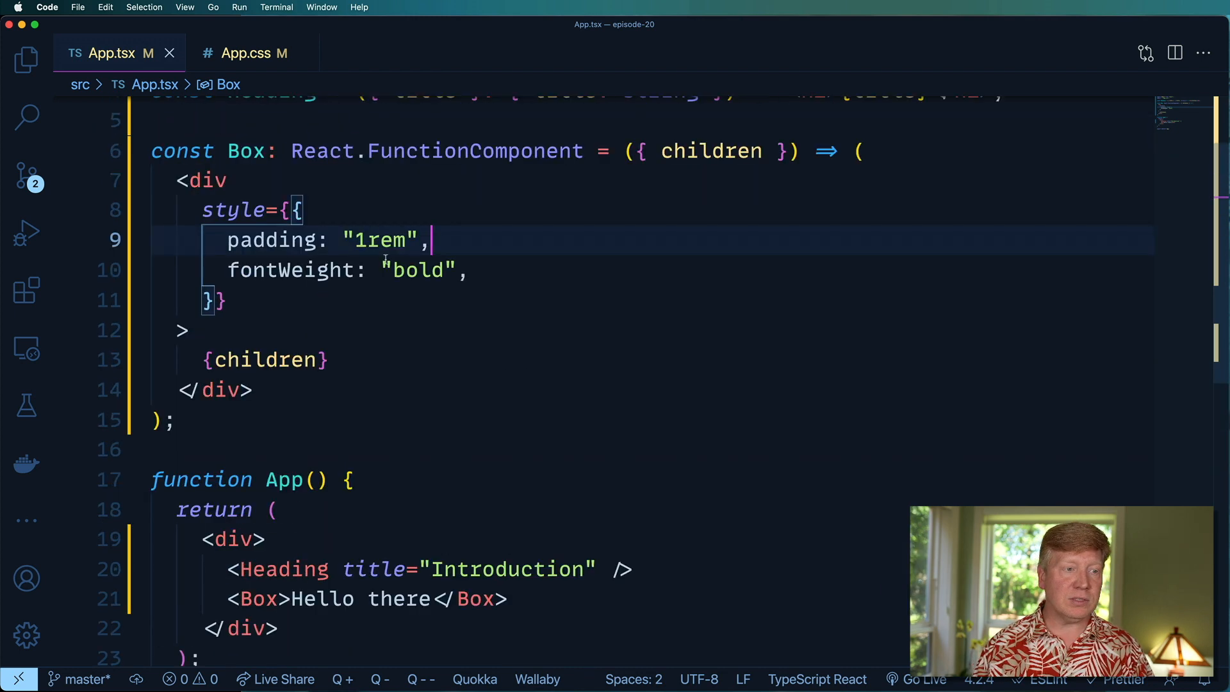
Write const List: React.FunctionComponent = ({ items }) => ( <ul></ul> ) below Box
{"action": "key", "text": "Enter"}
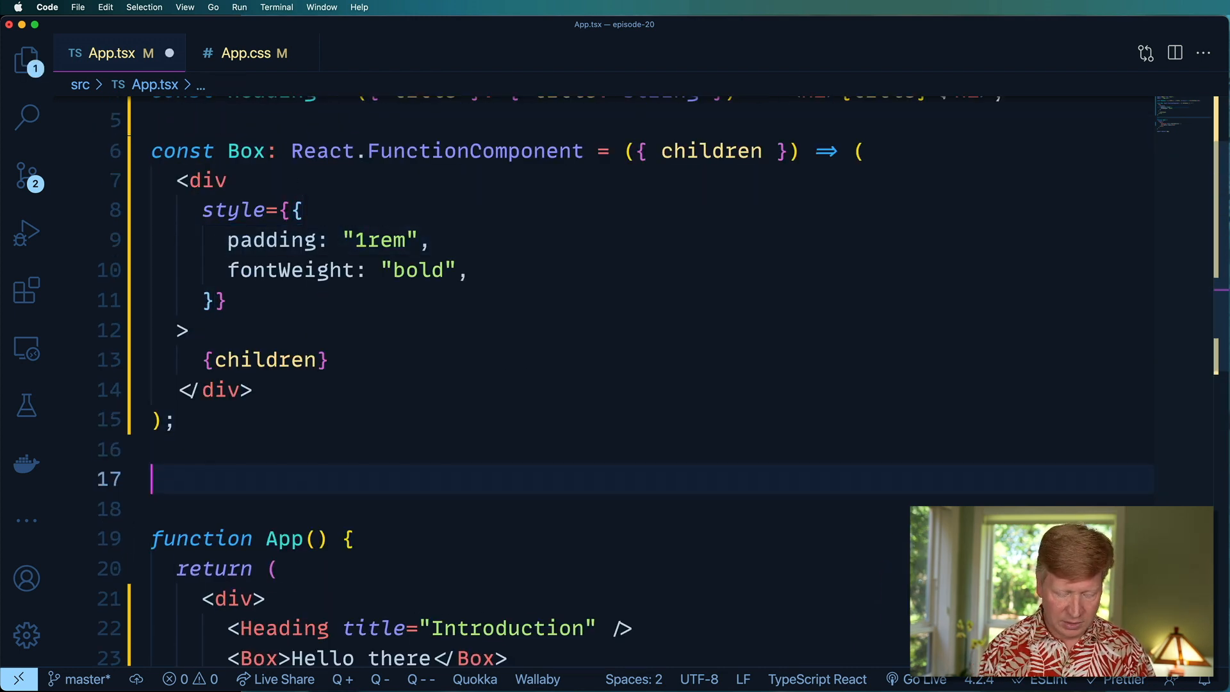
{"action": "type", "text": "const List"}
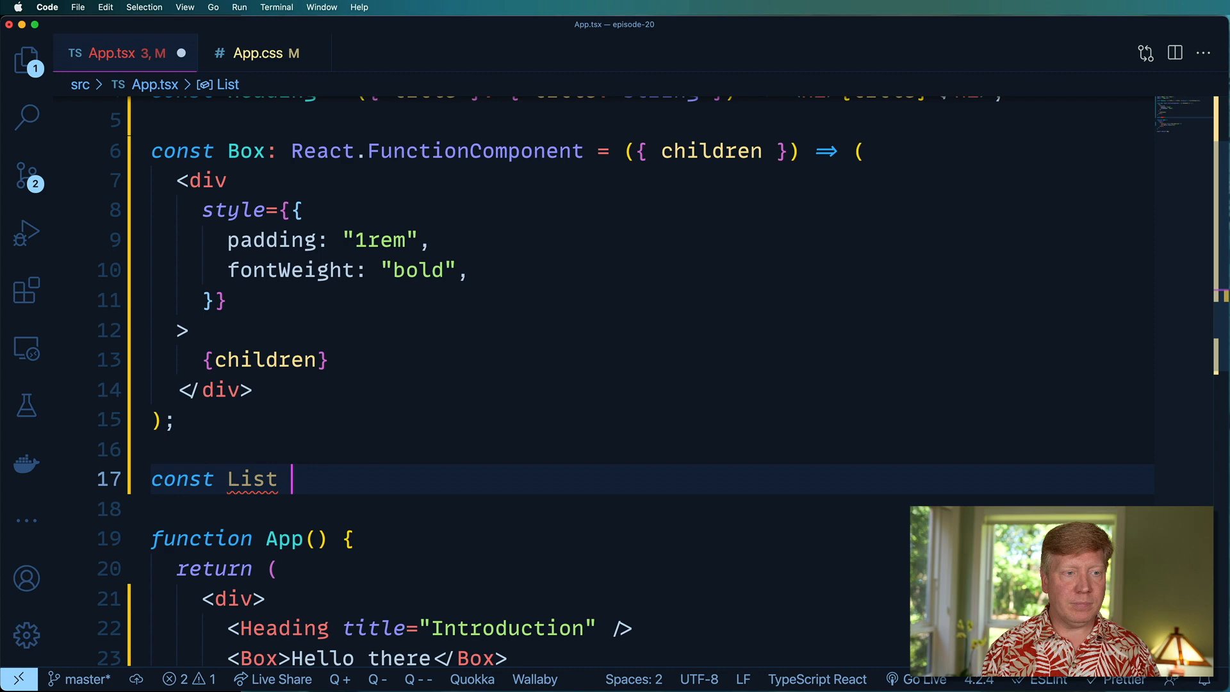
{"action": "type", "text": ": React.FunctionComponent"}
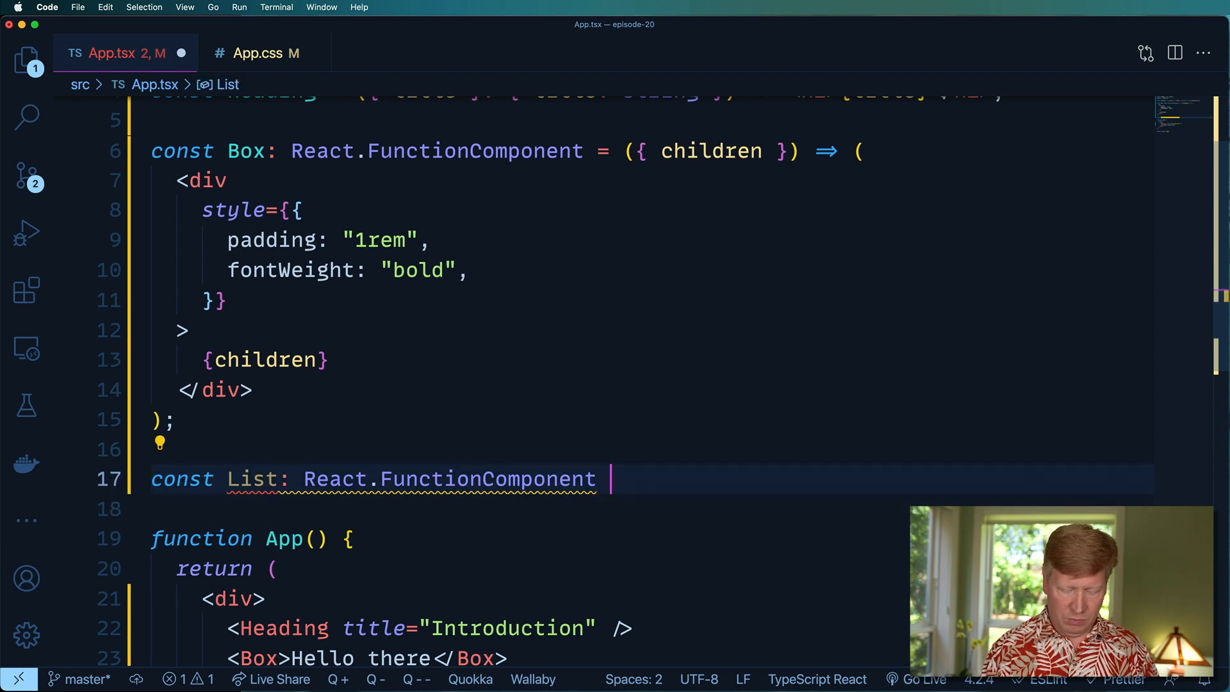
{"action": "type", "text": "= () =>"}
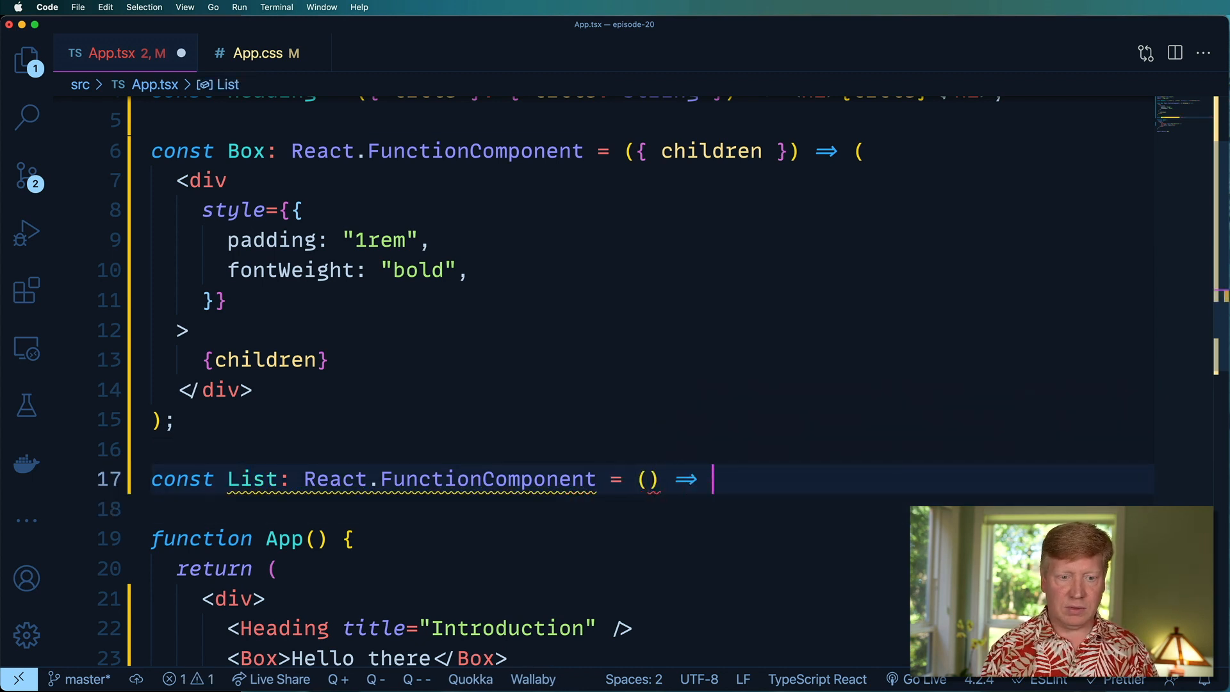
{"action": "type", "text": "("}
{"action": "type", "text": "<ul>"}
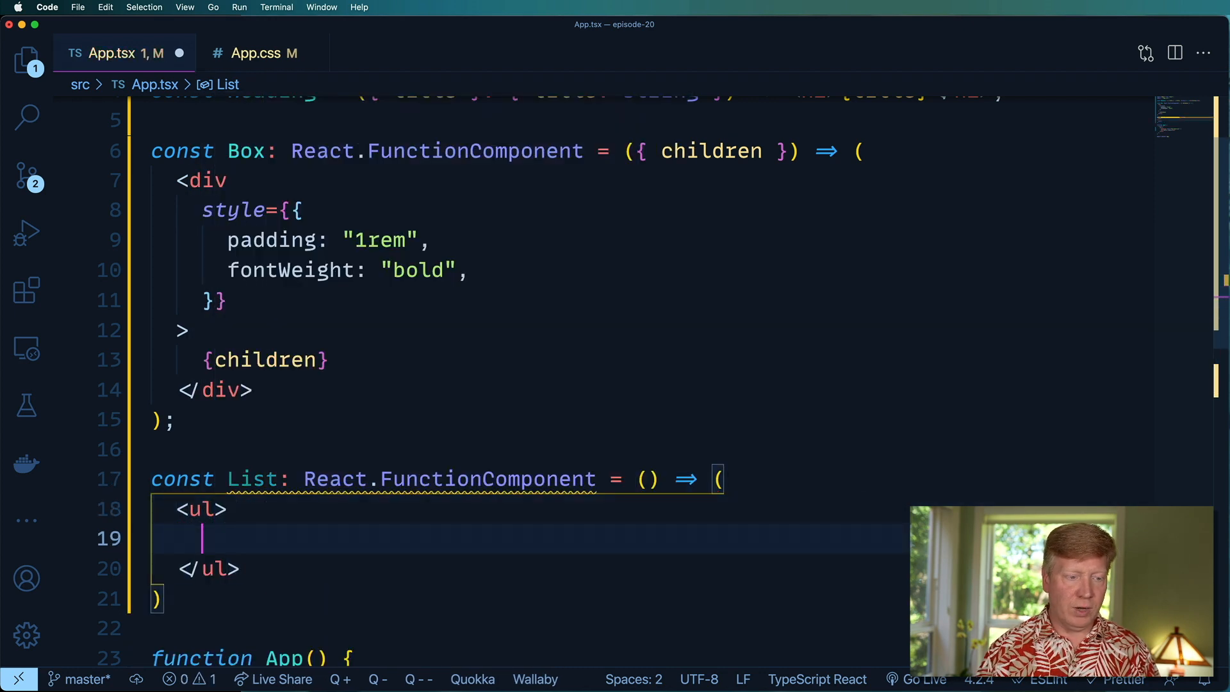
{"action": "scroll", "scroll_direction": "down", "scroll_amount": 3}
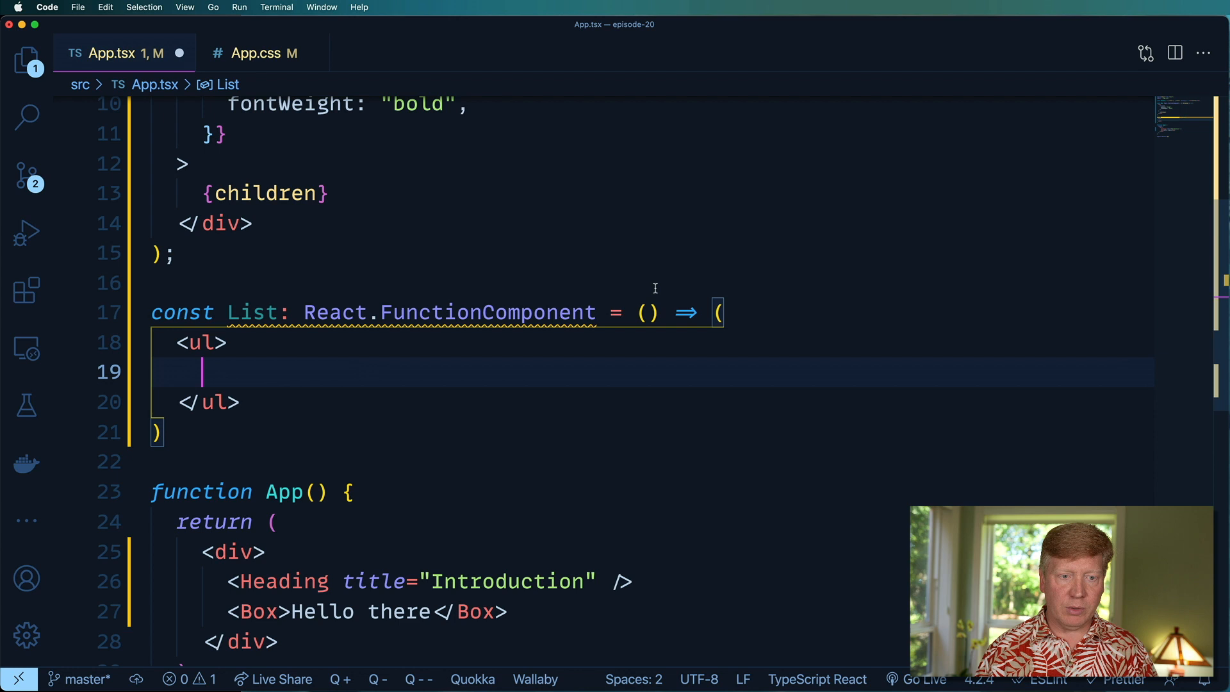
{"action": "type", "text": "{ item"}
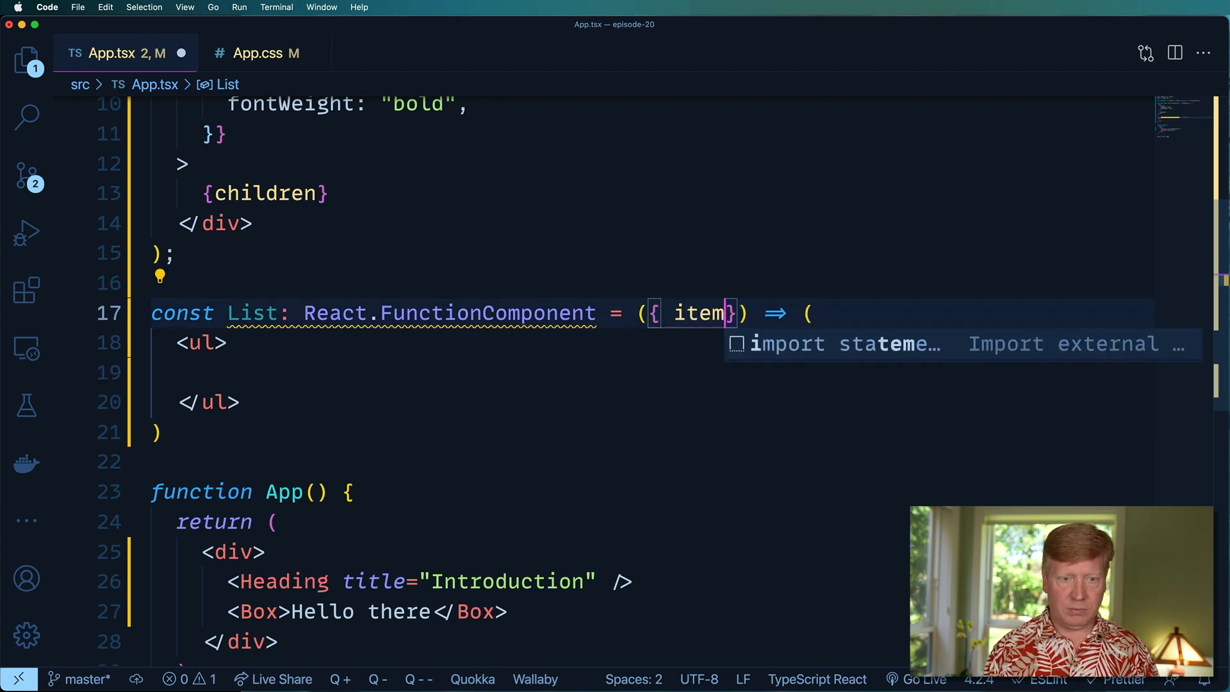
{"action": "type", "text": "s"}
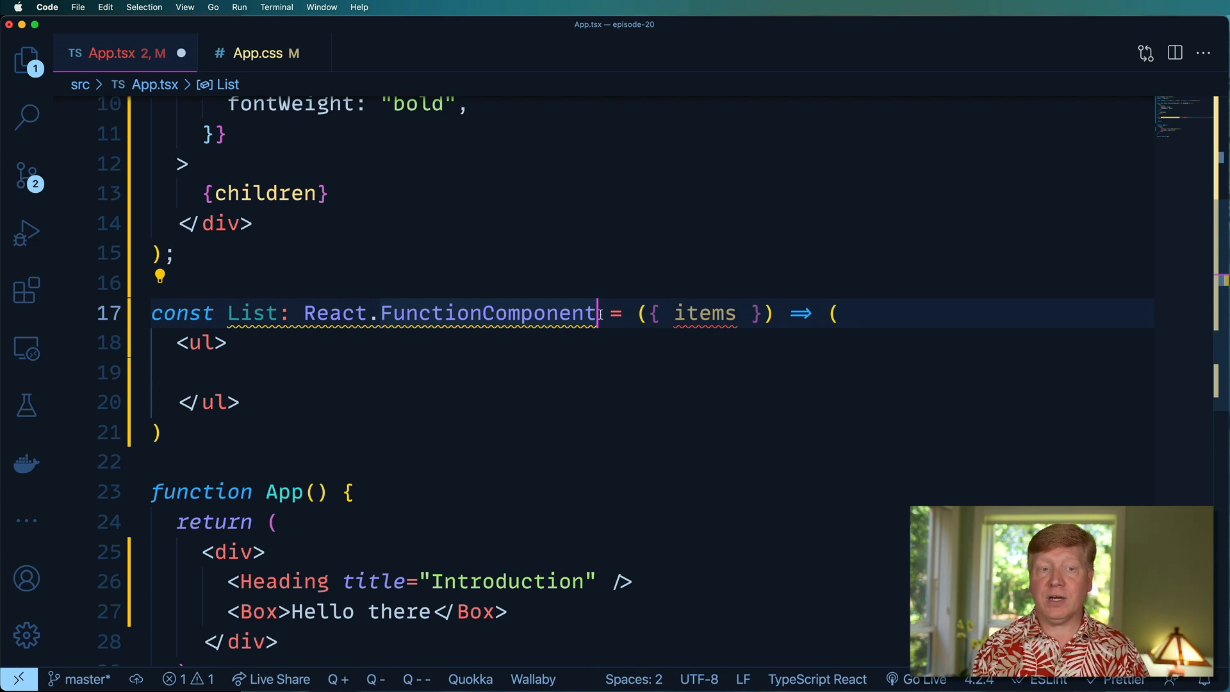
Type List's props generic as { items: string[] }
{"action": "type", "text": "<>"}
{"action": "type", "text": "items:"}
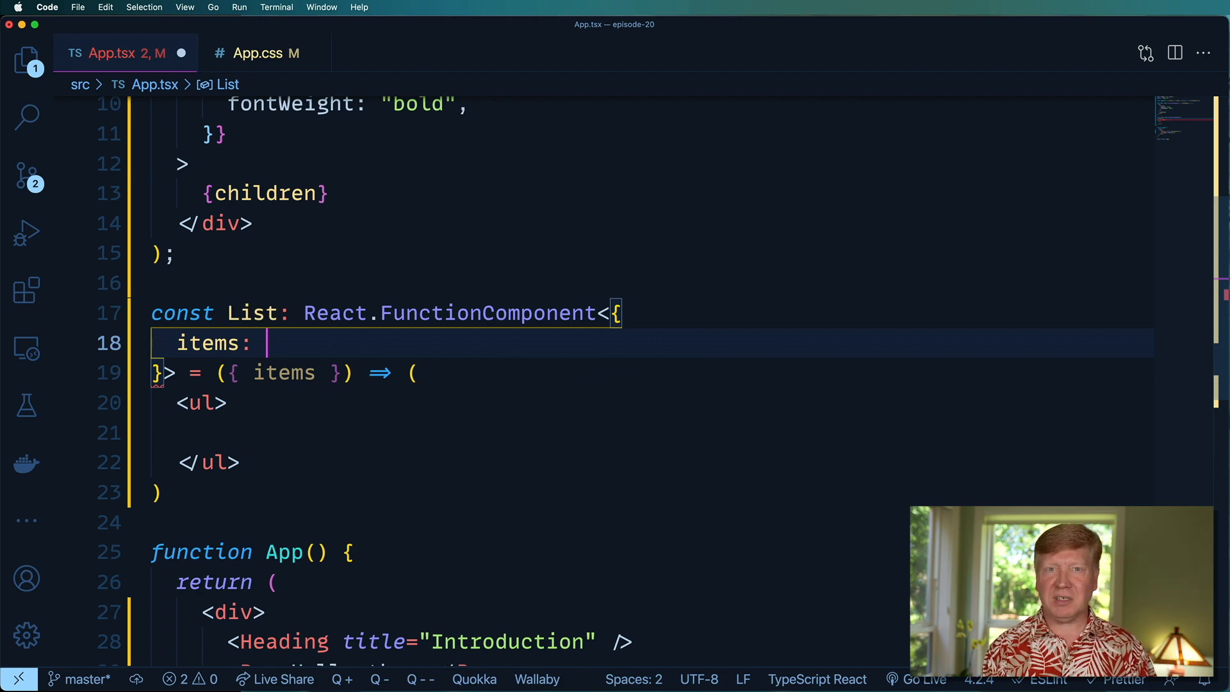
{"action": "type", "text": "string[];"}
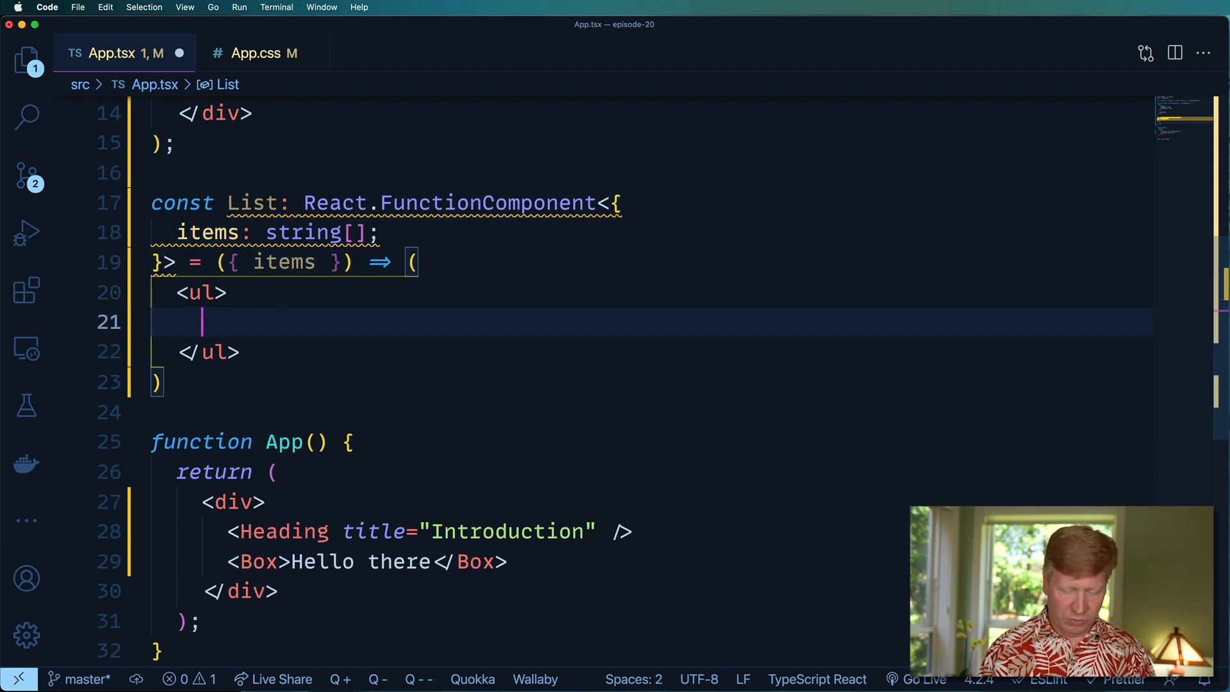
Map items to <li key={index}>{item}</li> inside the ul
{"action": "type", "text": "{items.maps}"}
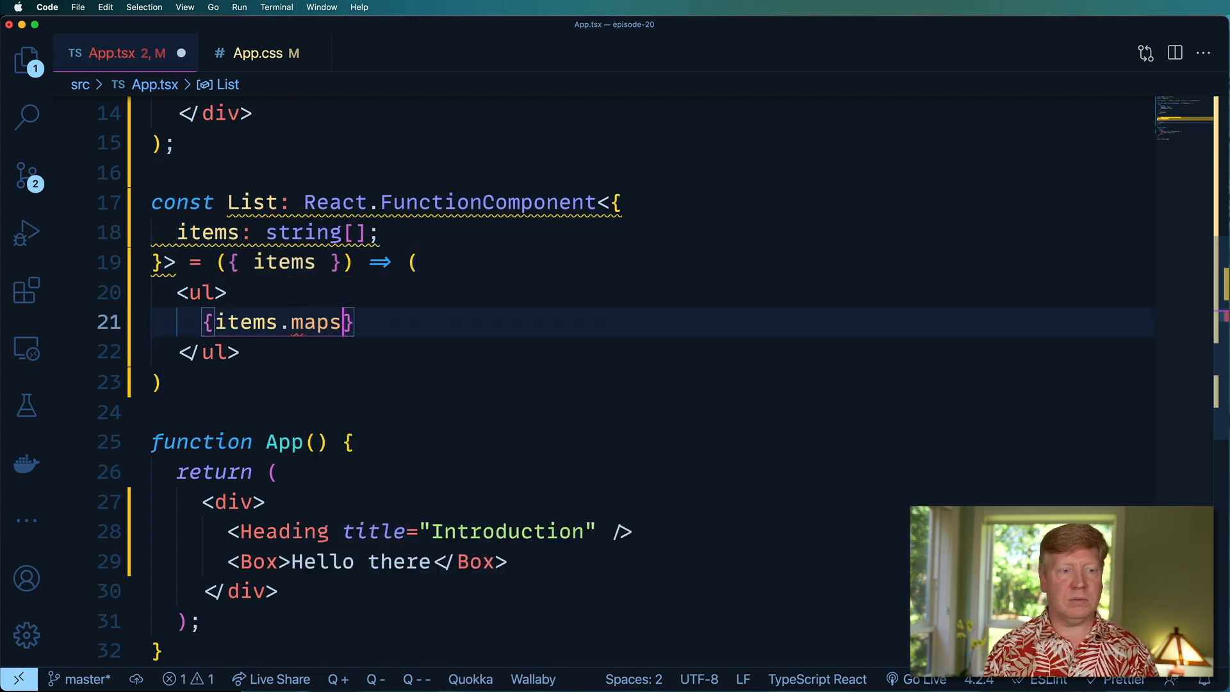
{"action": "type", "text": "(item) => ("}
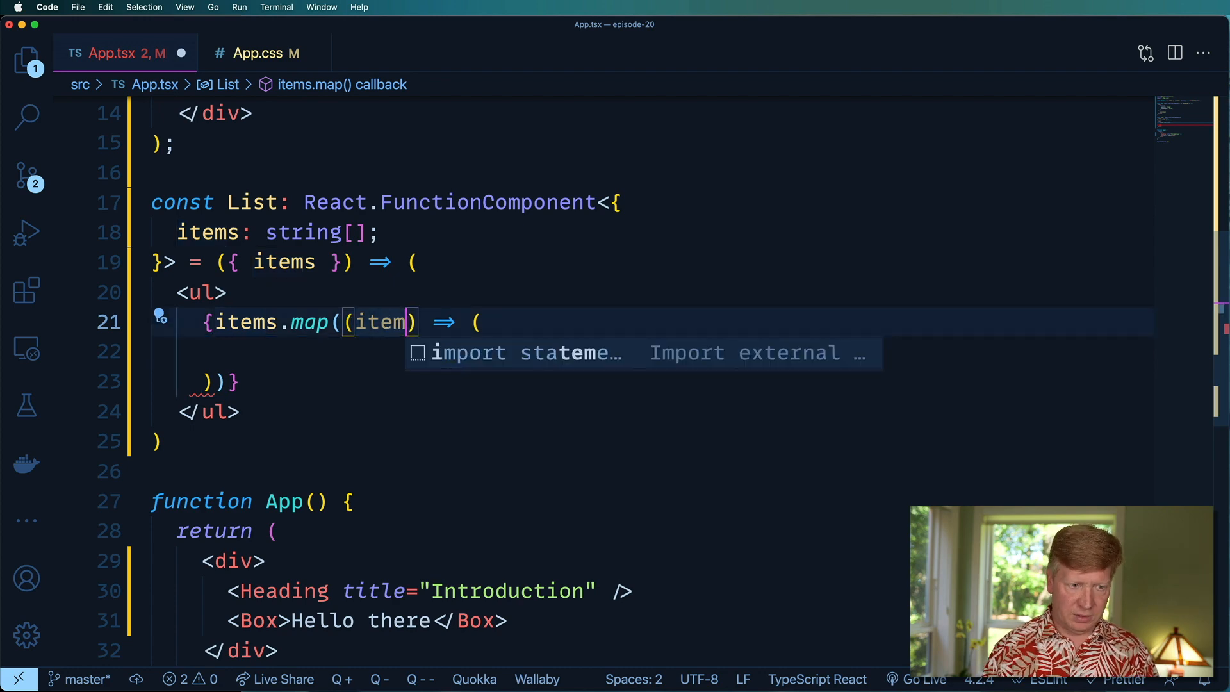
{"action": "type", "text": ", index"}
{"action": "left_click", "coordinate": [673, 352]}
{"action": "type", "text": "<li></li>"}
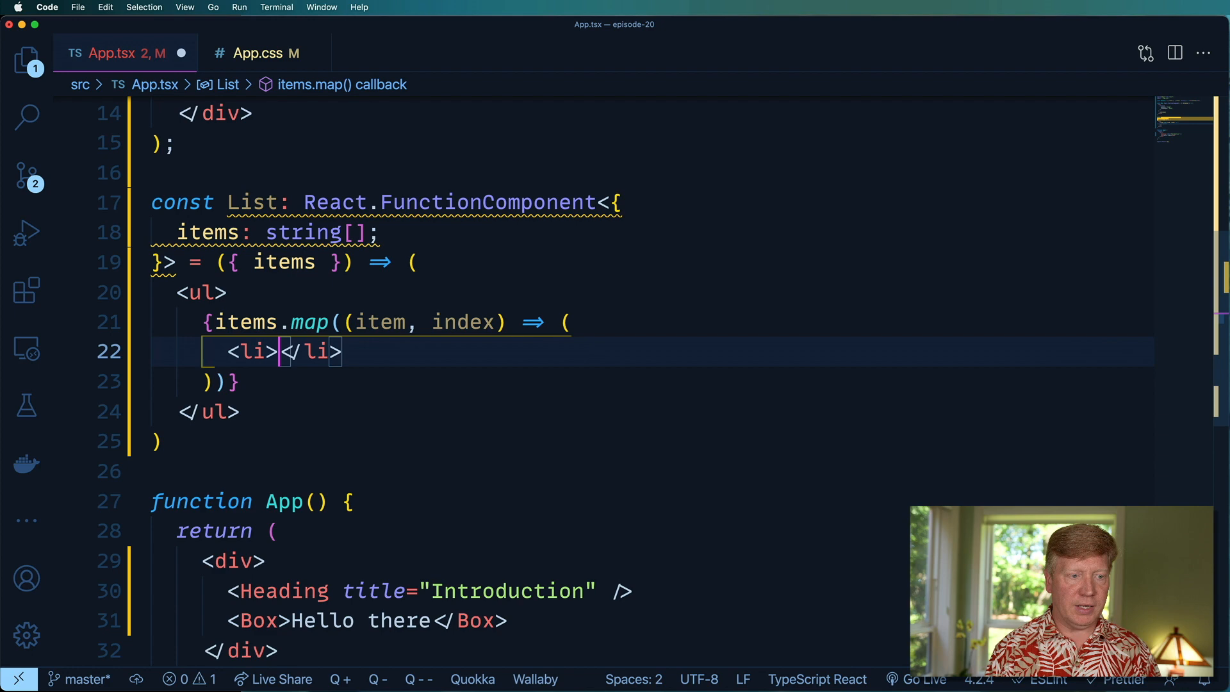
{"action": "type", "text": "{item"}
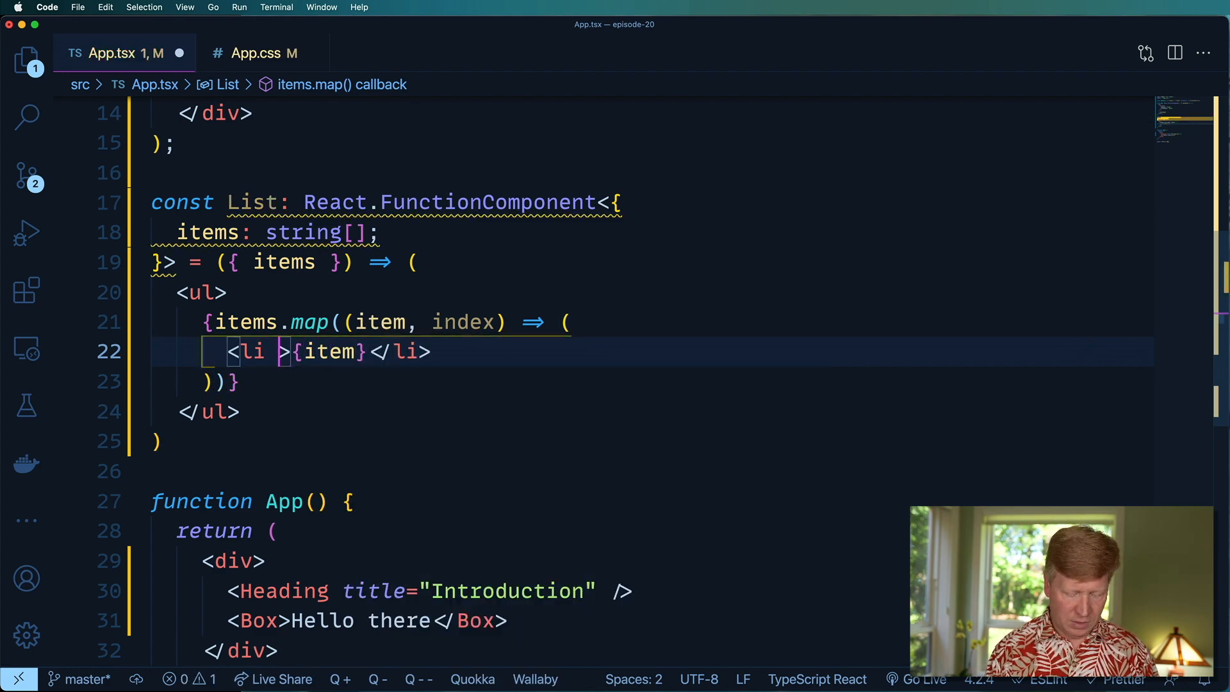
{"action": "type", "text": "key={index"}
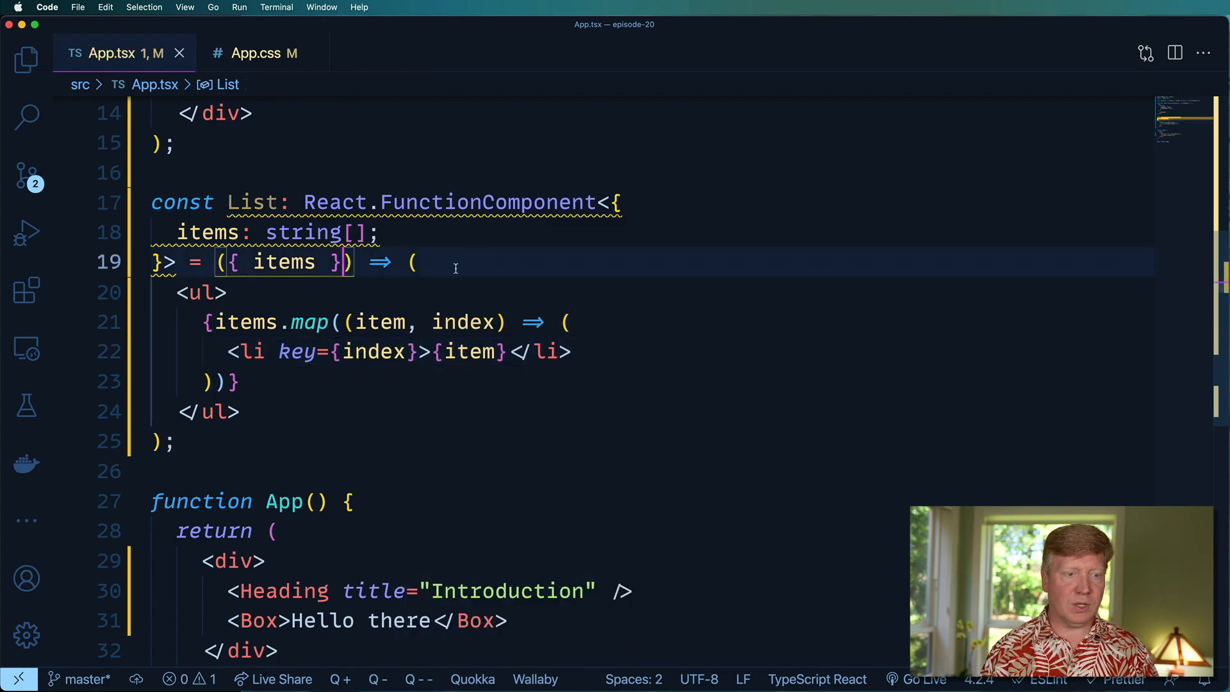
{"action": "scroll", "scroll_direction": "down", "scroll_amount": 3}
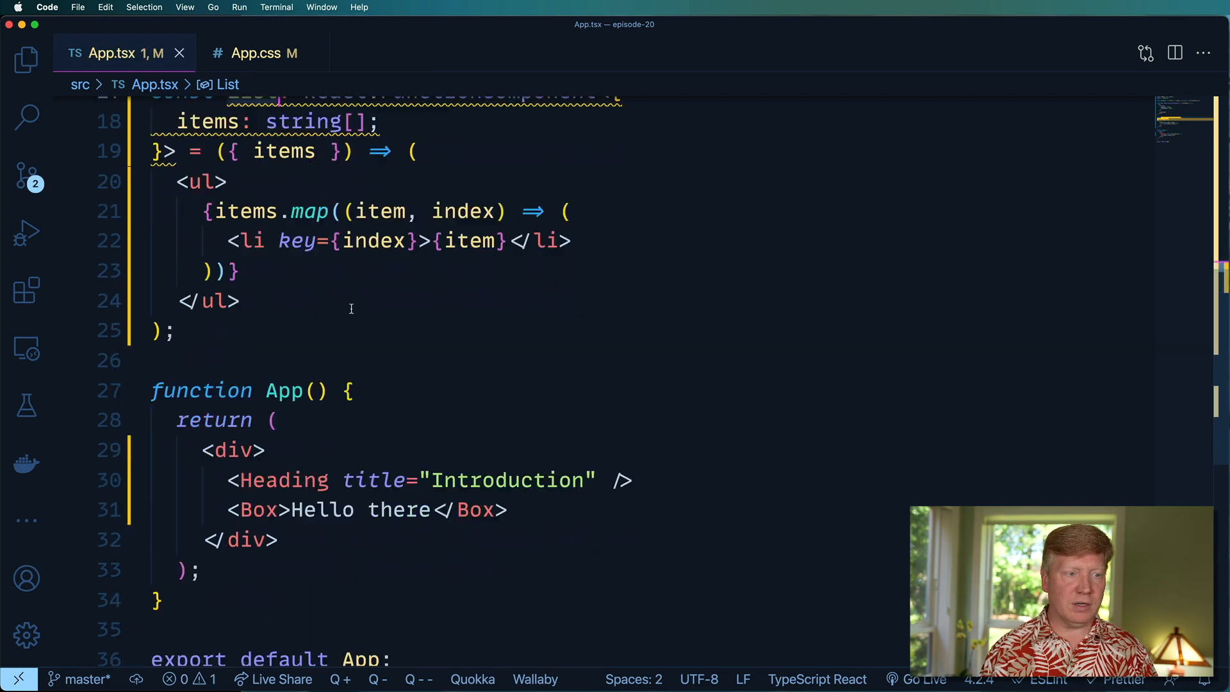
Render <List items={["one", "two", "three"]} /> in App and save
{"action": "key", "text": "Enter"}
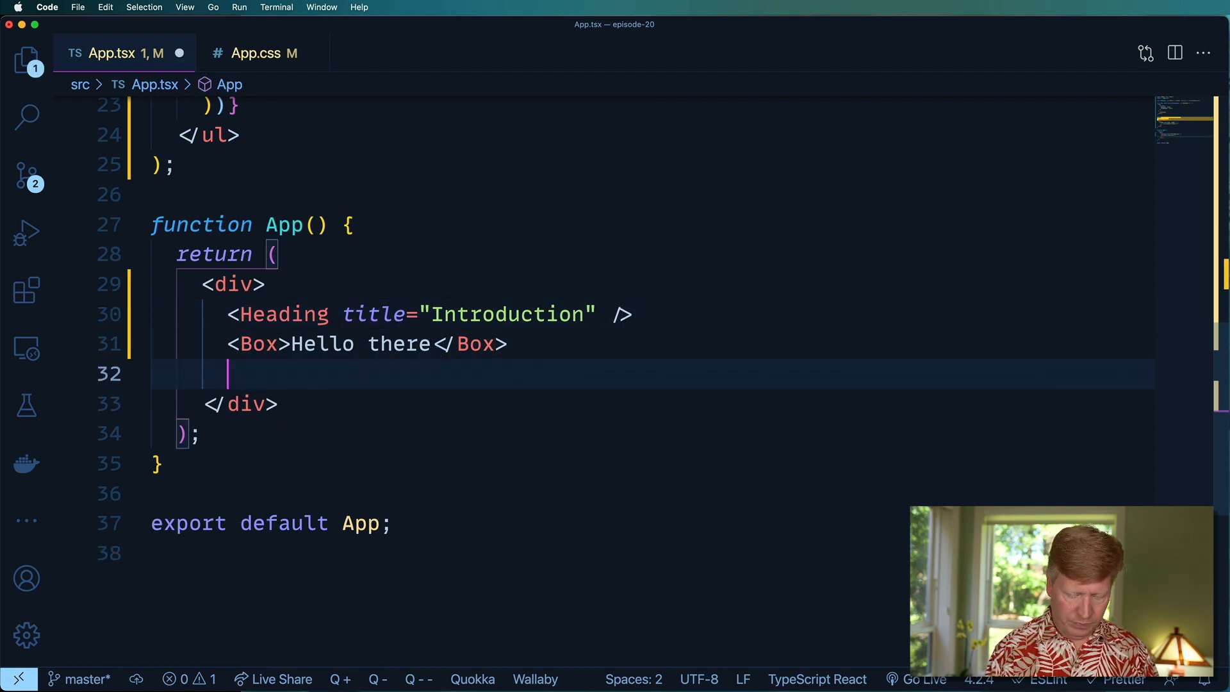
{"action": "type", "text": "<List items=\""}
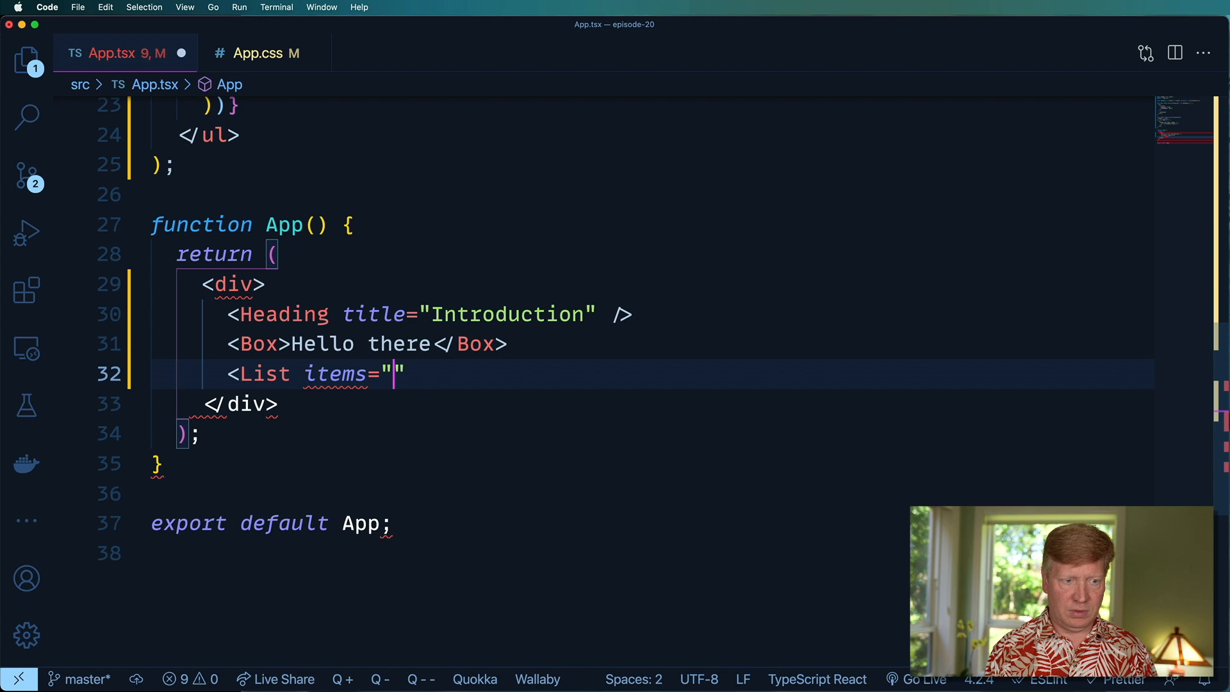
{"action": "type", "text": "{"}
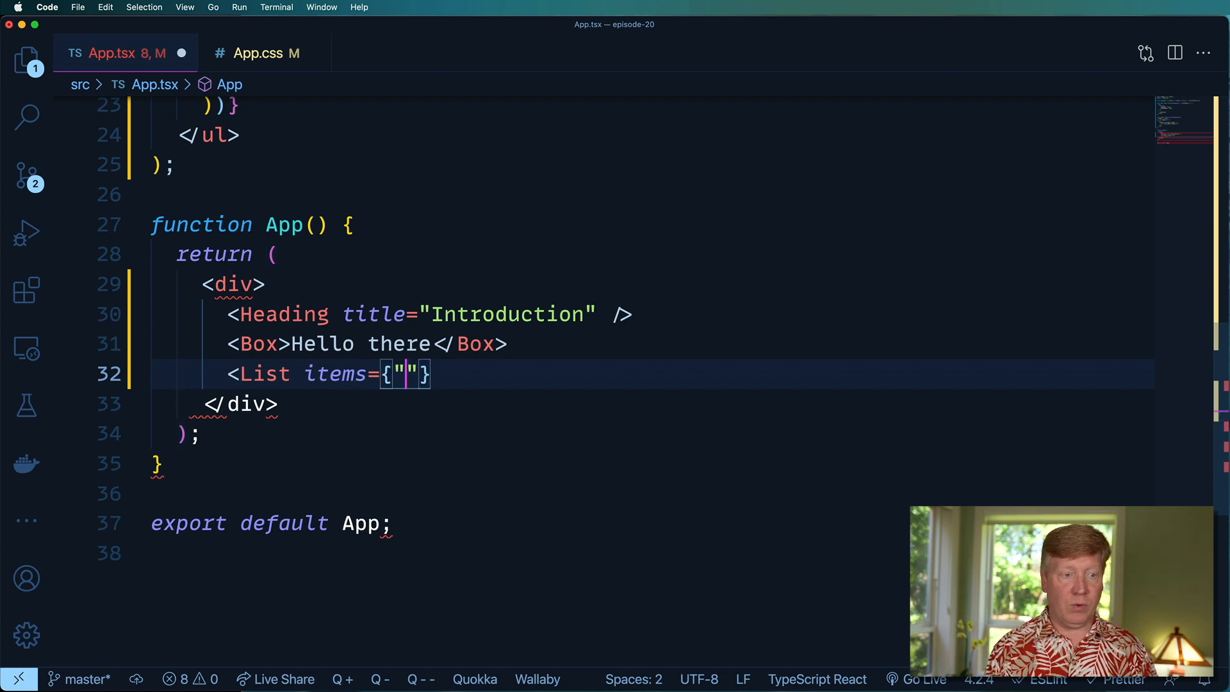
{"action": "type", "text": "[]"}
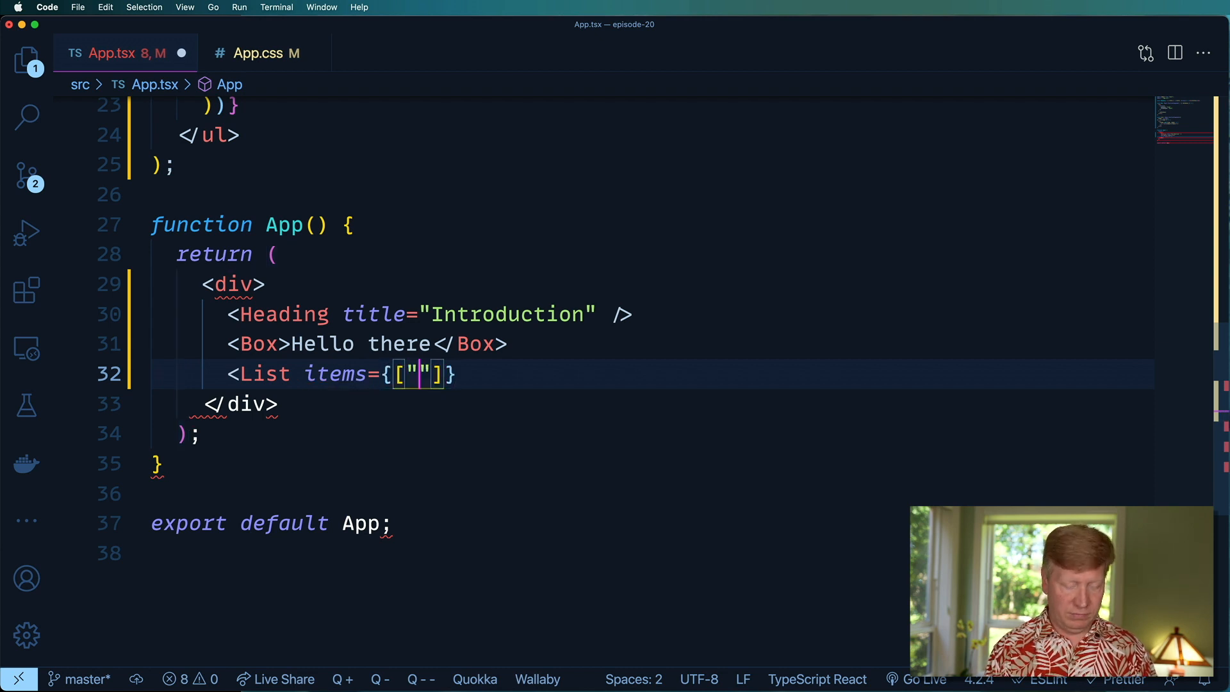
{"action": "type", "text": "one"}
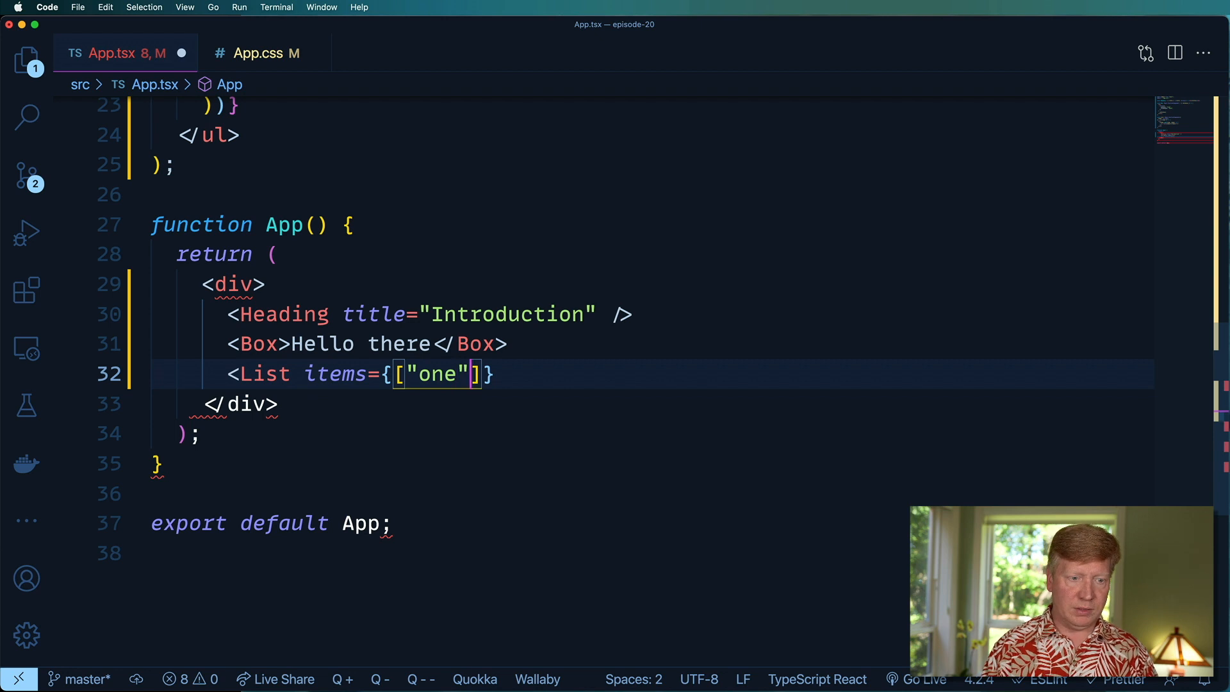
{"action": "type", "text": ", \"two\","}
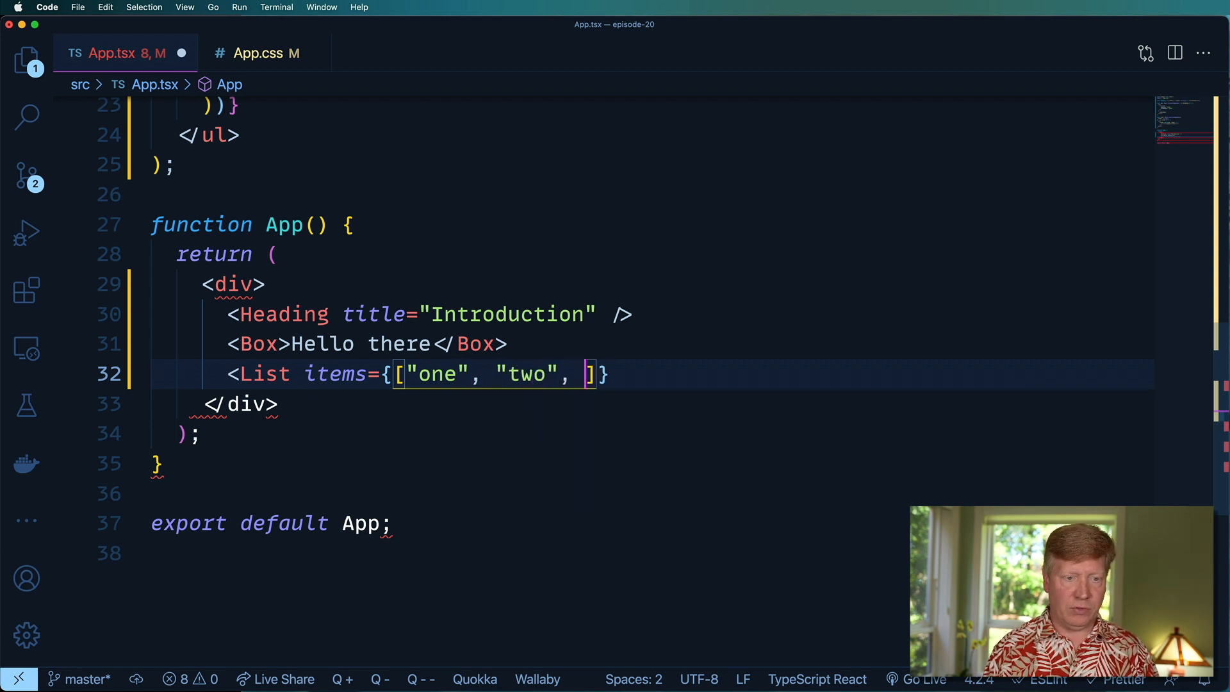
{"action": "type", "text": "\"three\""}
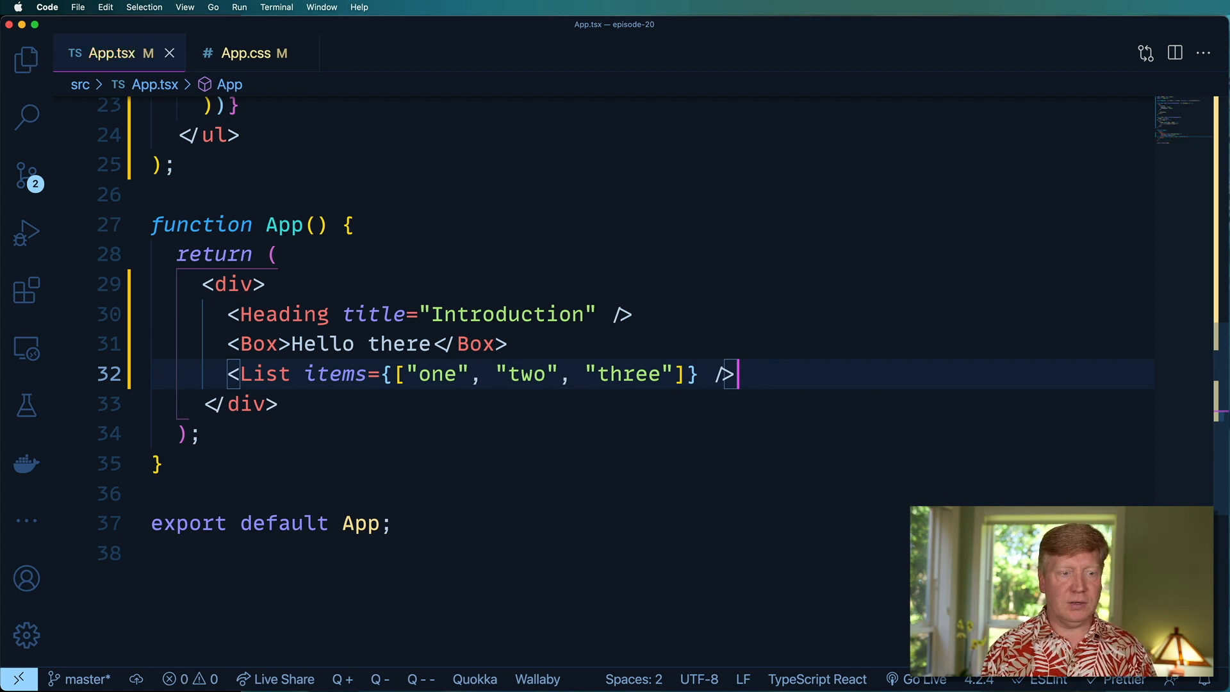
{"action": "left_click", "coordinate": [705, 541]}
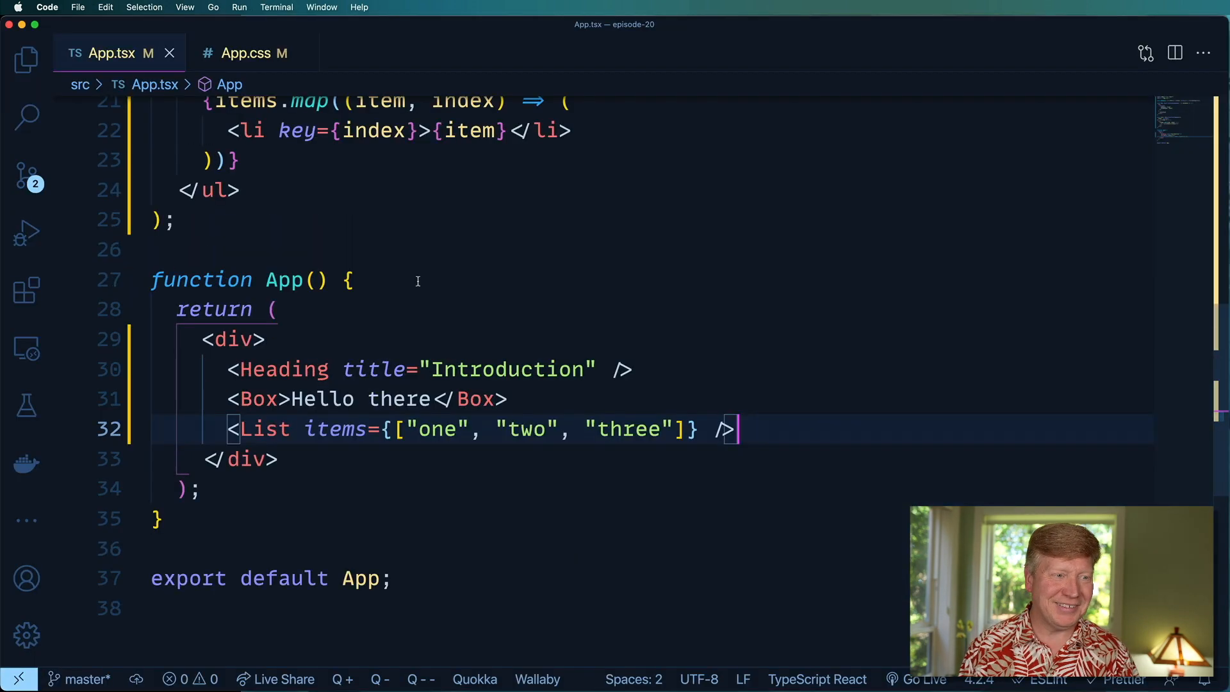
{"action": "scroll", "scroll_direction": "up", "scroll_amount": 3}
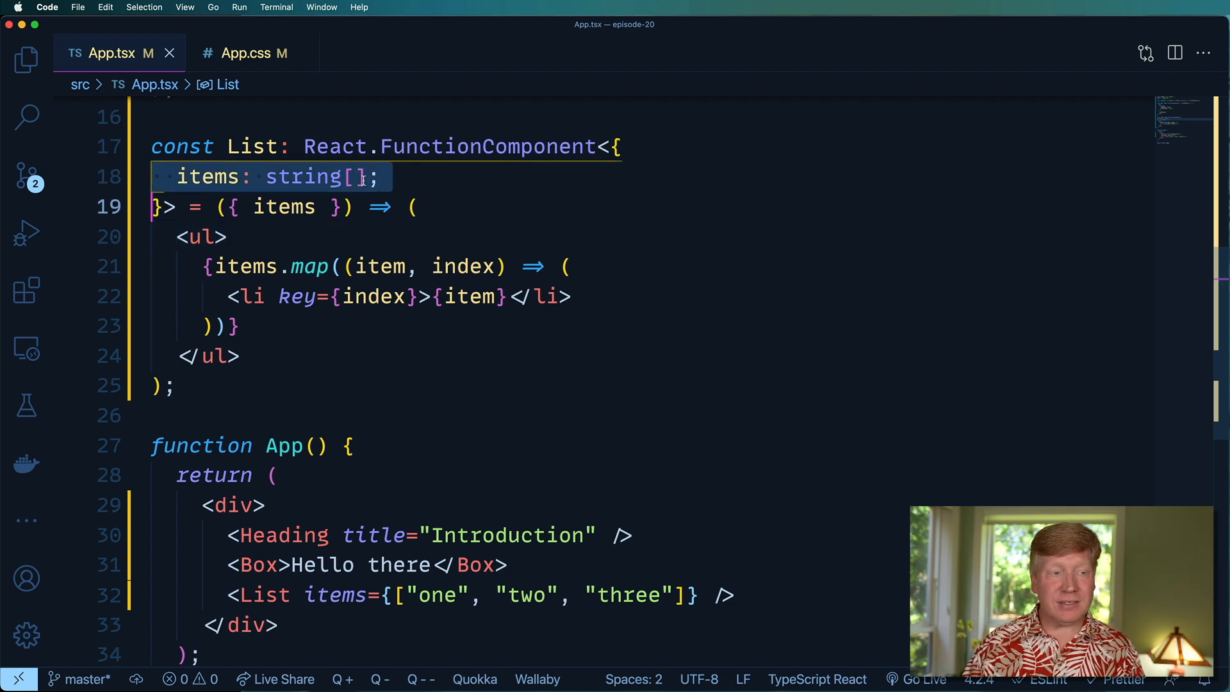
{"action": "mouse_move", "coordinate": [507, 183]}
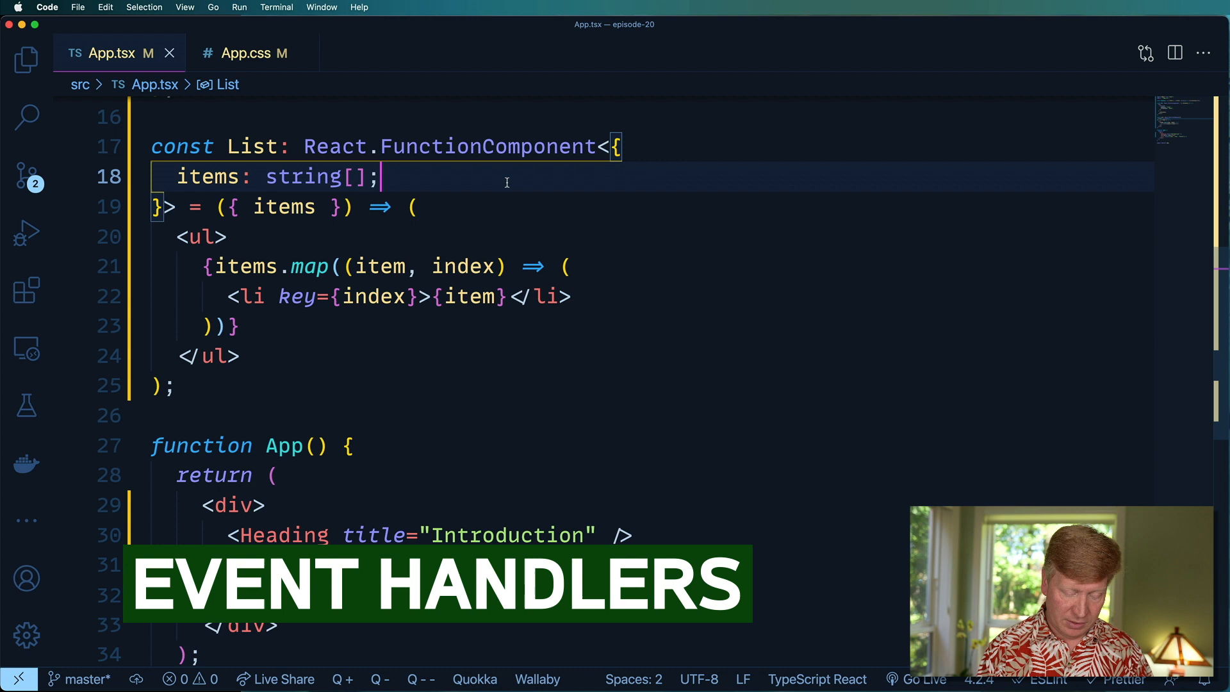
Add onClick?: (item: string) => void to List's props type
{"action": "type", "text": "onC"}
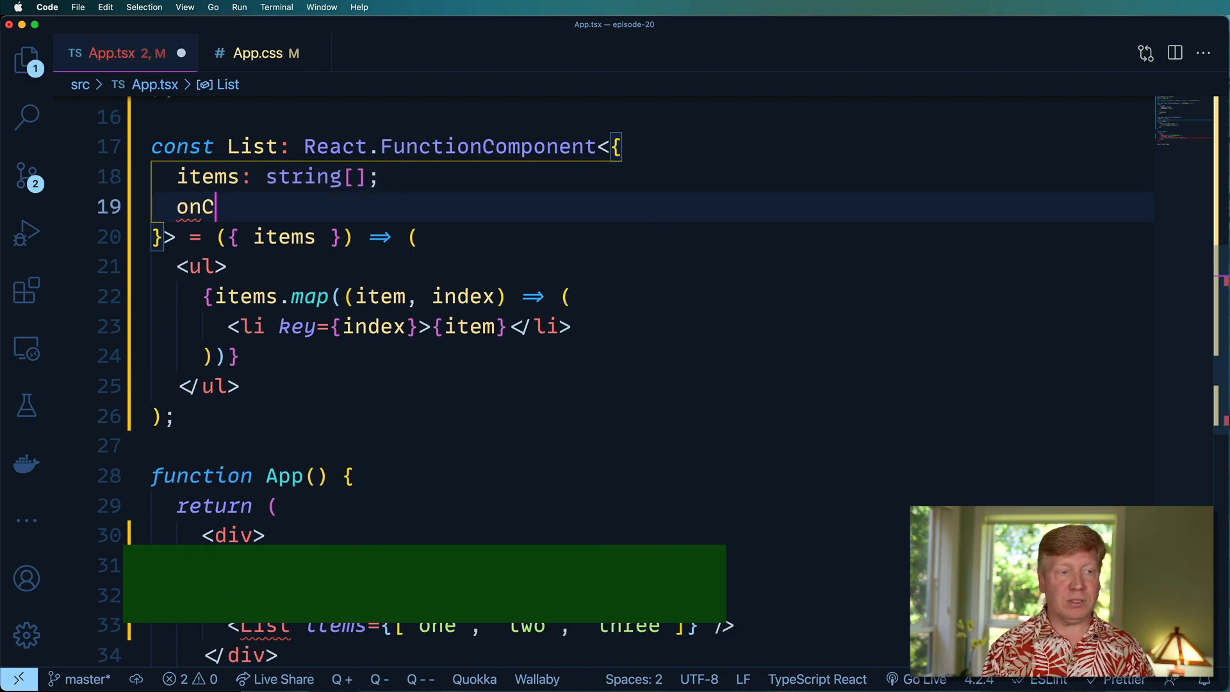
{"action": "type", "text": "lick"}
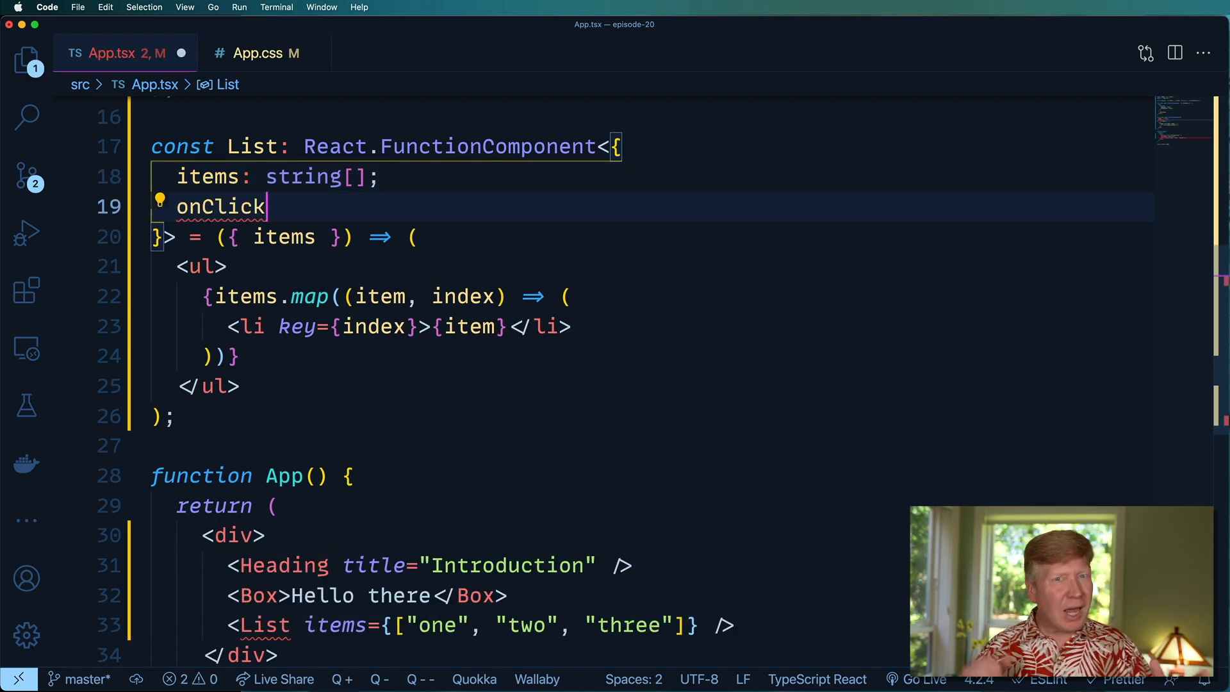
{"action": "type", "text": "?"}
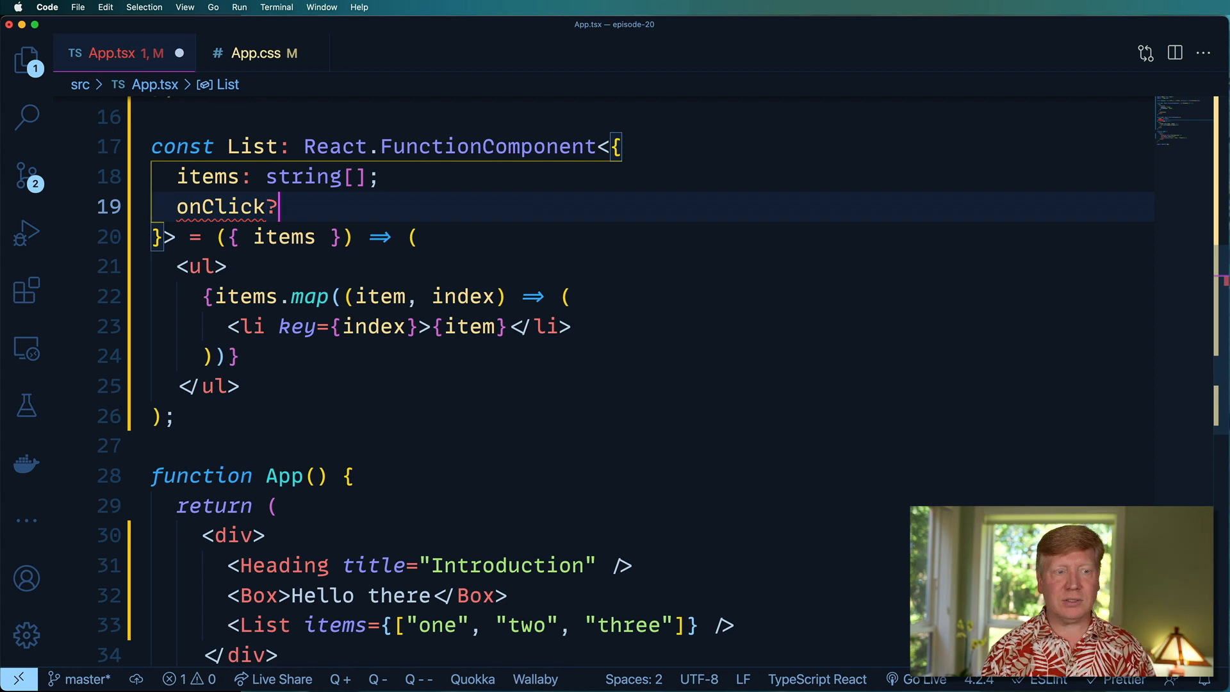
{"action": "type", "text": ":"}
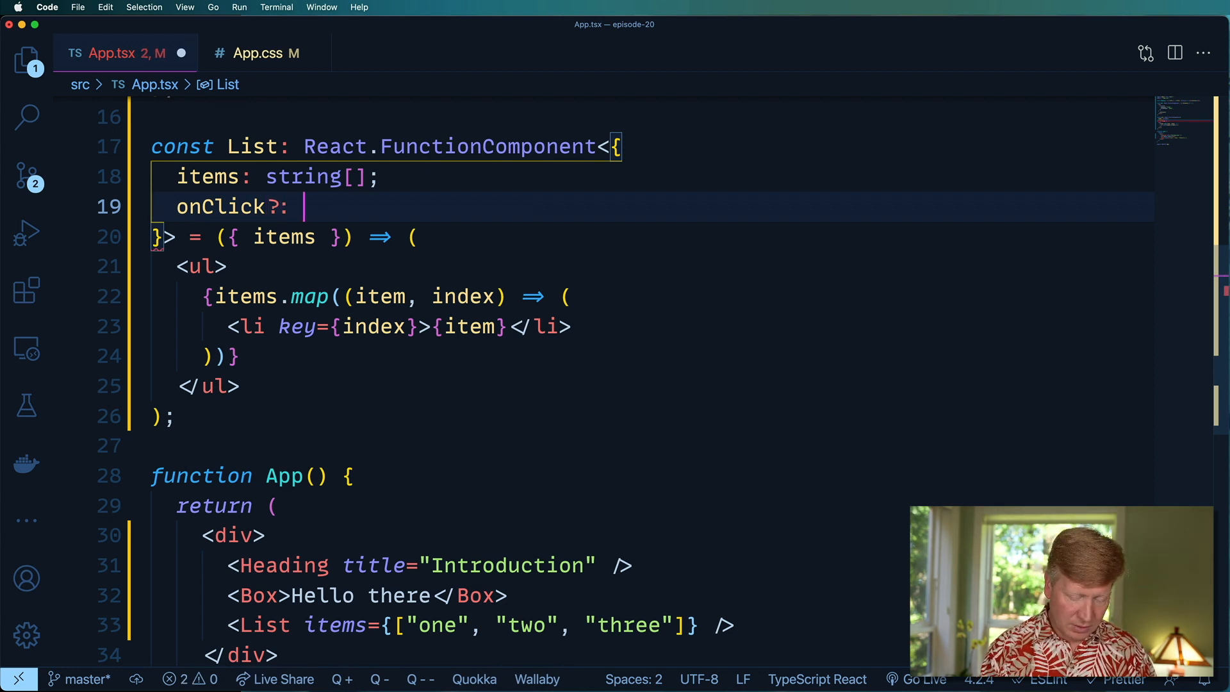
{"action": "type", "text": "()"}
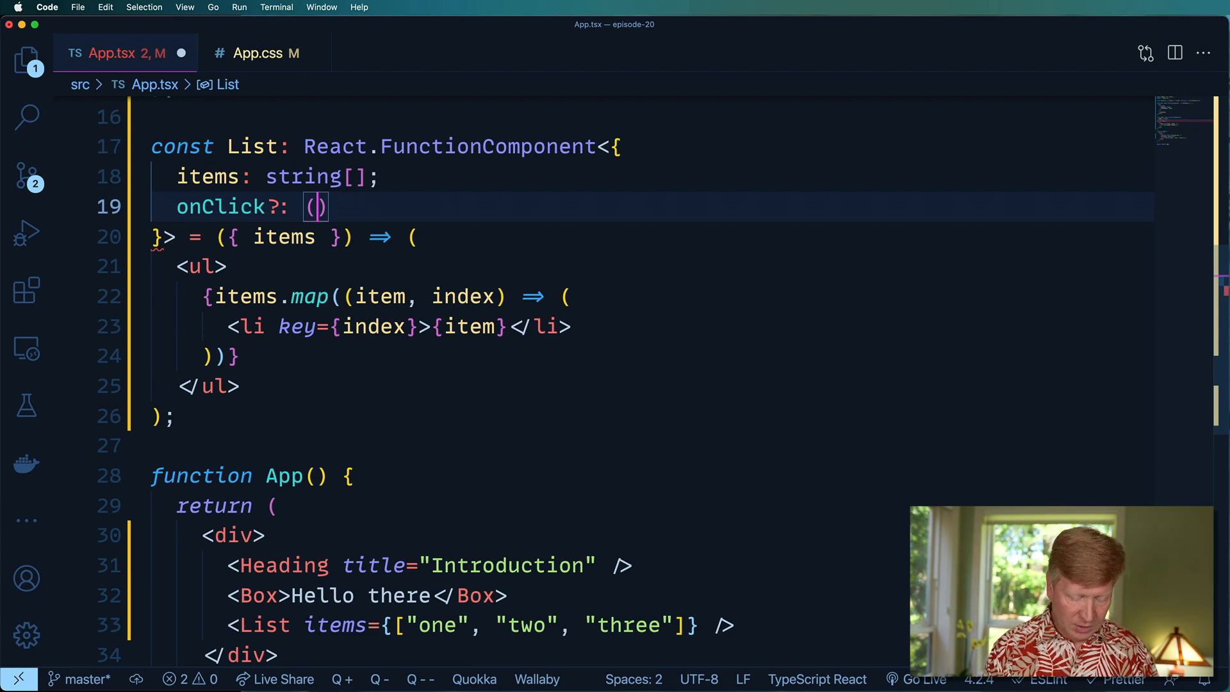
{"action": "type", "text": "item"}
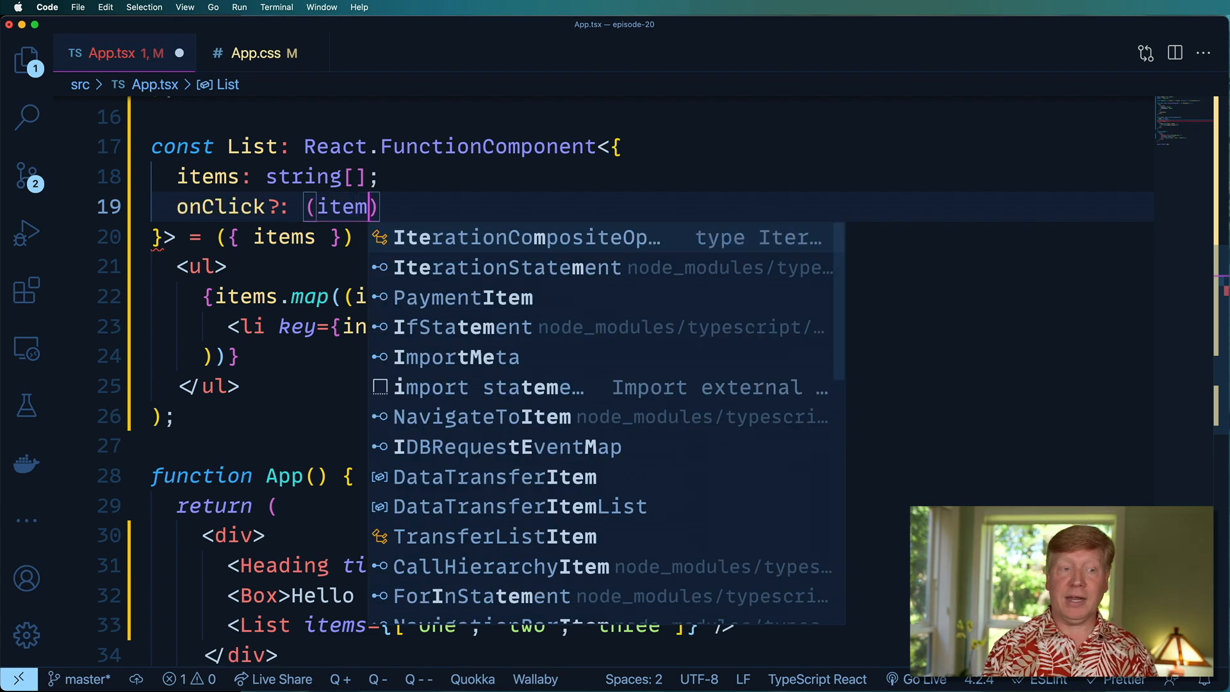
{"action": "type", "text": ": s"}
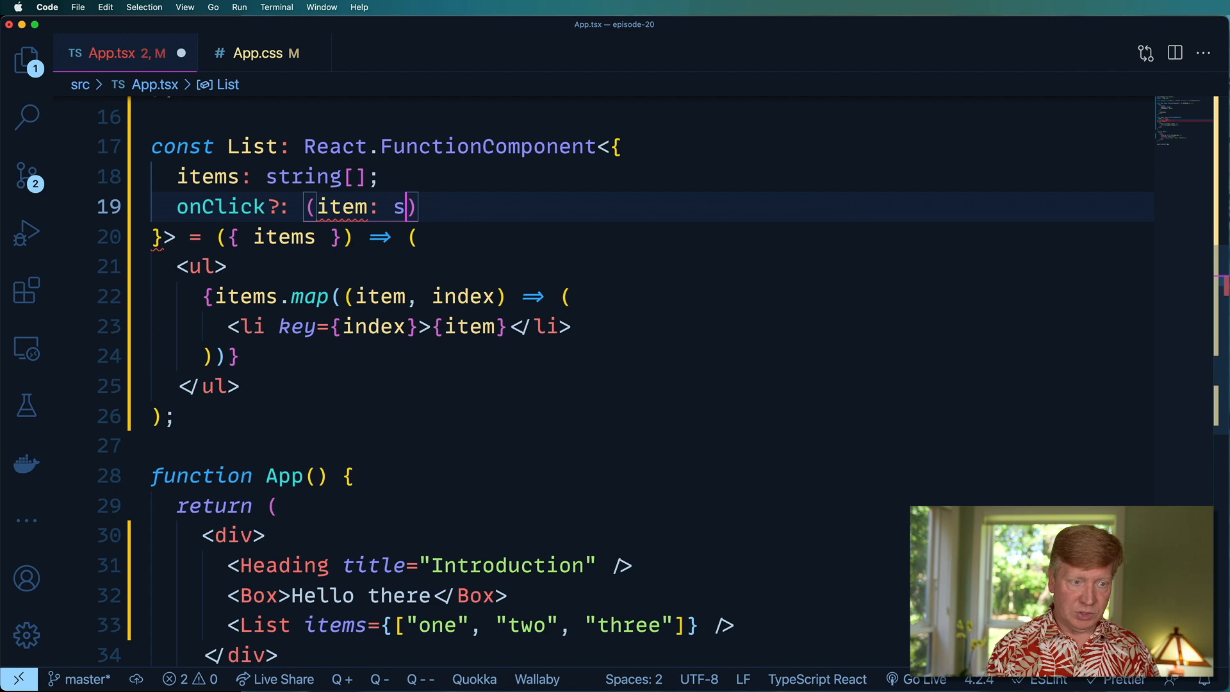
{"action": "type", "text": "tring) => void"}
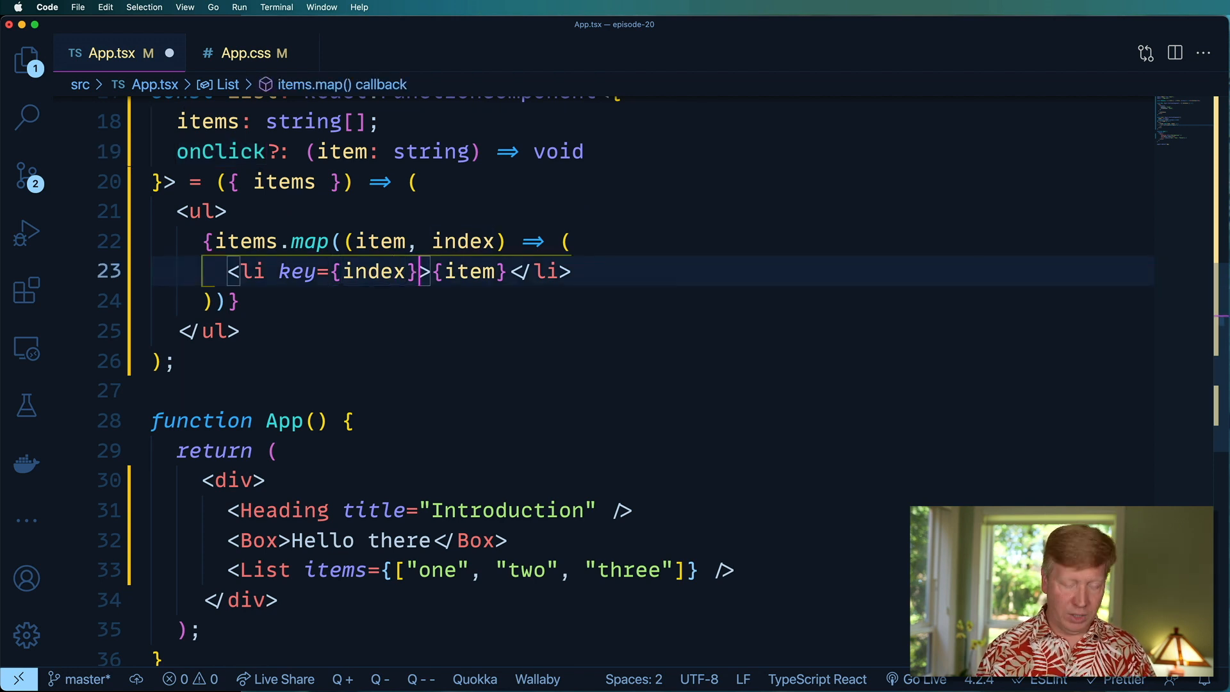
Give each li an onClick={() => onClick(item)} handler
{"action": "type", "text": "onClick={}"}
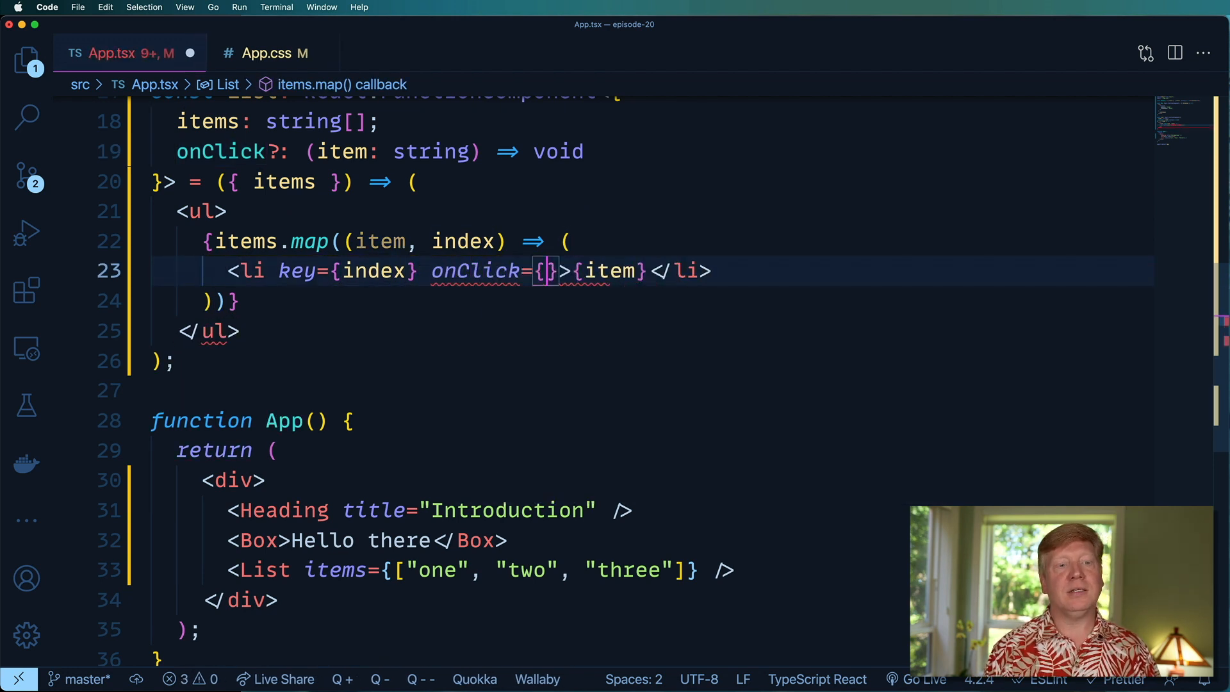
{"action": "type", "text": "() =>"}
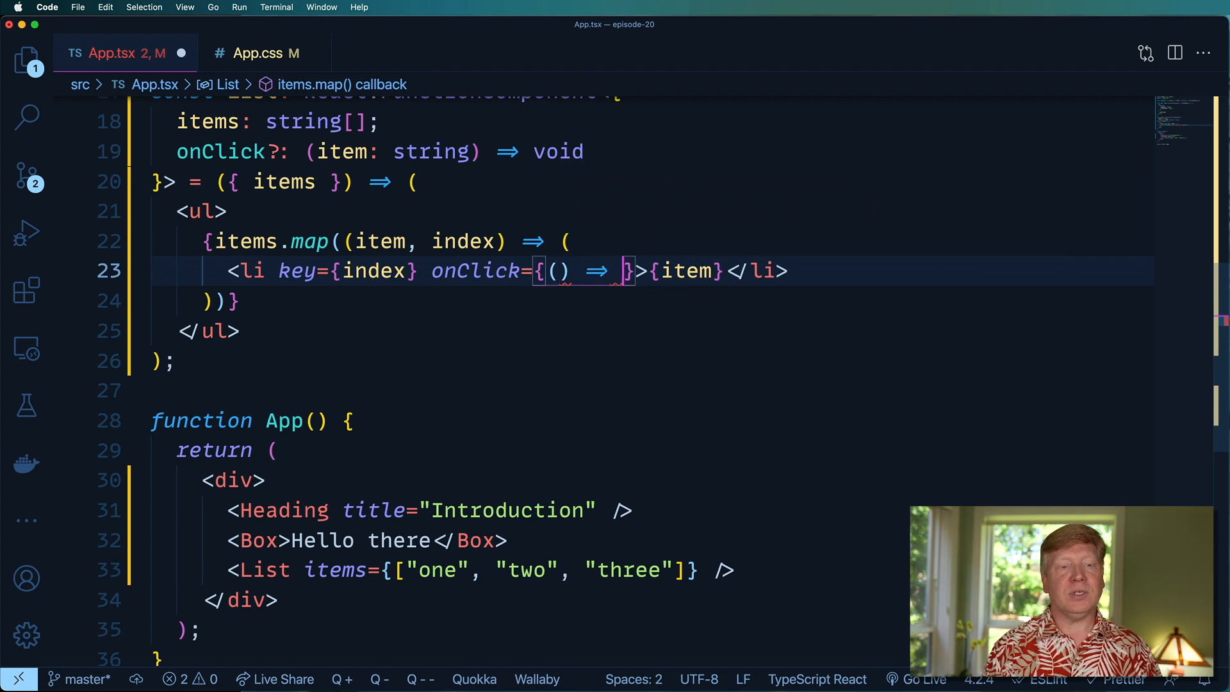
{"action": "type", "text": "onClick()"}
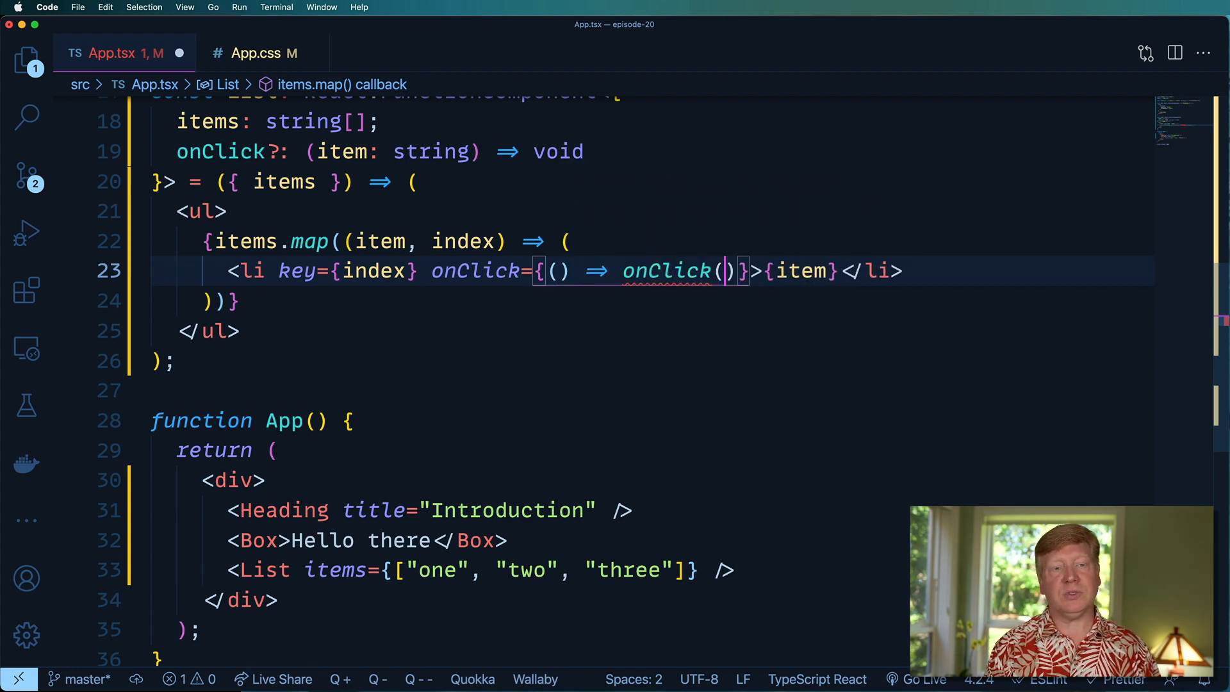
{"action": "type", "text": "item"}
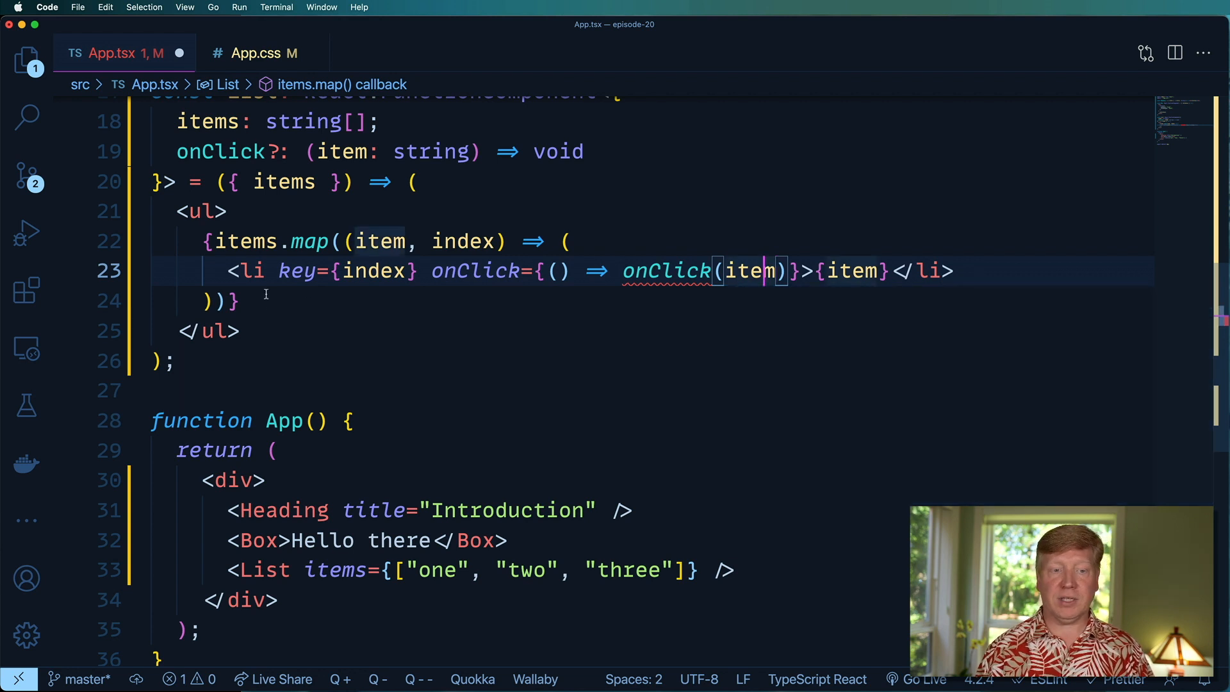
{"action": "double_click", "coordinate": [666, 270]}
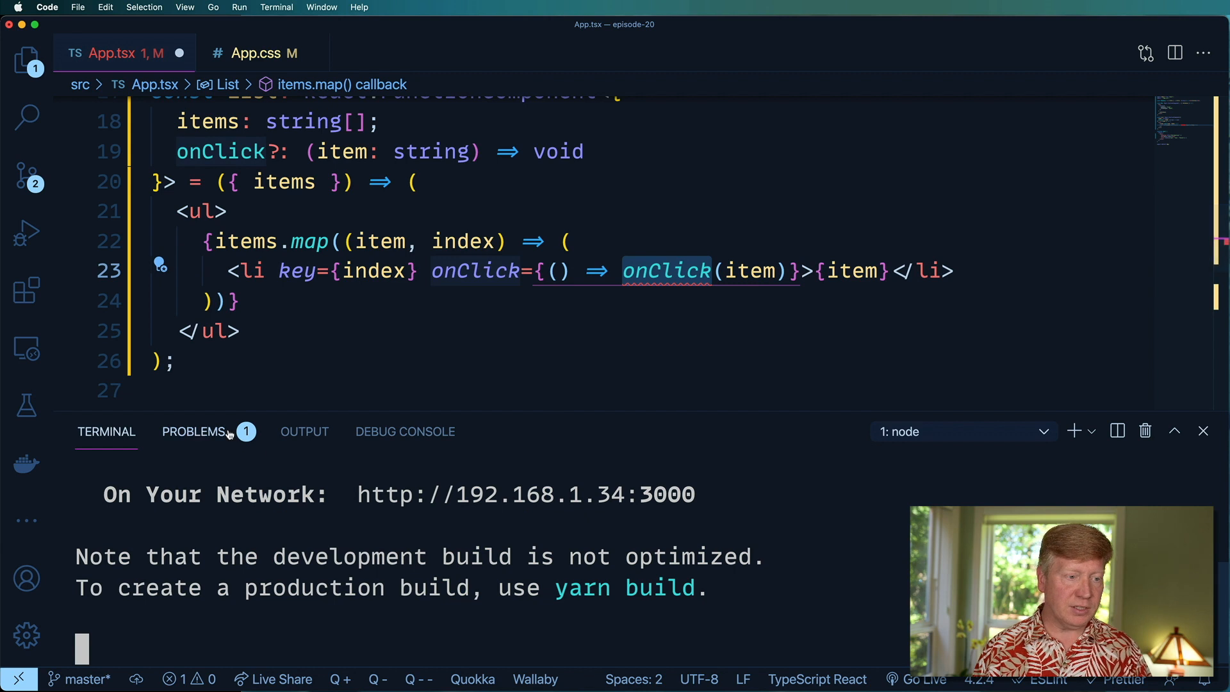
Destructure onClick in List and call onClick?.(item), clearing the Problems panel
{"action": "left_click", "coordinate": [194, 431]}
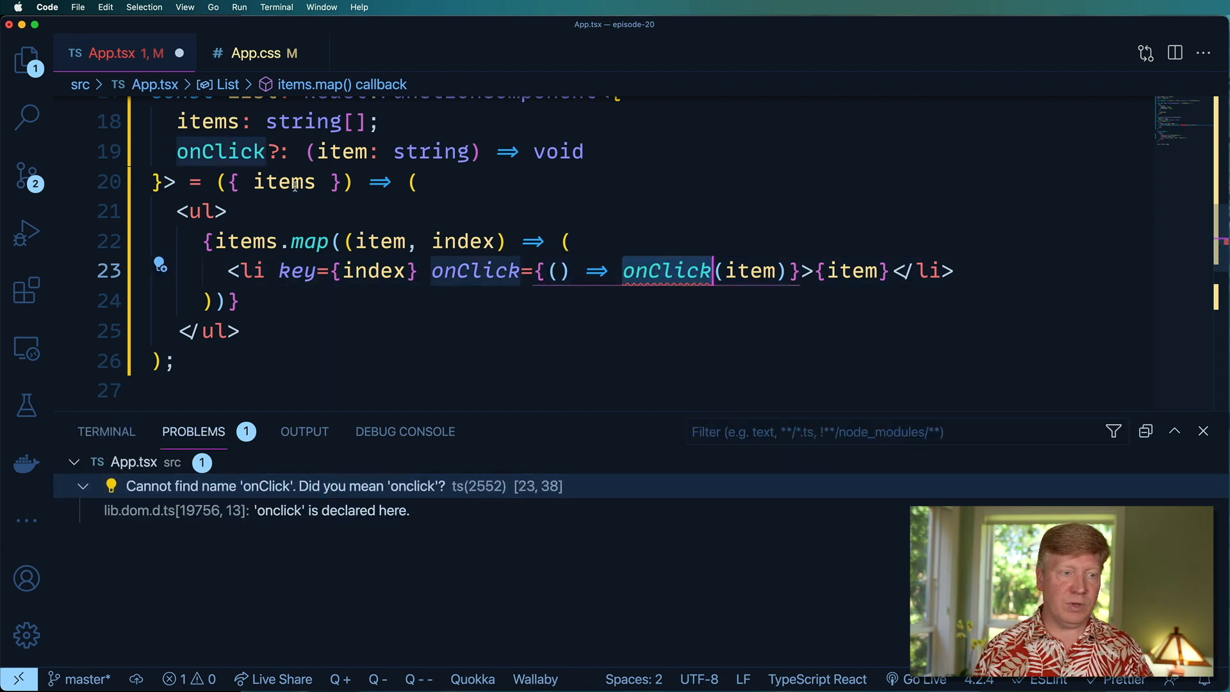
{"action": "type", "text": ", onClick"}
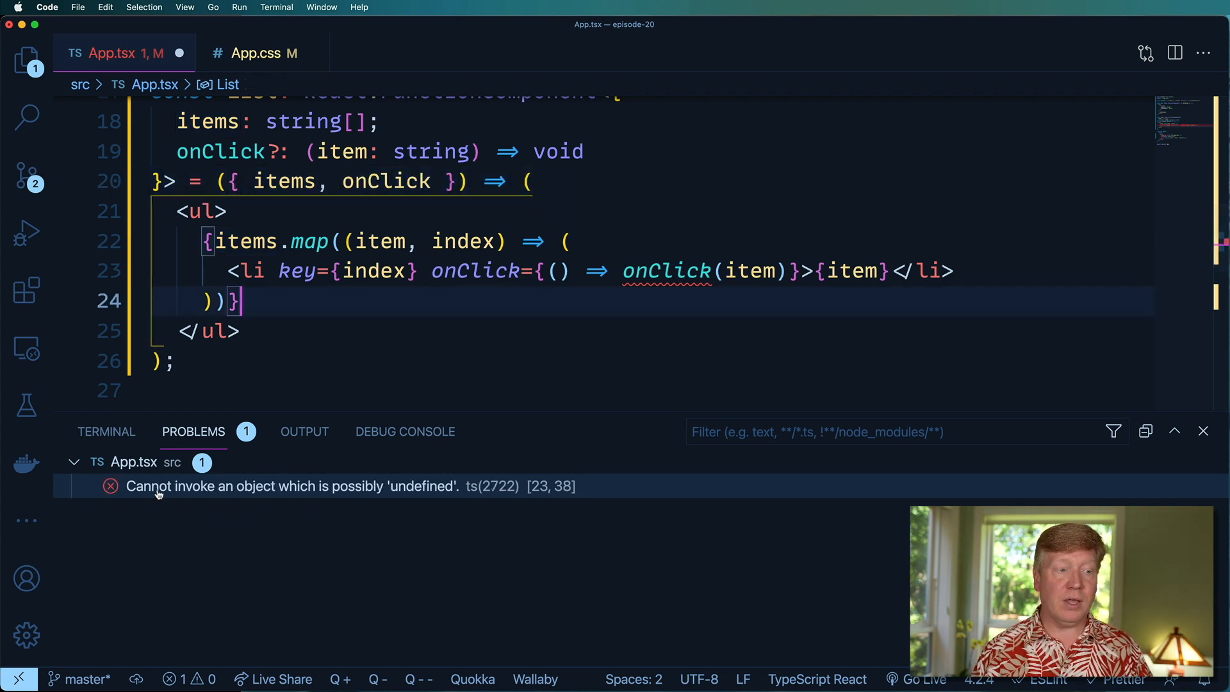
{"action": "mouse_move", "coordinate": [270, 495]}
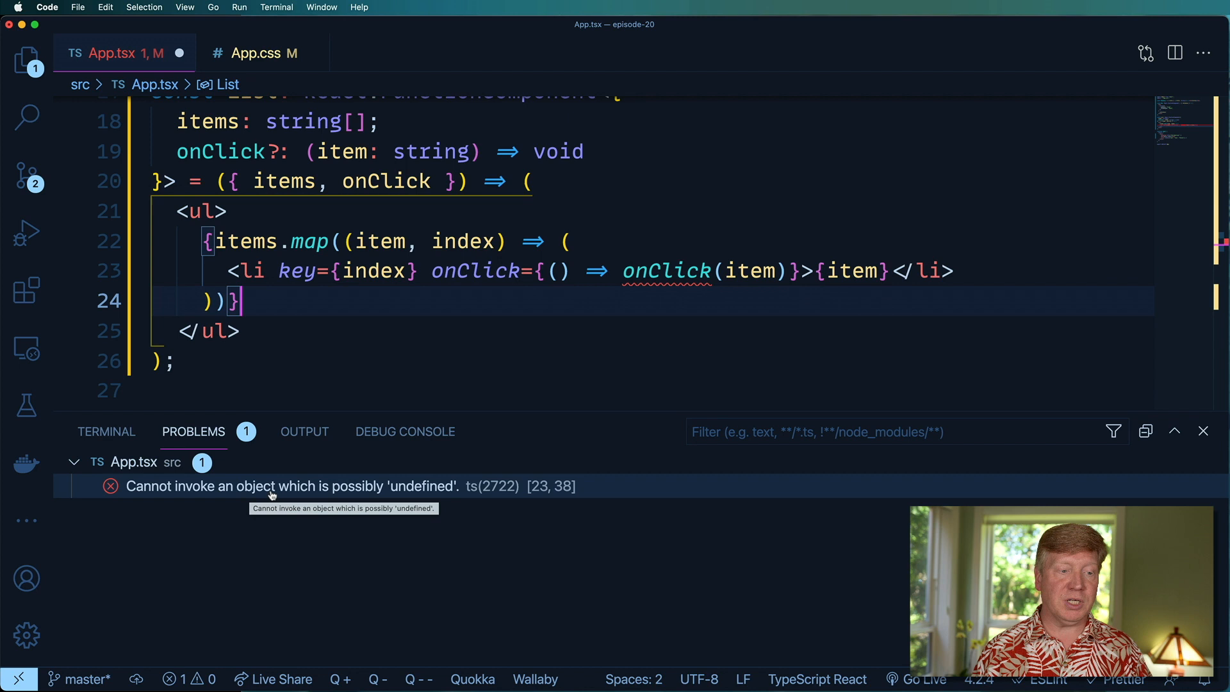
{"action": "mouse_move", "coordinate": [498, 389]}
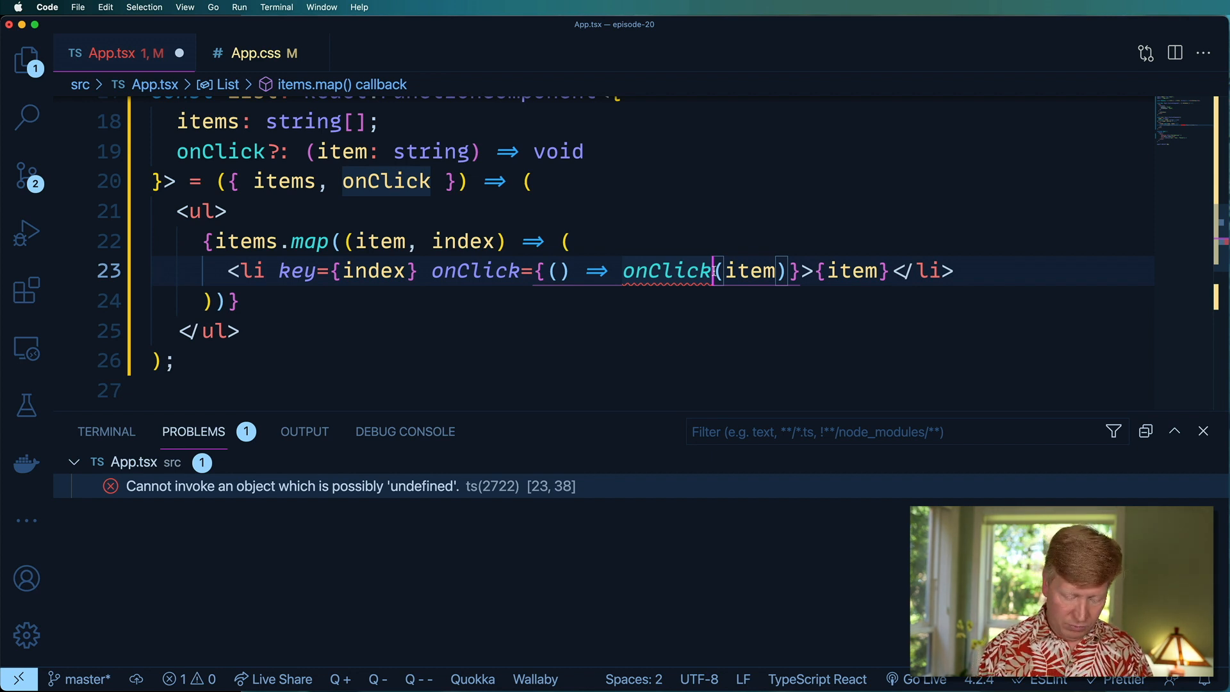
{"action": "type", "text": "?."}
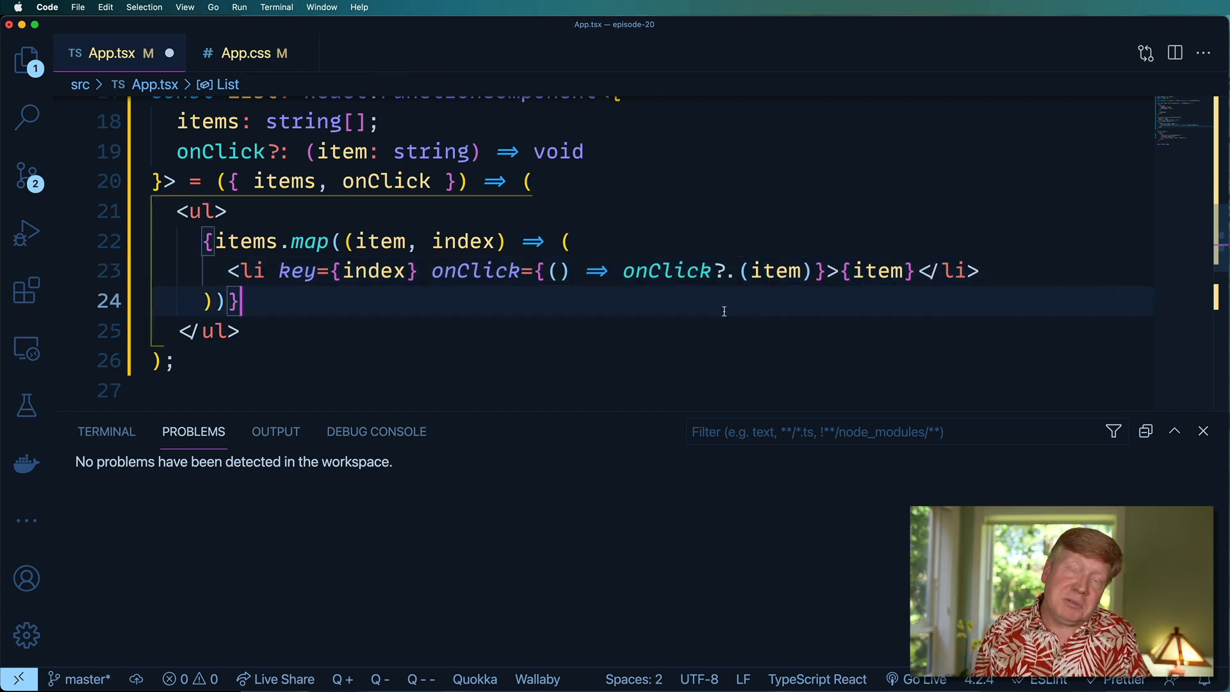
{"action": "mouse_move", "coordinate": [1165, 456]}
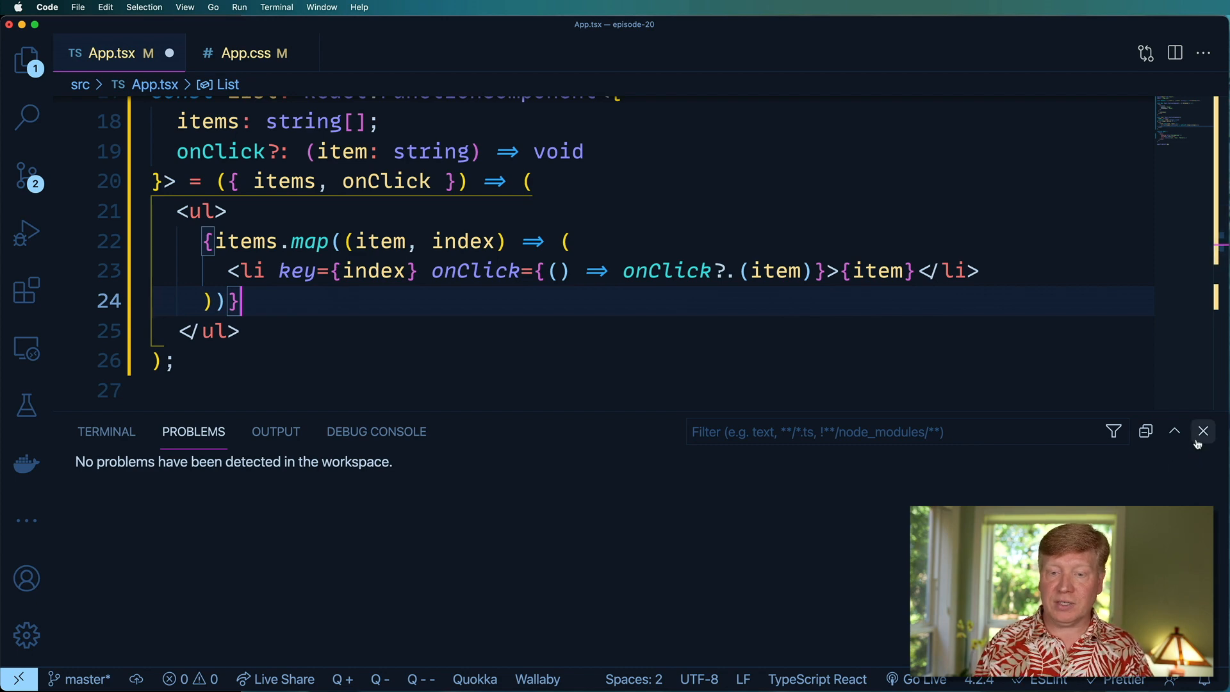
{"action": "left_click", "coordinate": [1203, 431]}
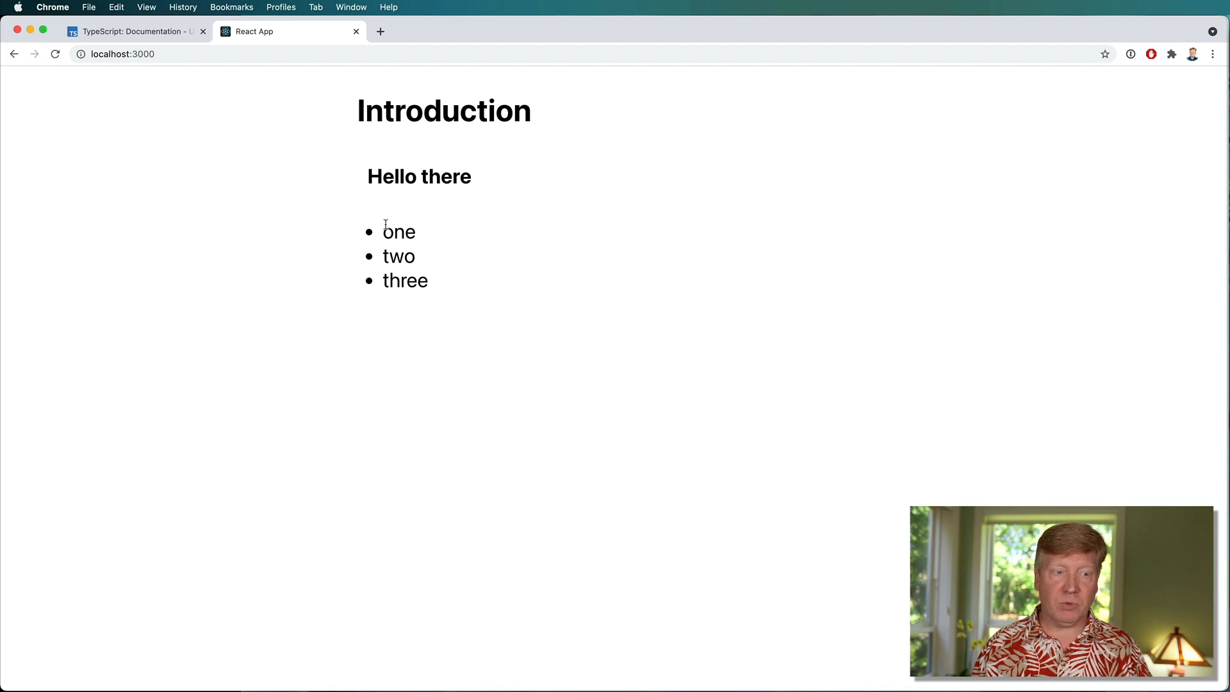
{"action": "mouse_move", "coordinate": [399, 281]}
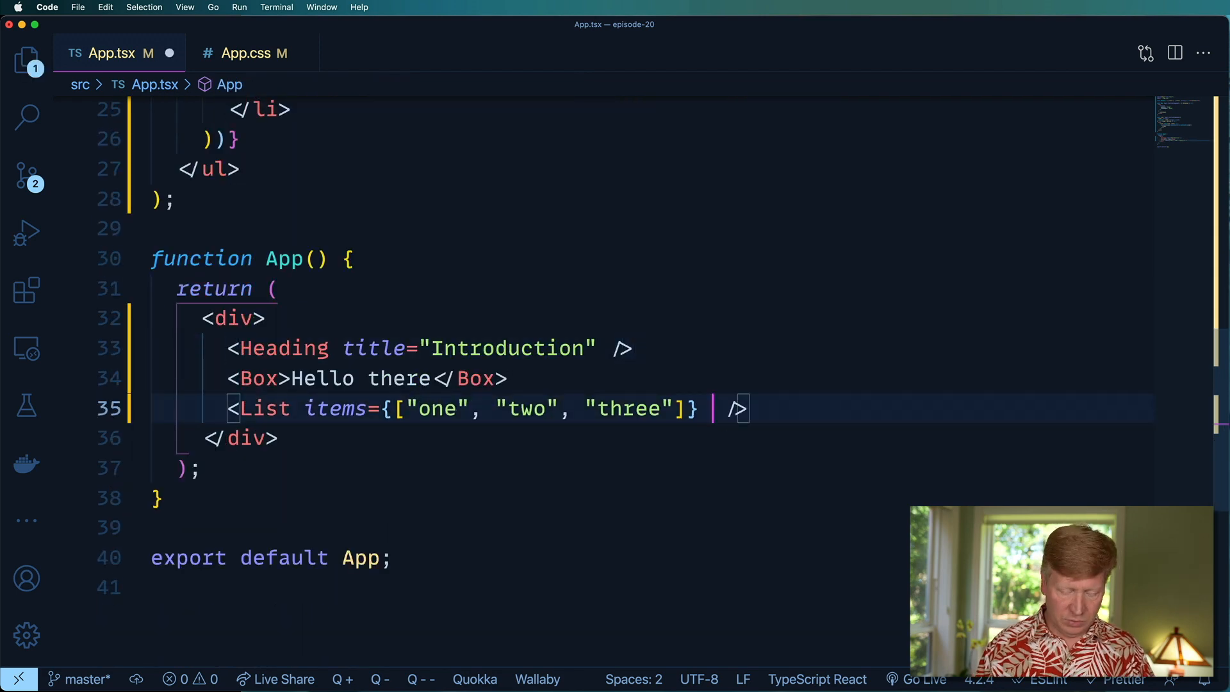
Add an empty onClick={} prop to App's List element
{"action": "type", "text": "onClick="}
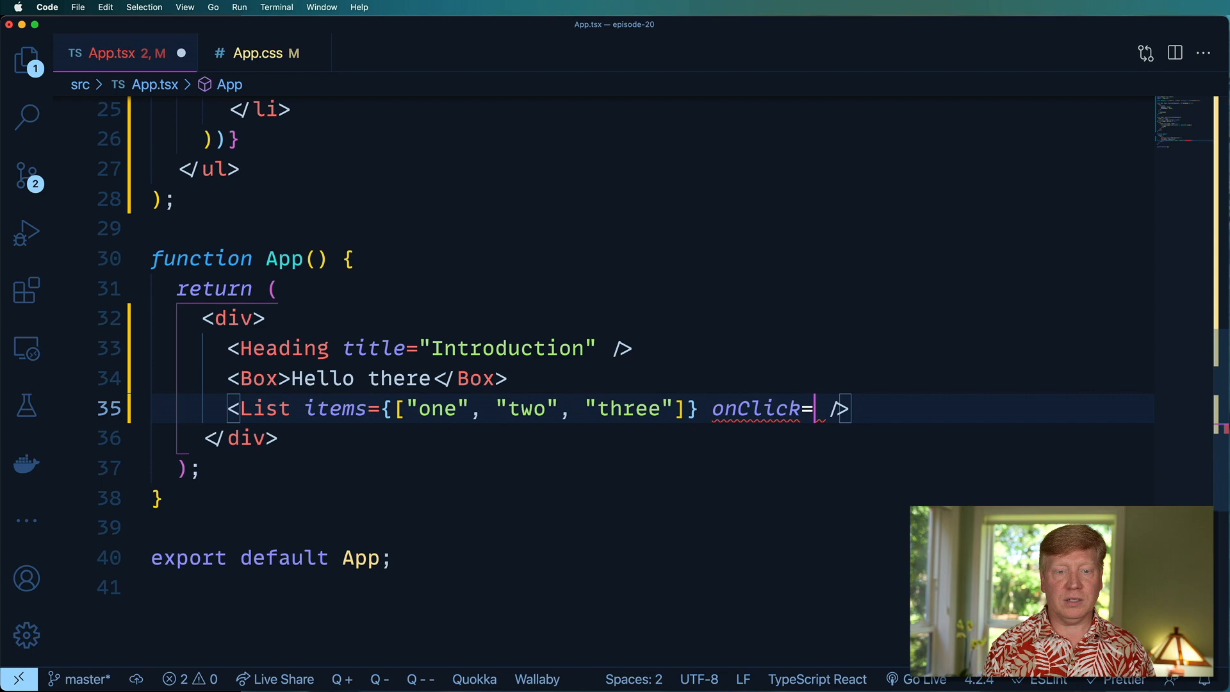
{"action": "type", "text": "{}"}
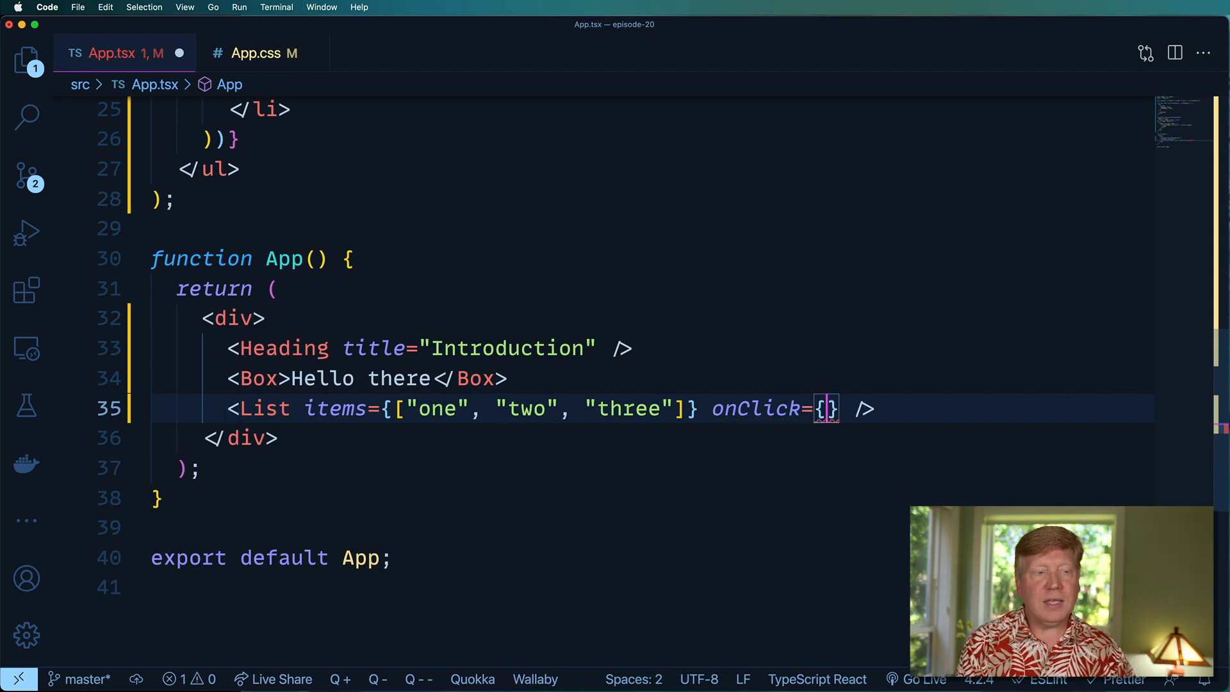
{"action": "scroll", "scroll_direction": "up", "scroll_amount": 3}
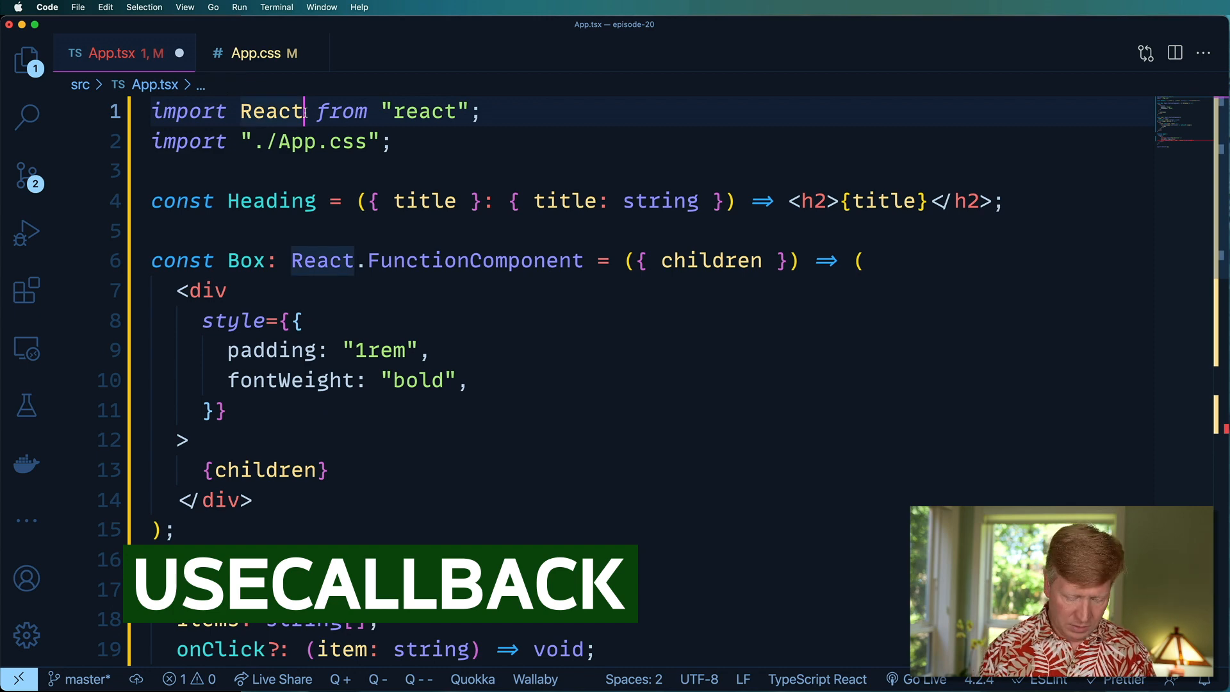
Import { useCallback } from react alongside React
{"action": "type", "text": ", { use"}
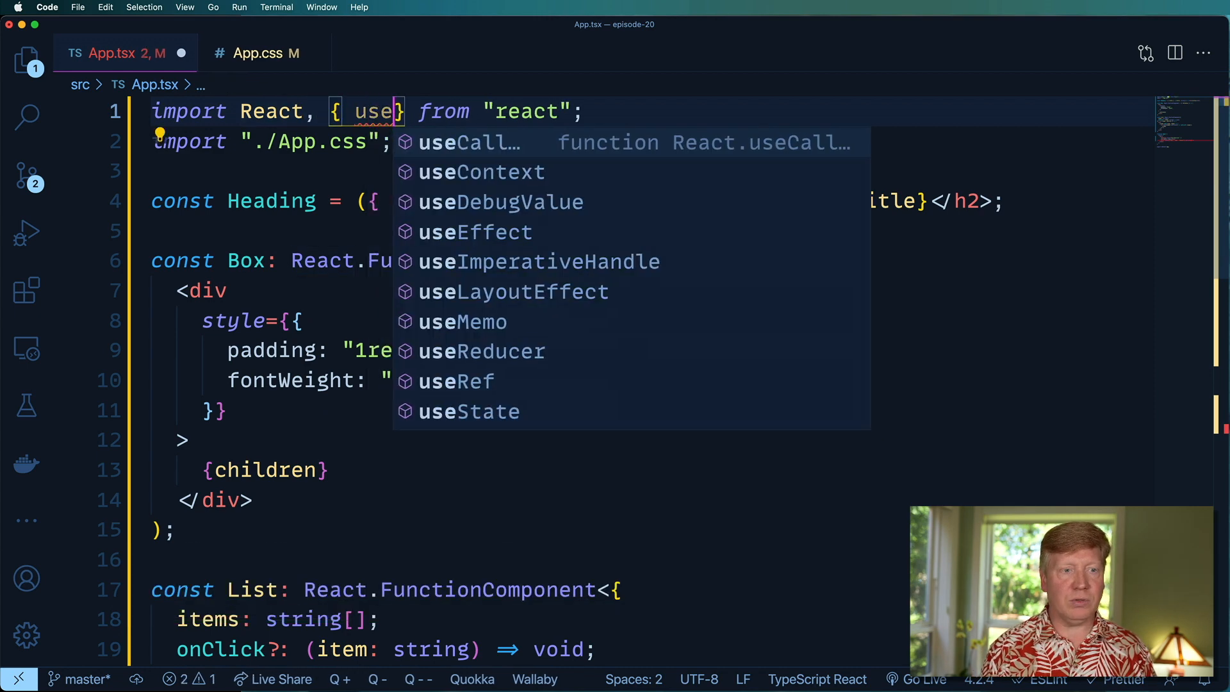
{"action": "left_click", "coordinate": [469, 142]}
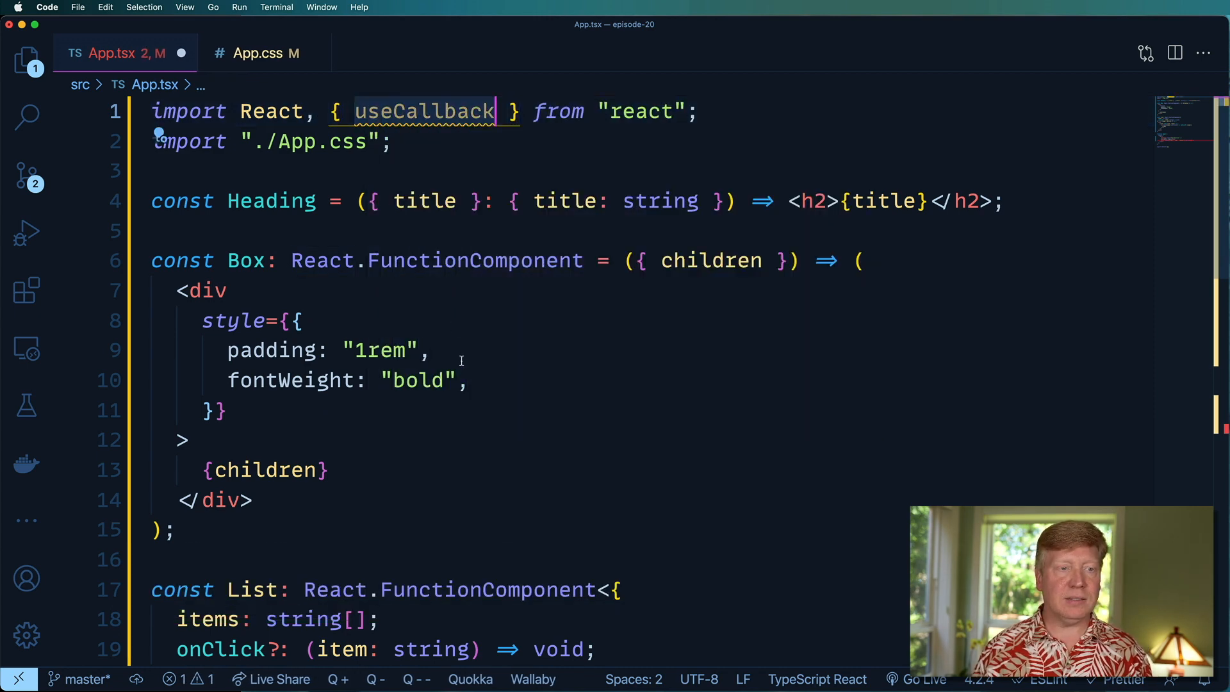
{"action": "scroll", "scroll_direction": "down", "scroll_amount": 3}
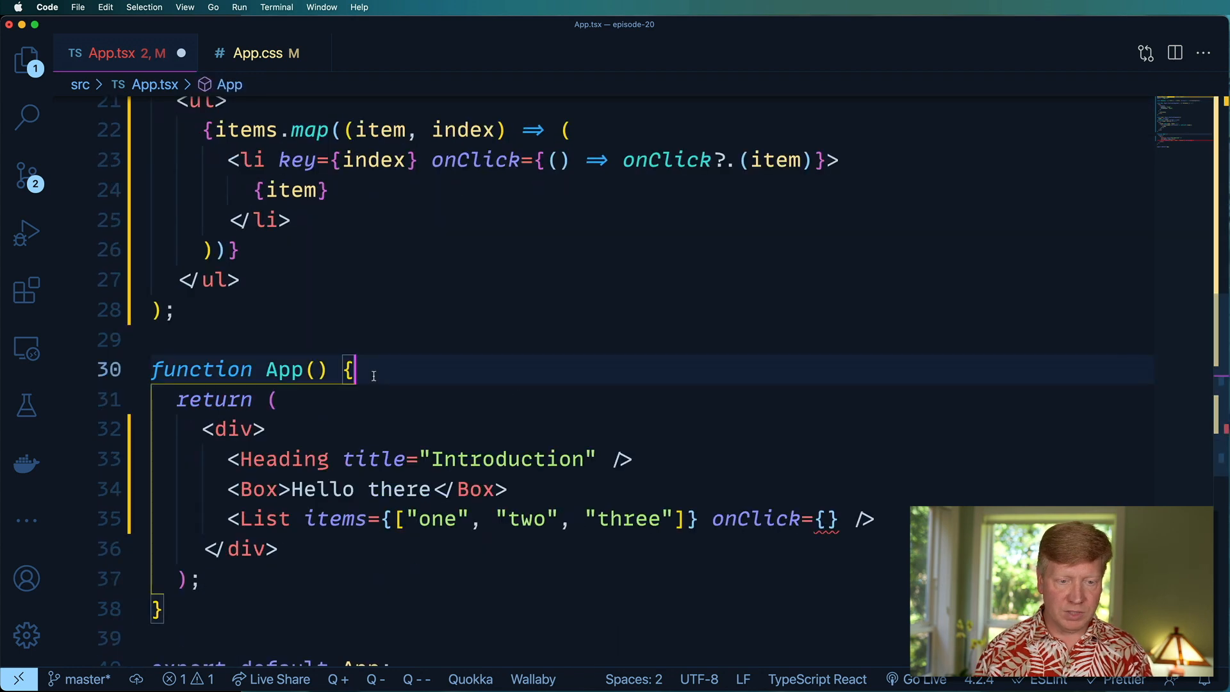
Define onListClick with useCallback taking item: string and calling alert(item), with an empty dependency array
{"action": "type", "text": "const onListClick = useCallback("}
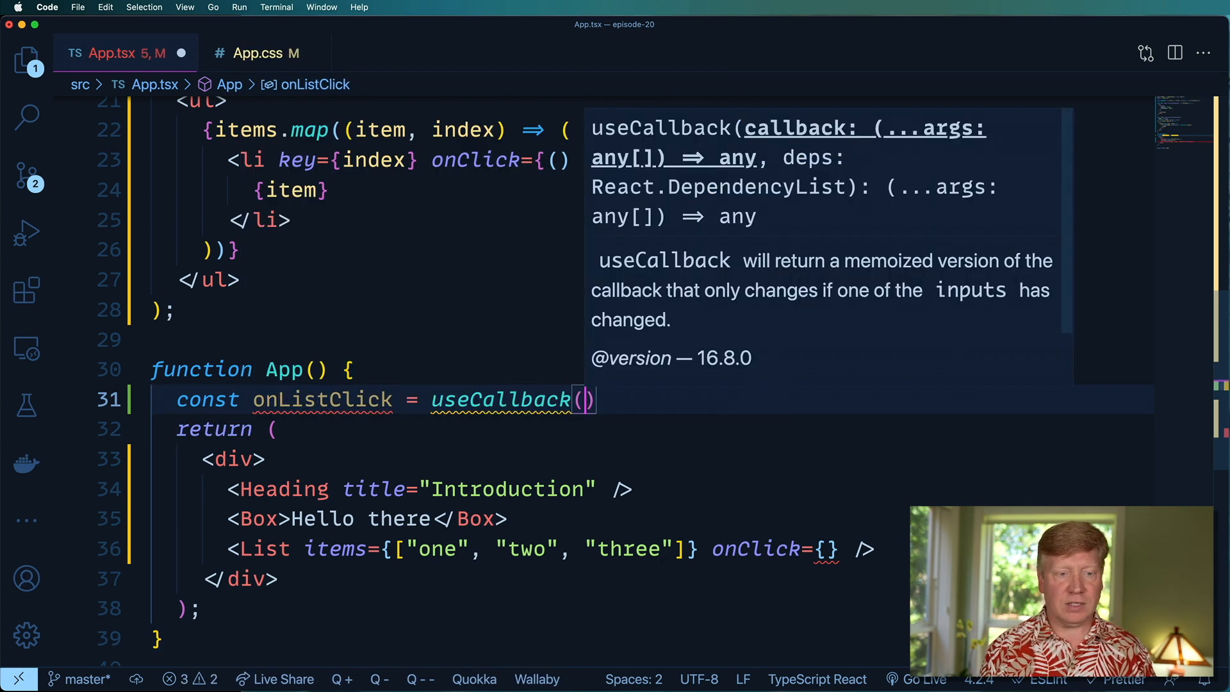
{"action": "type", "text": "item: string"}
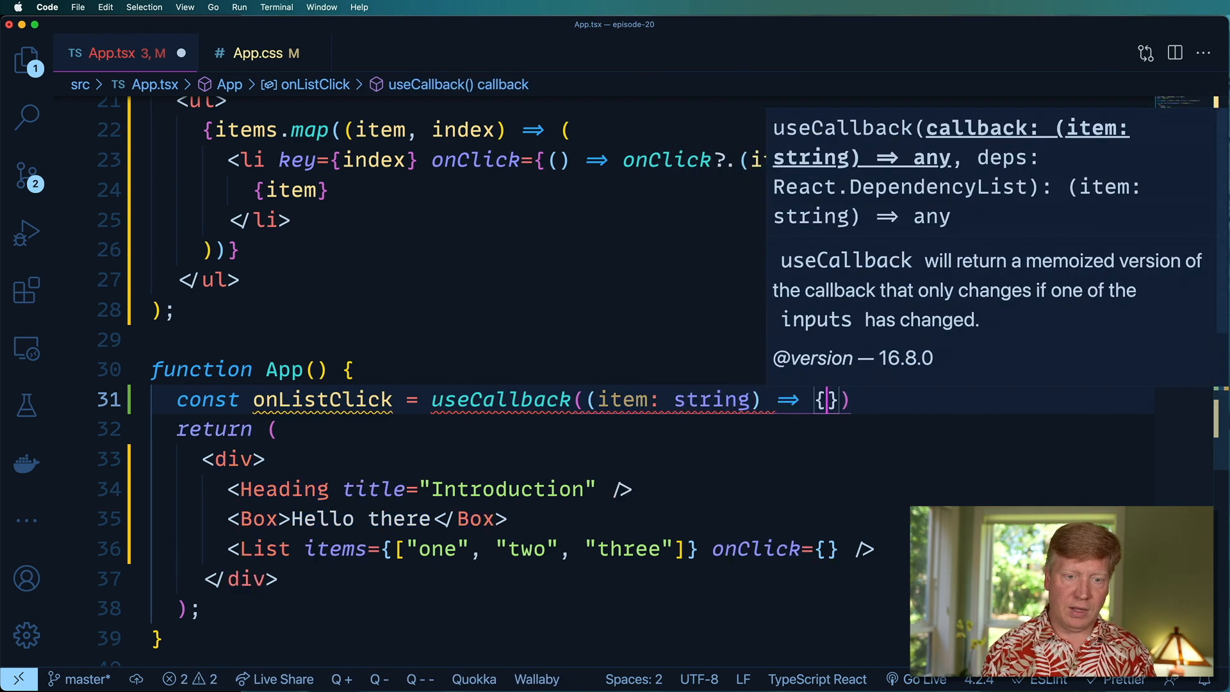
{"action": "type", "text": "alert("}
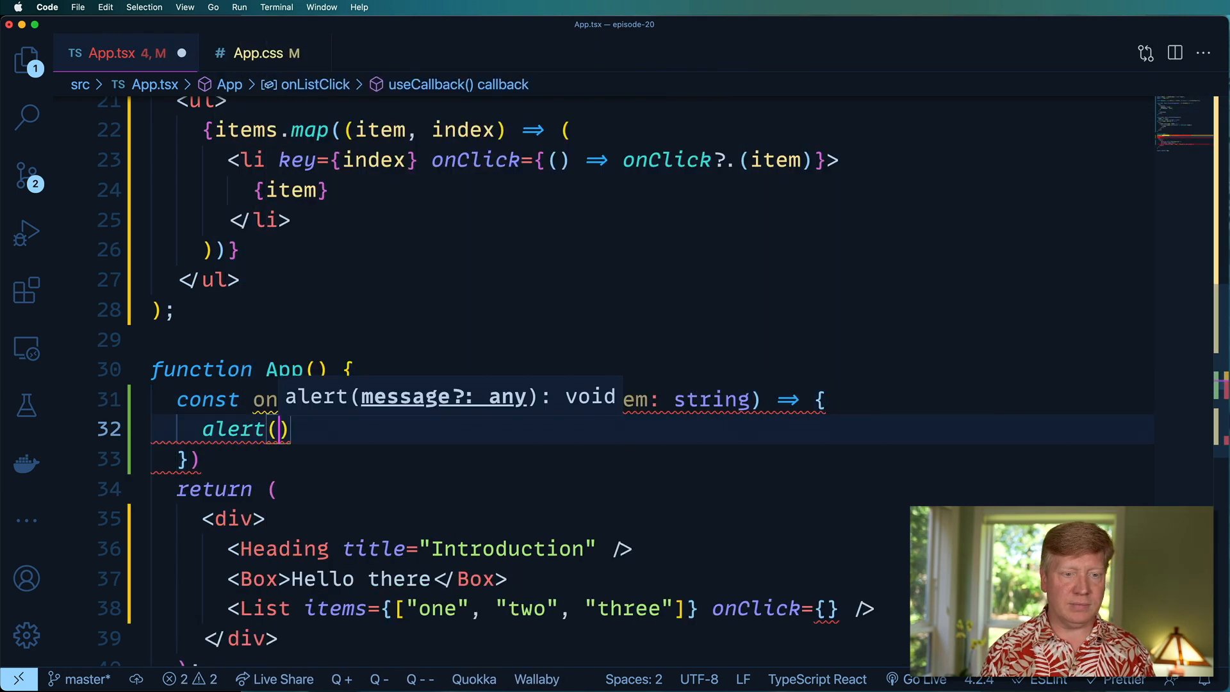
{"action": "type", "text": "item"}
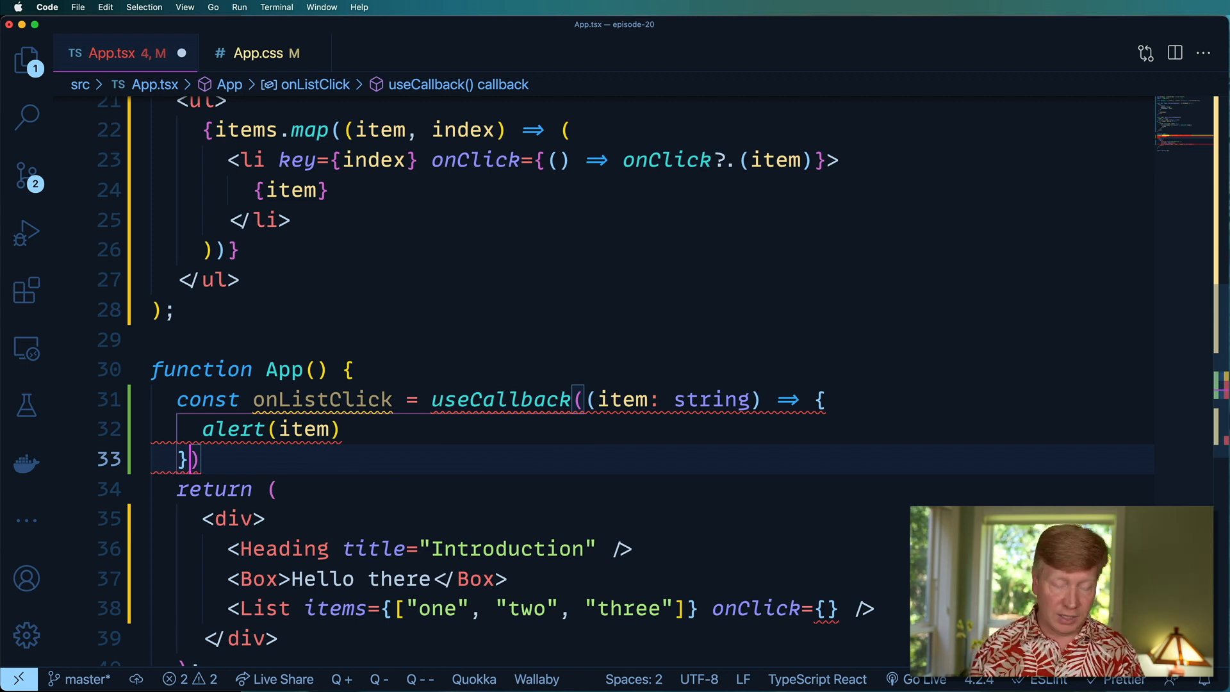
{"action": "type", "text": ", []"}
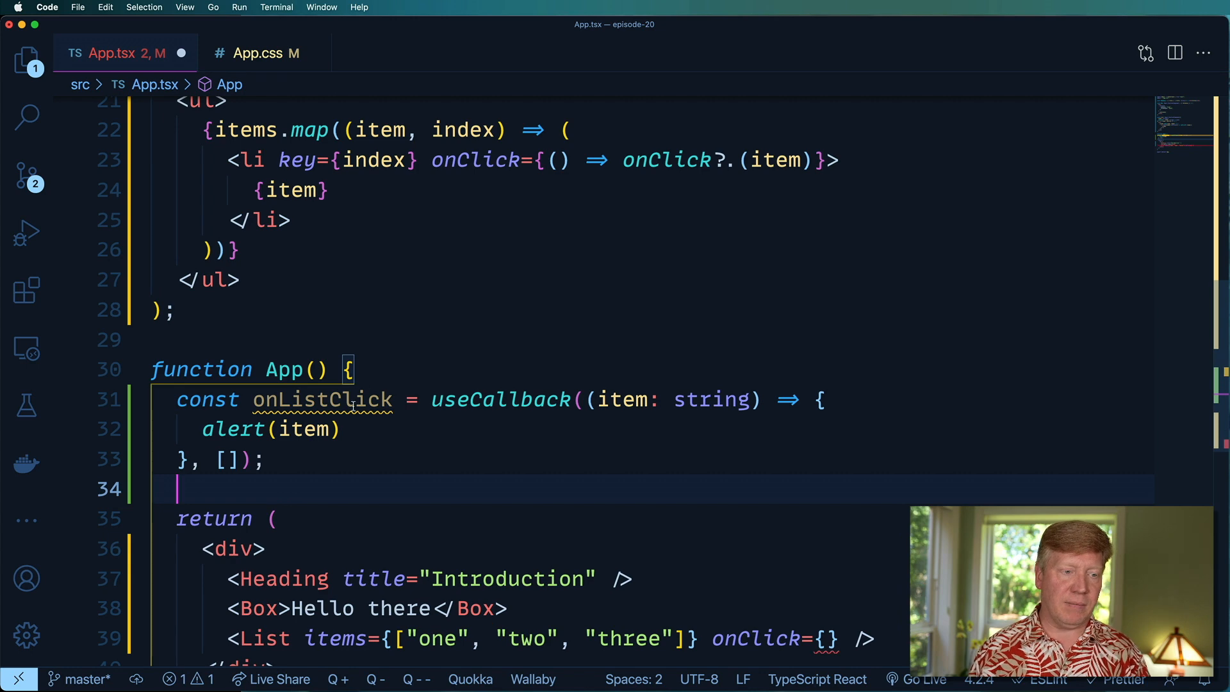
Pass onListClick as the List component's onClick in App's returned markup
{"action": "scroll", "scroll_direction": "down", "scroll_amount": 3}
{"action": "type", "text": "onListClick"}
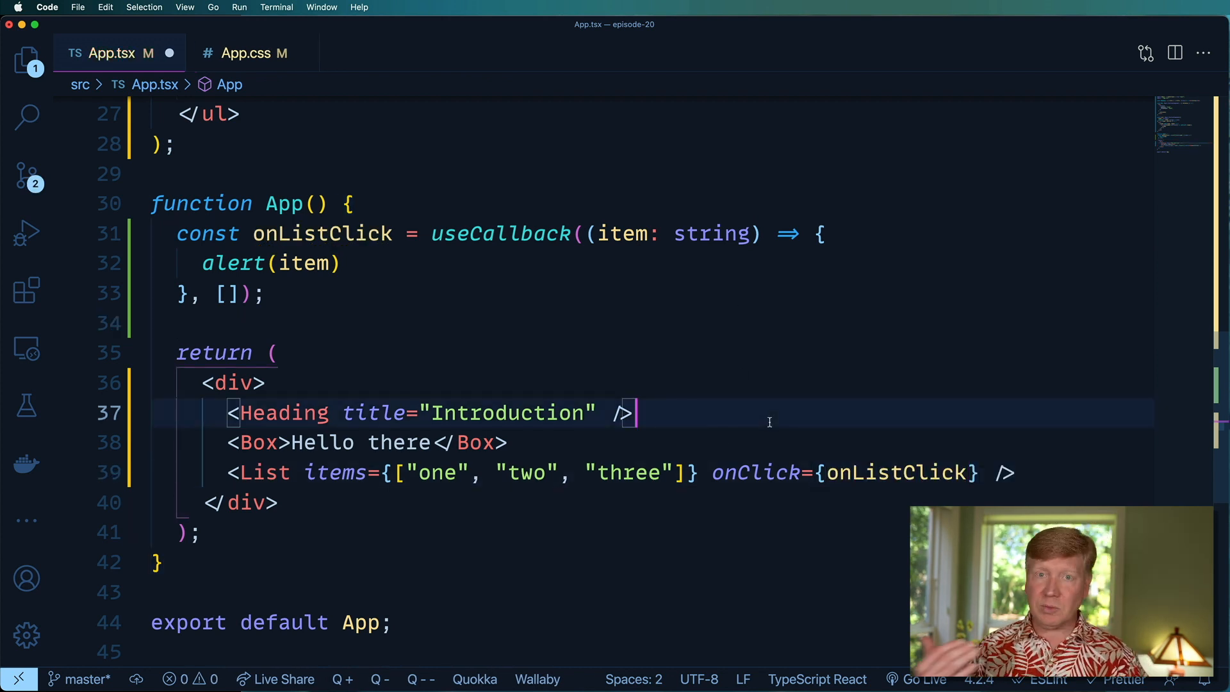
{"action": "mouse_move", "coordinate": [654, 533]}
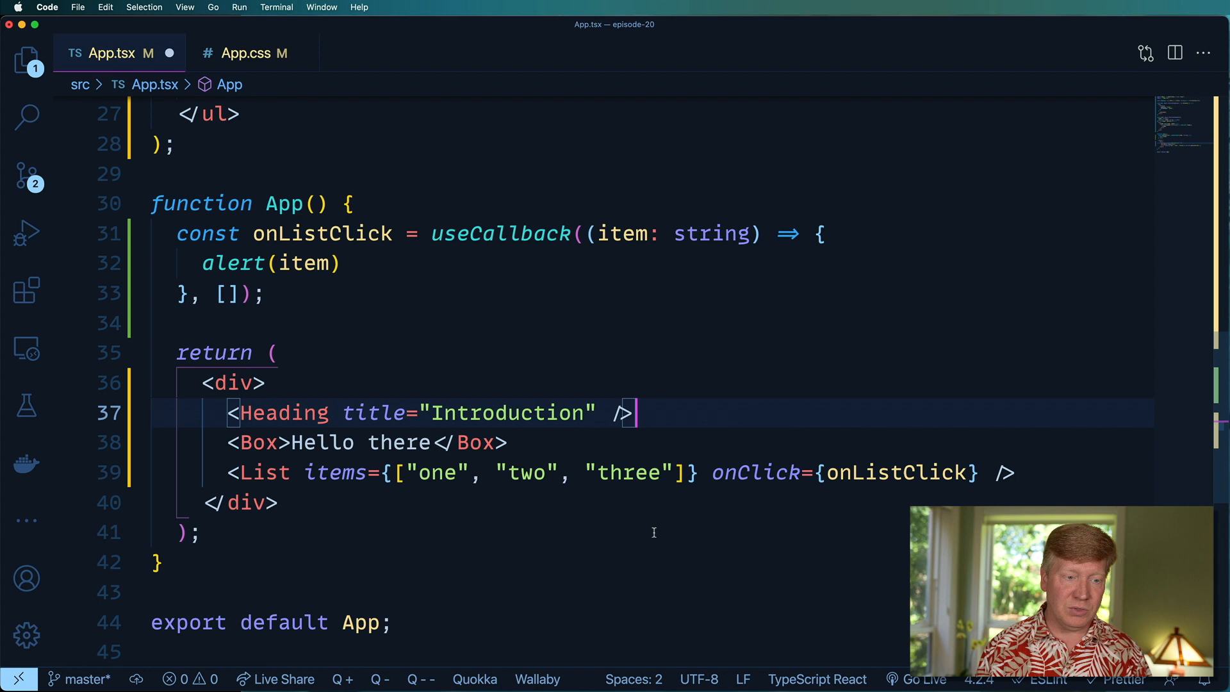
{"action": "left_click", "coordinate": [267, 383]}
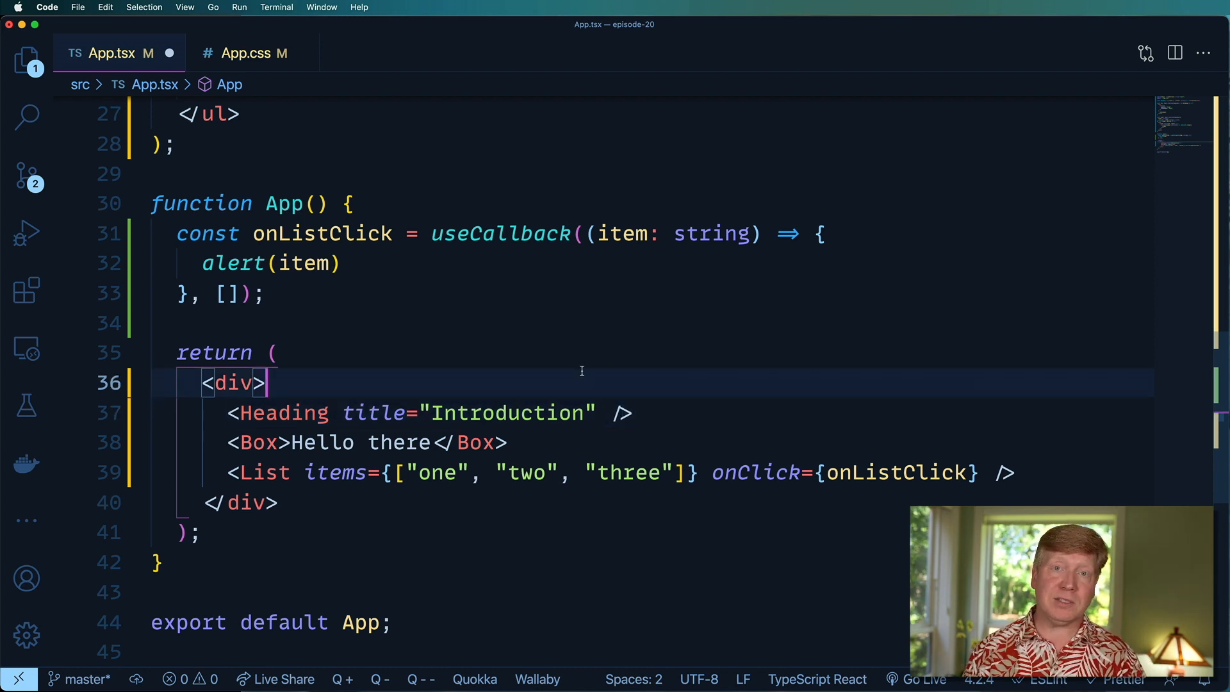
{"action": "type", "text": ";"}
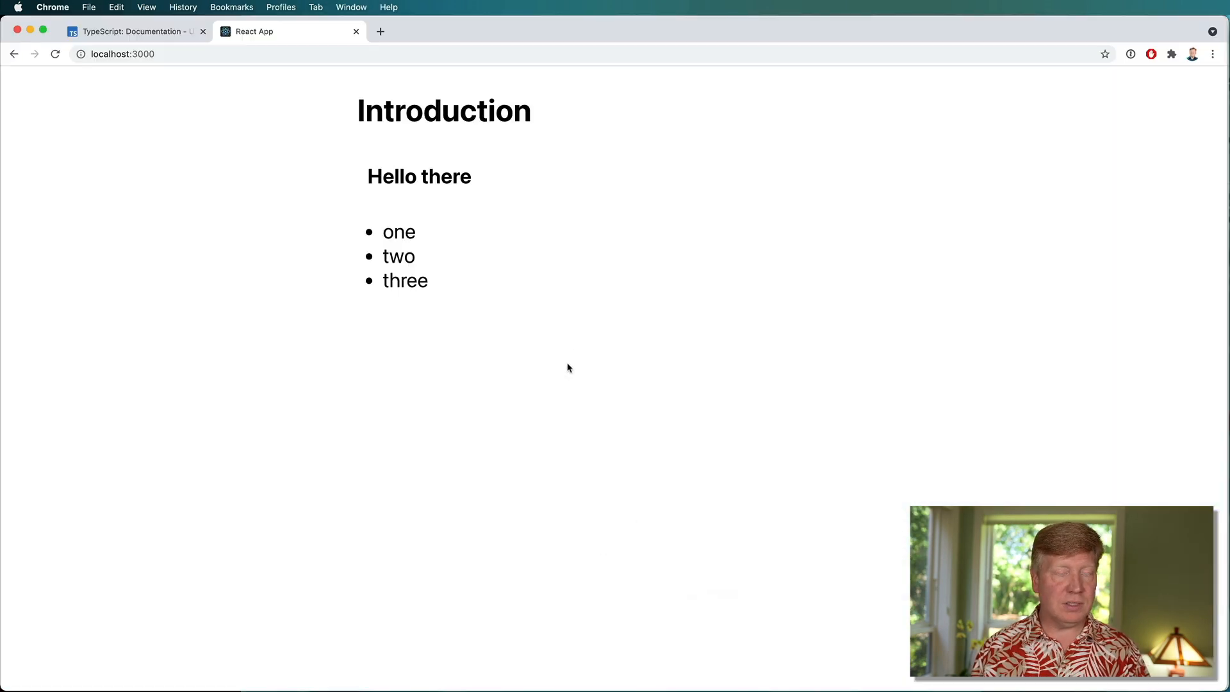
Click list item 'two' in Chrome, see the alert reading two, and dismiss it
{"action": "left_click", "coordinate": [399, 257]}
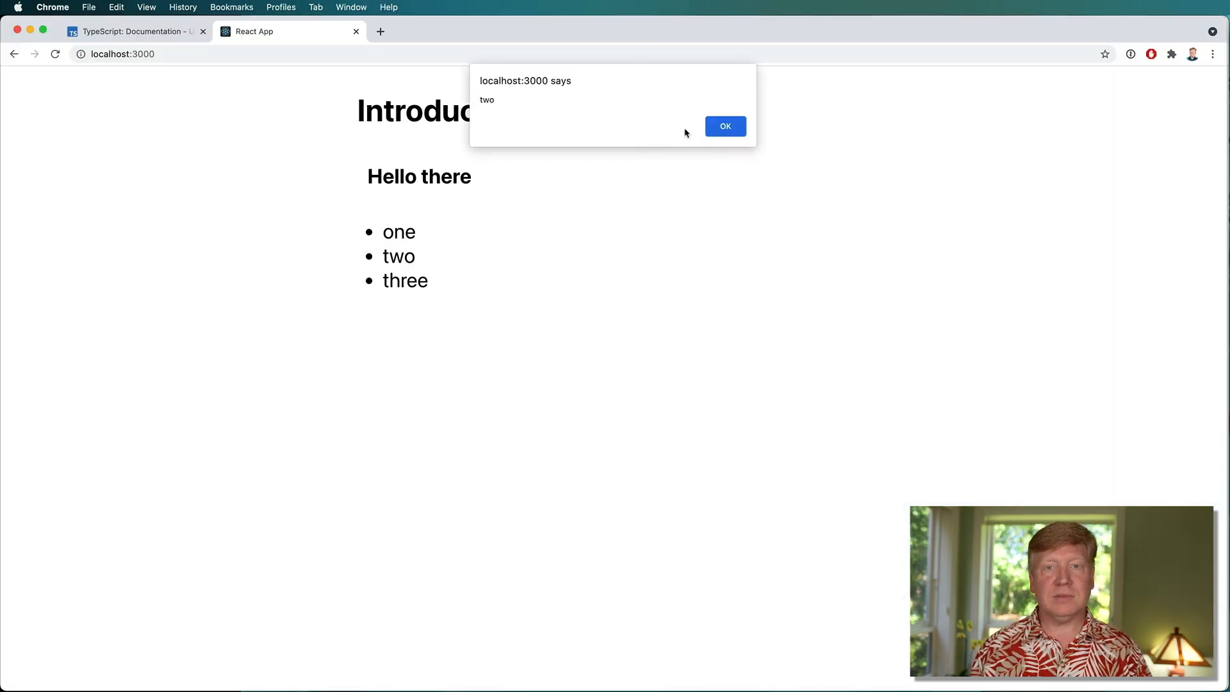
{"action": "left_click", "coordinate": [723, 127]}
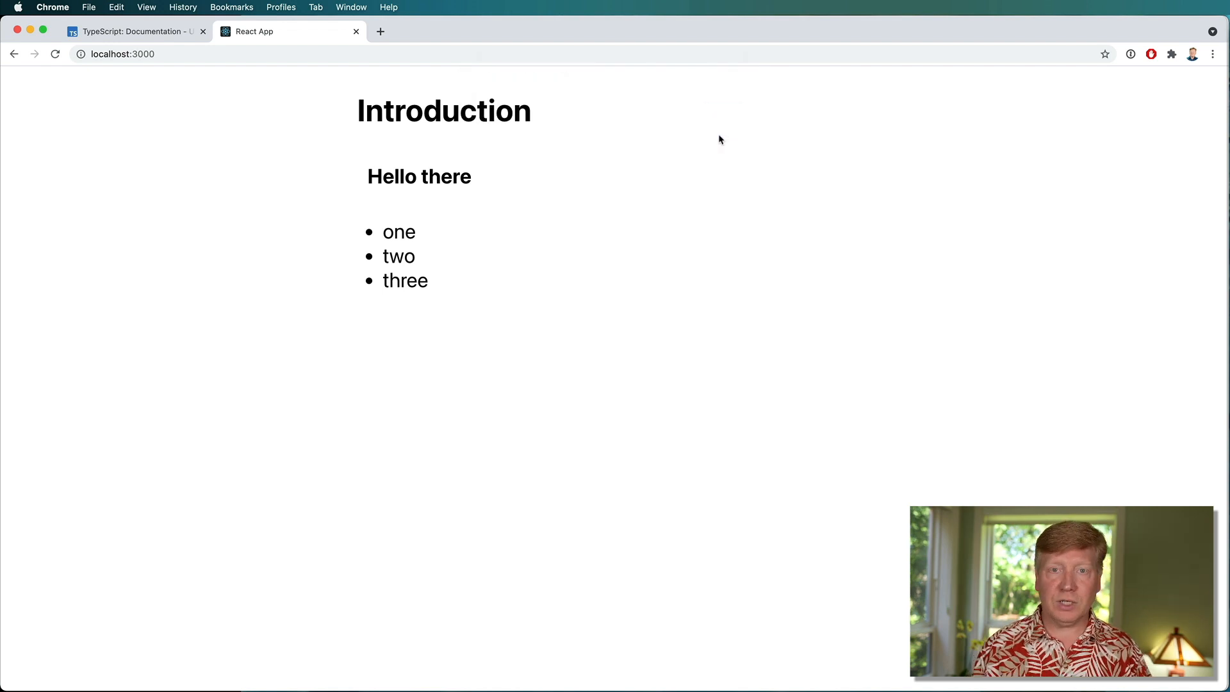